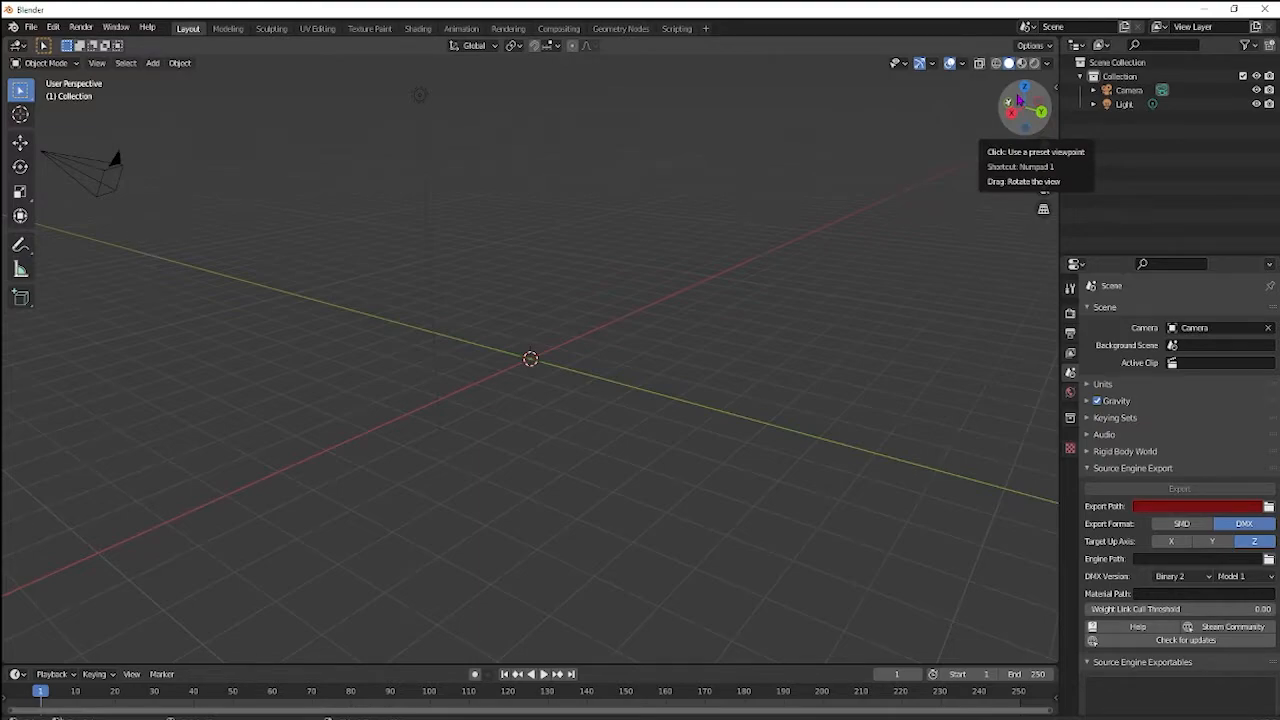
pyautogui.moveTo(305, 125)
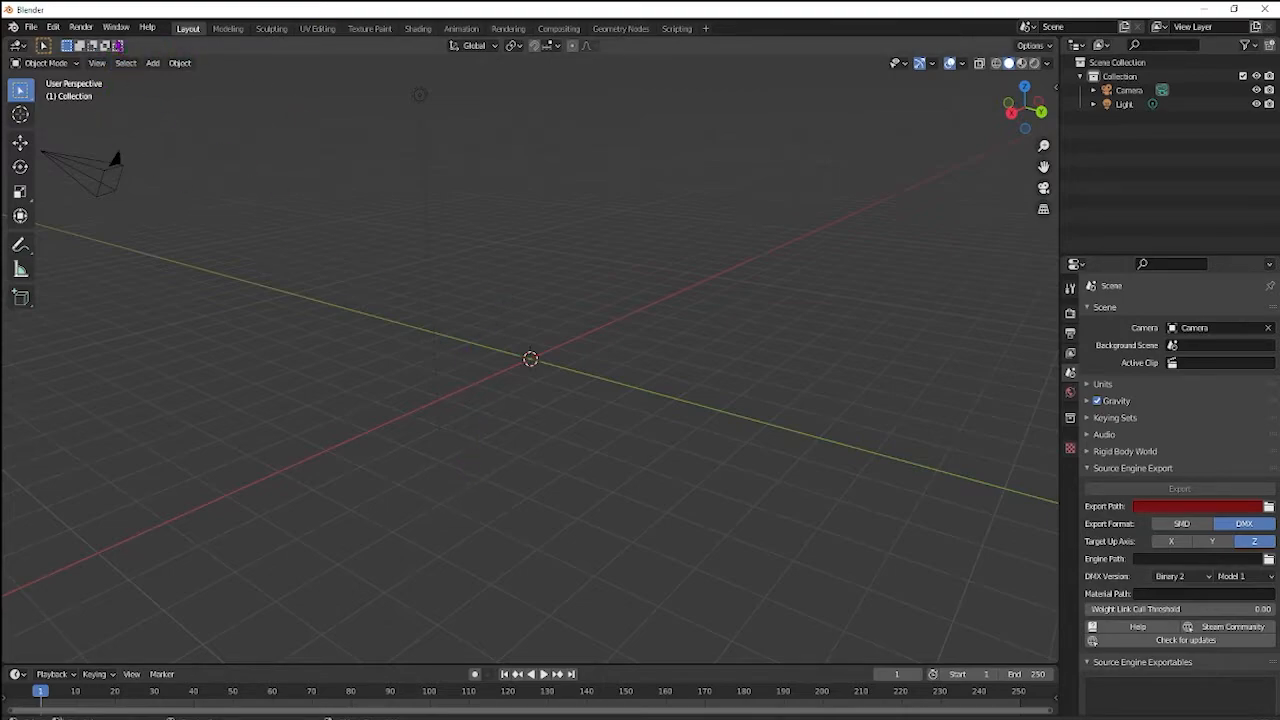
# Step: Review the enabled add-ons in Preferences, then close the Preferences window
pyautogui.click(31, 27)
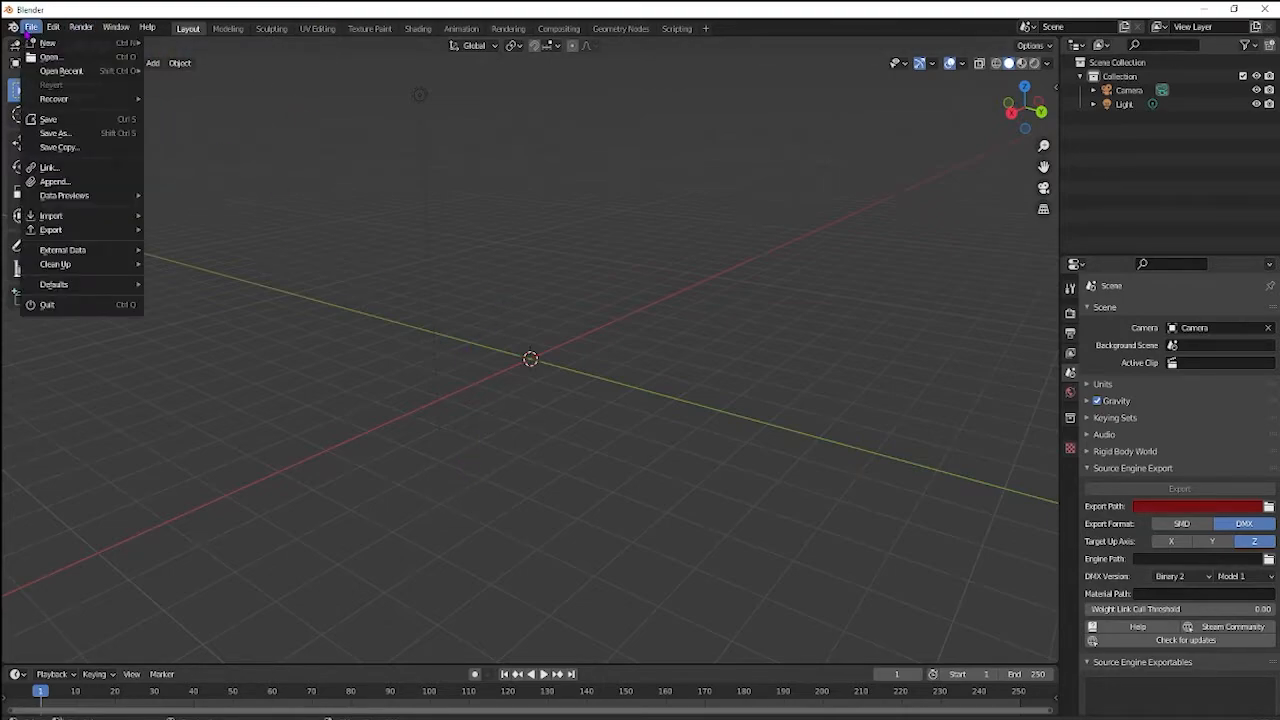
pyautogui.click(53, 27)
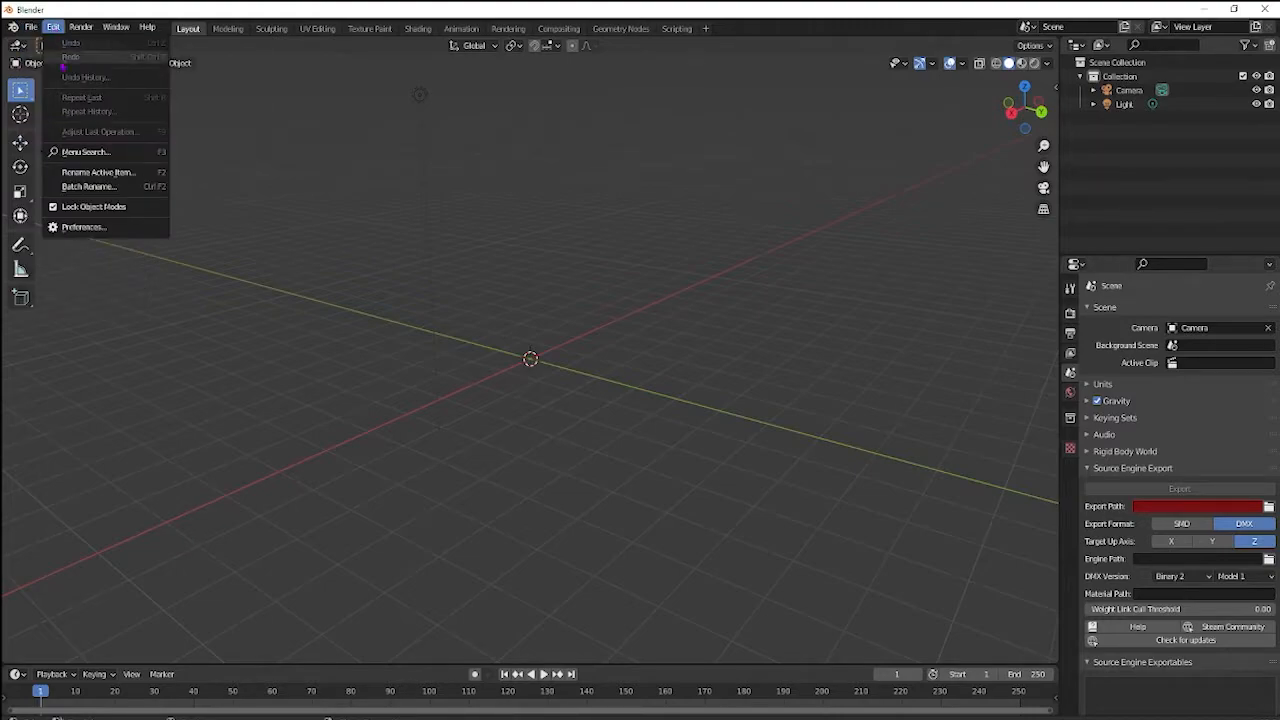
pyautogui.click(84, 227)
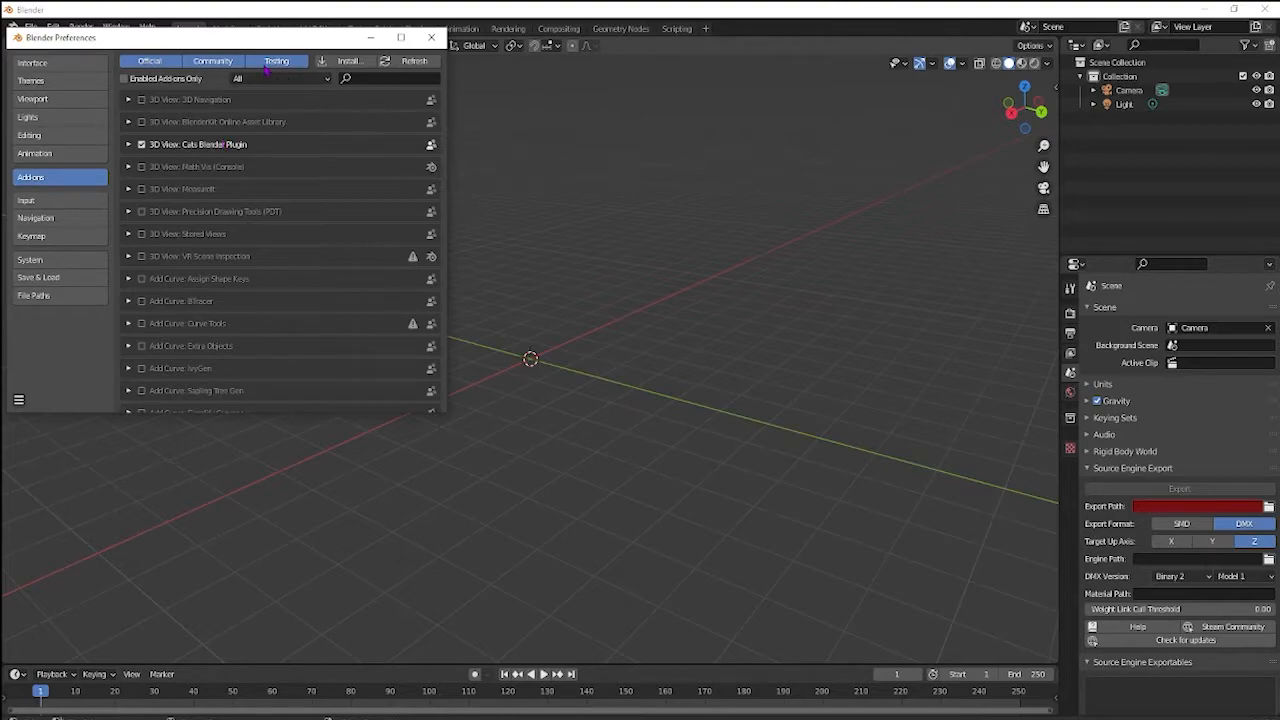
pyautogui.click(125, 78)
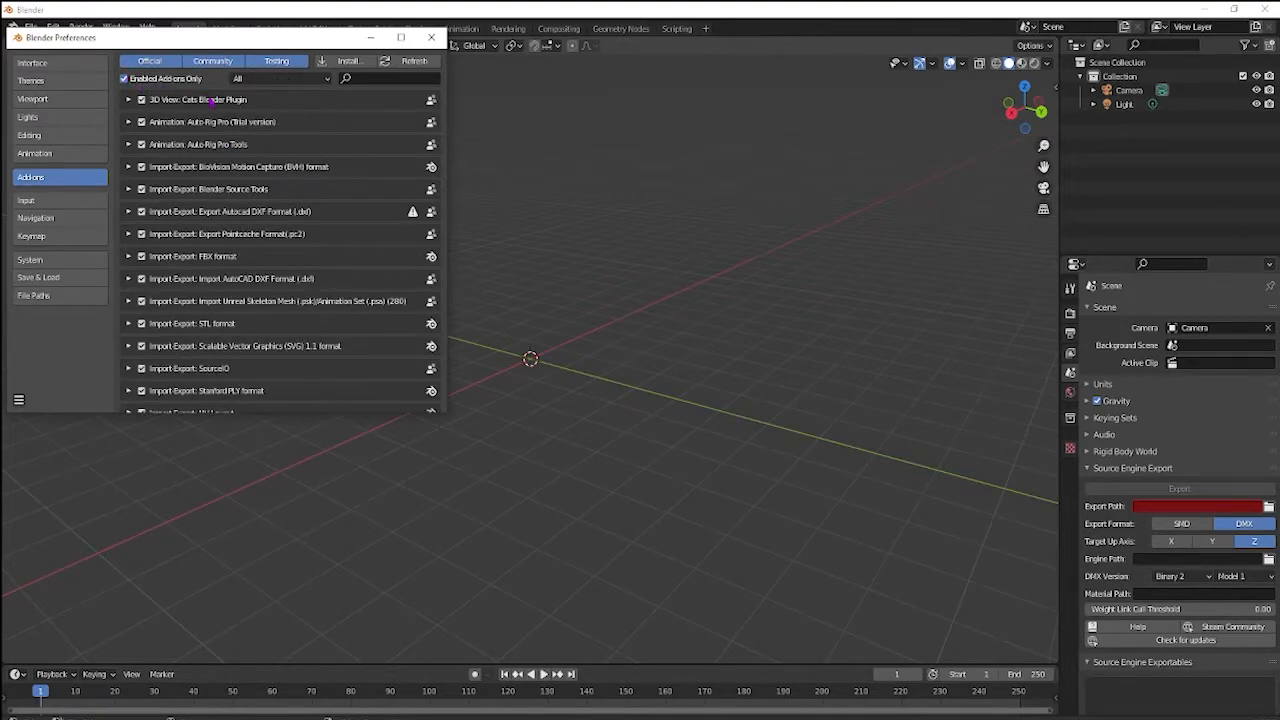
pyautogui.moveTo(213, 147)
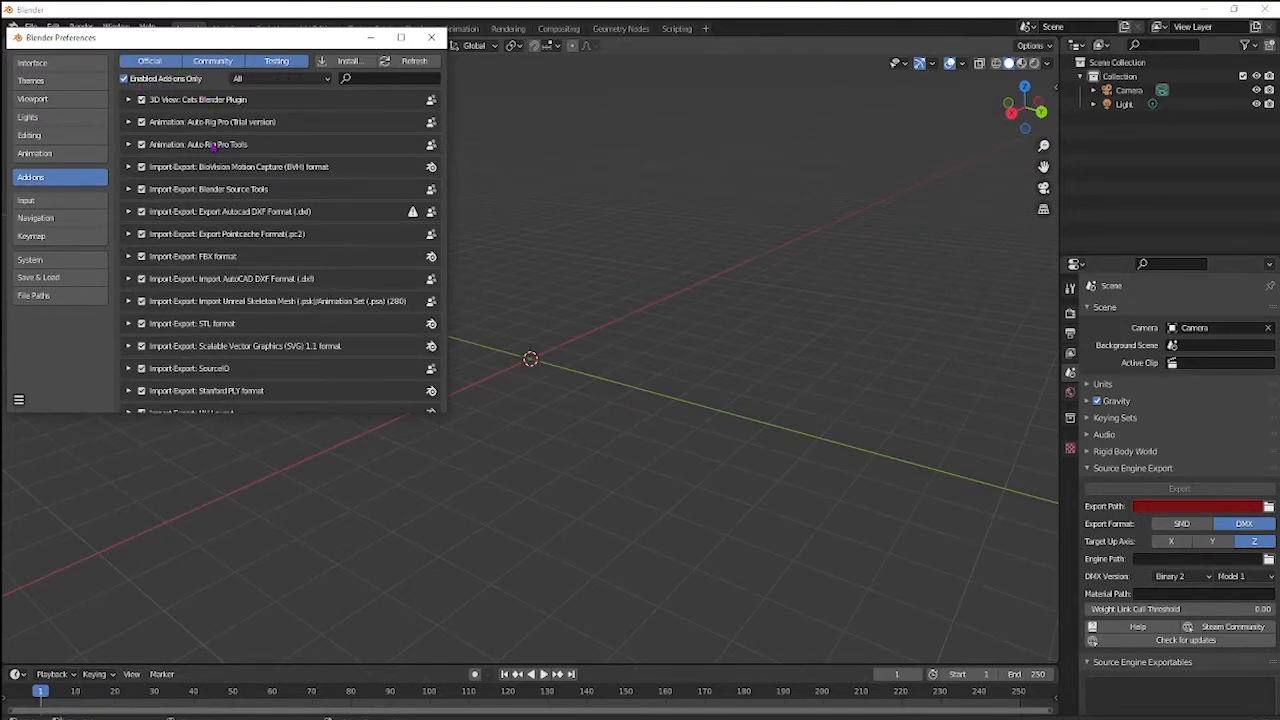
pyautogui.scroll(-3)
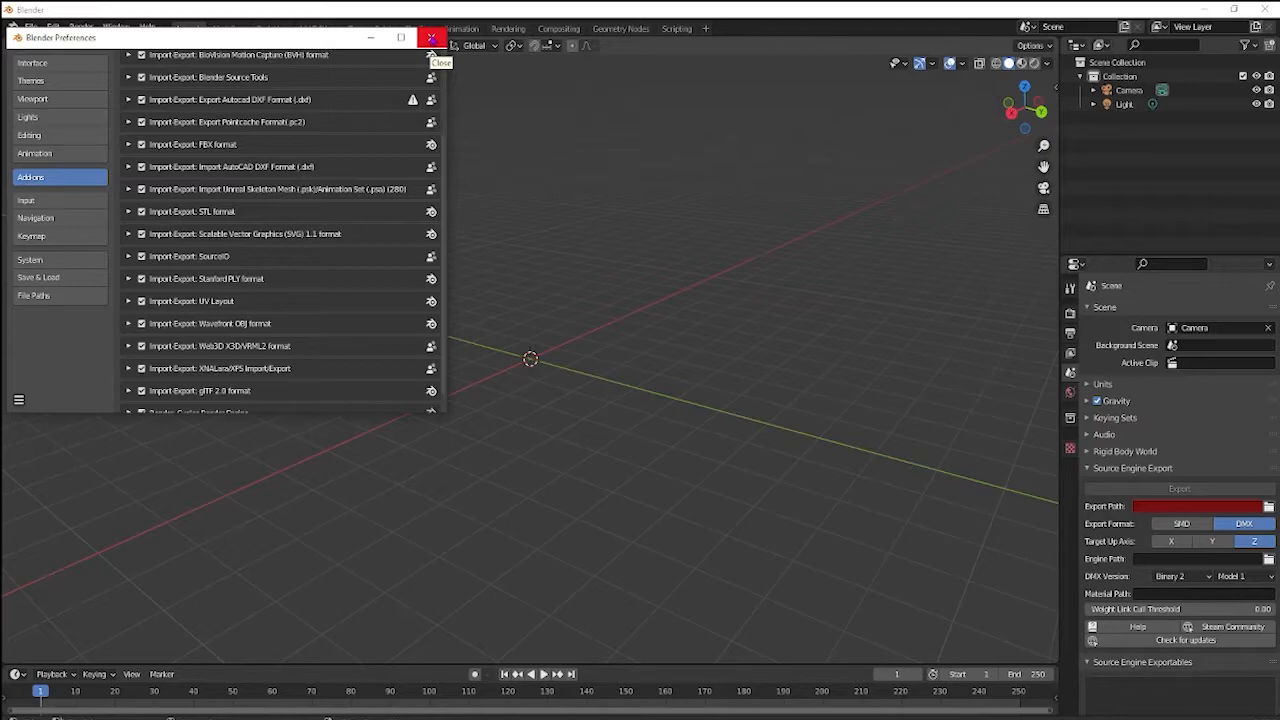
pyautogui.moveTo(257, 272)
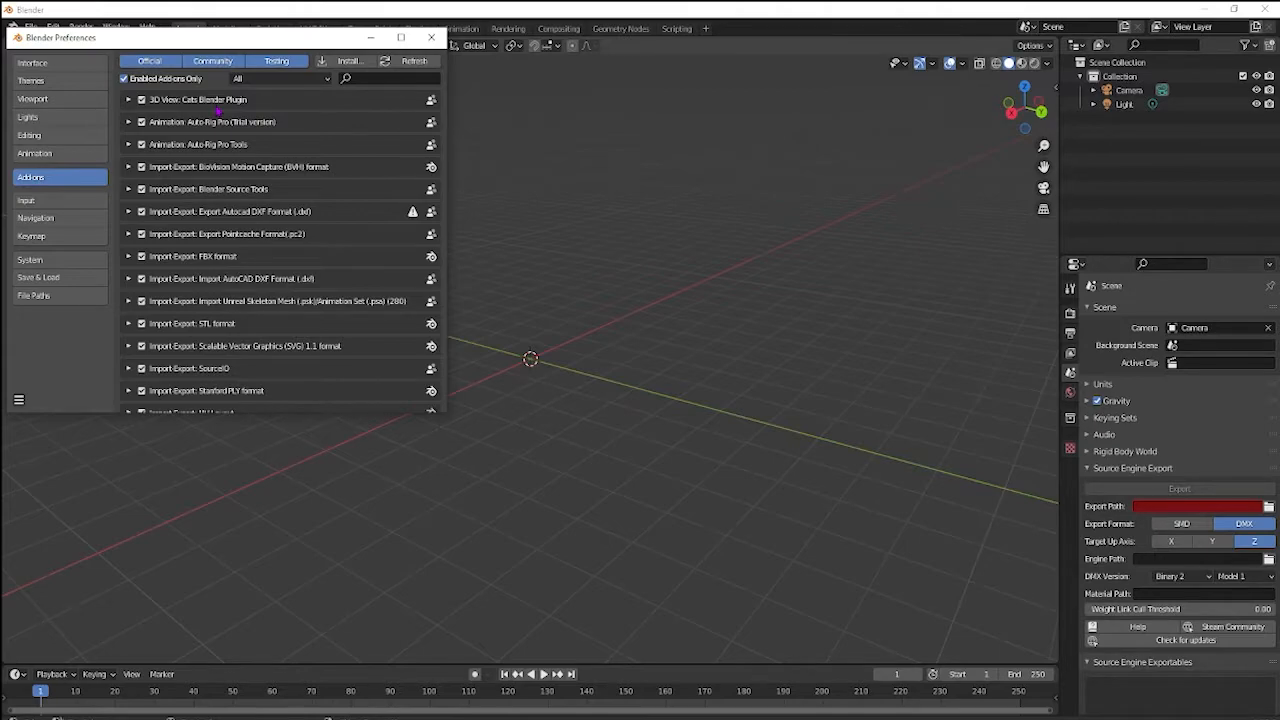
pyautogui.scroll(-3)
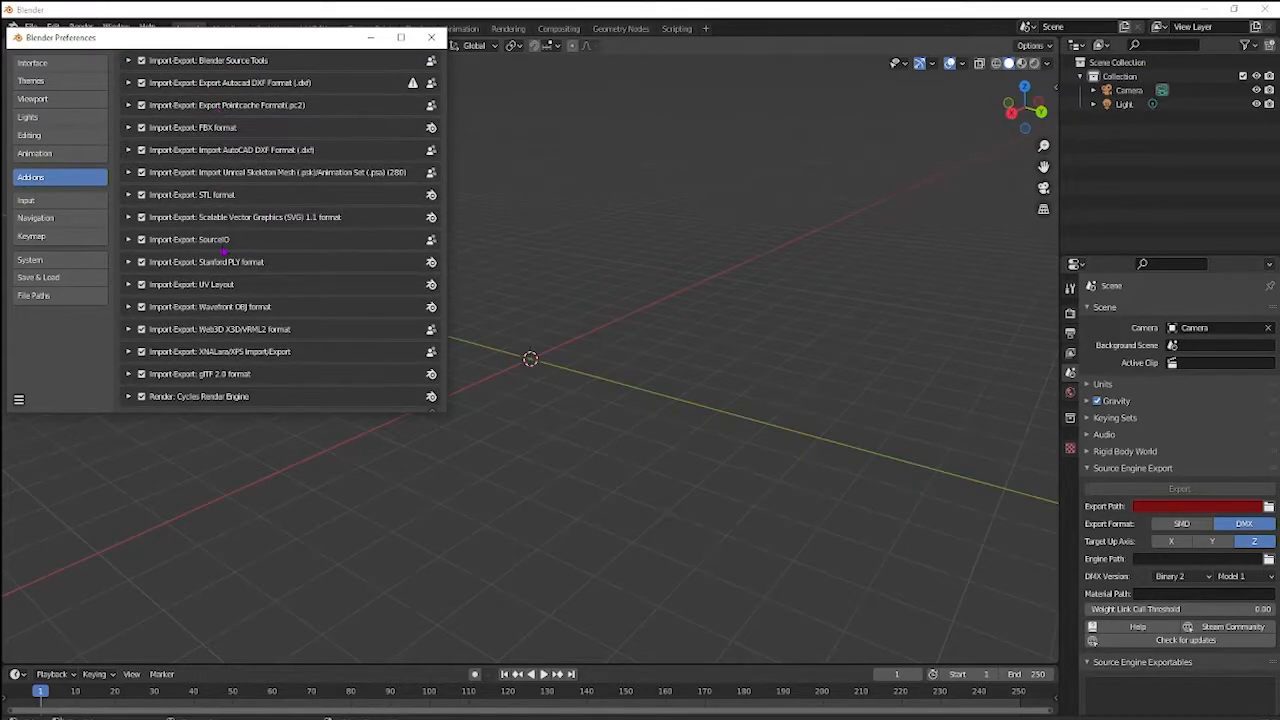
pyautogui.click(431, 37)
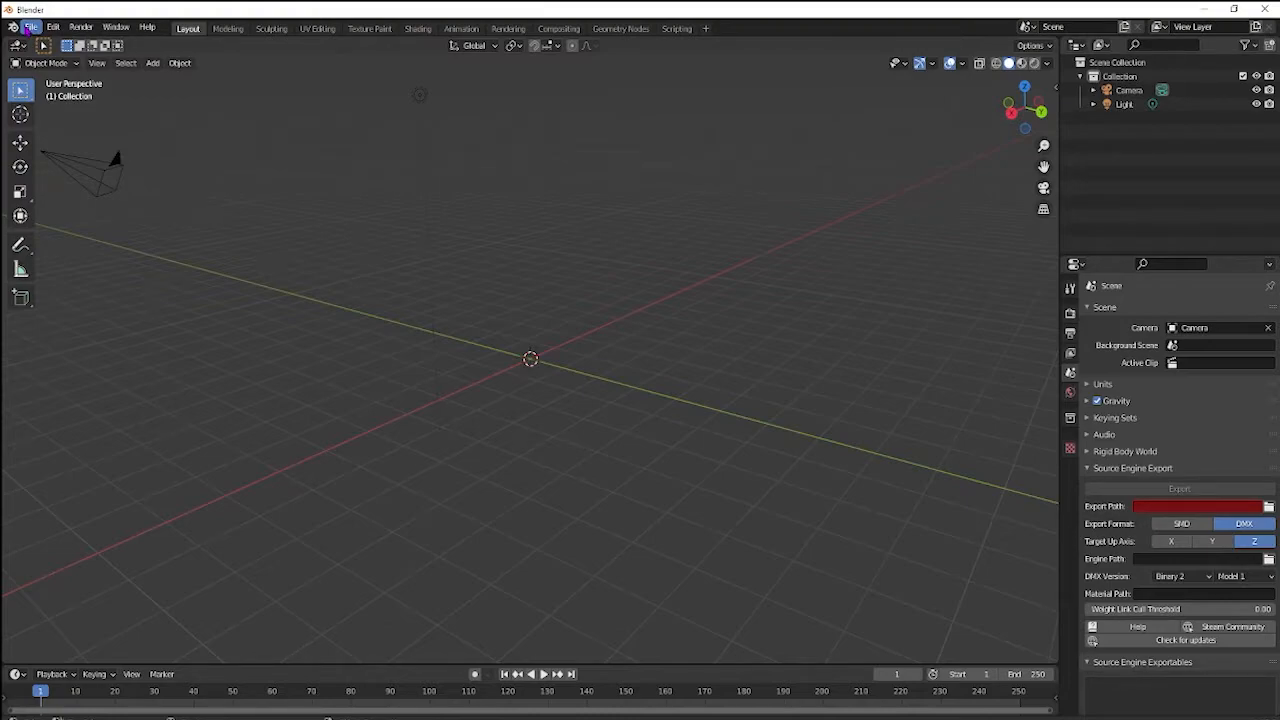
# Step: Import witheredchica.mdl from the hw withered pack folder as a Source model
pyautogui.click(32, 27)
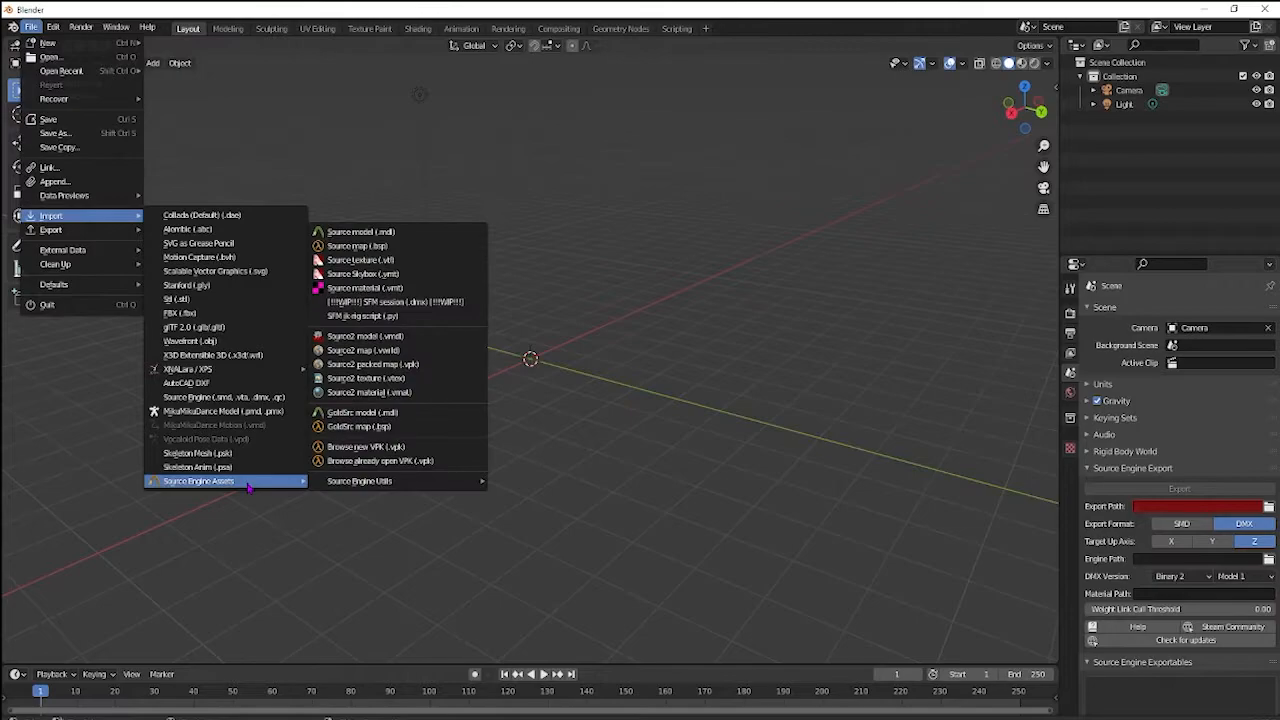
pyautogui.moveTo(362, 231)
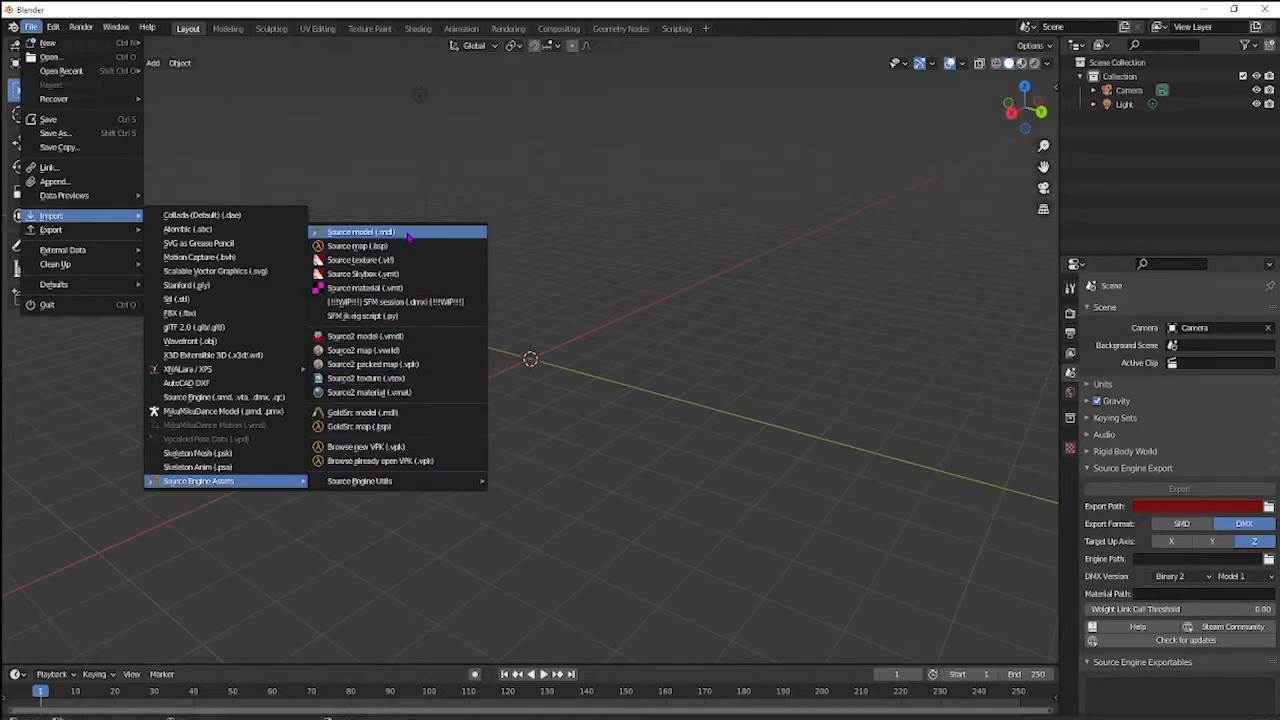
pyautogui.click(361, 232)
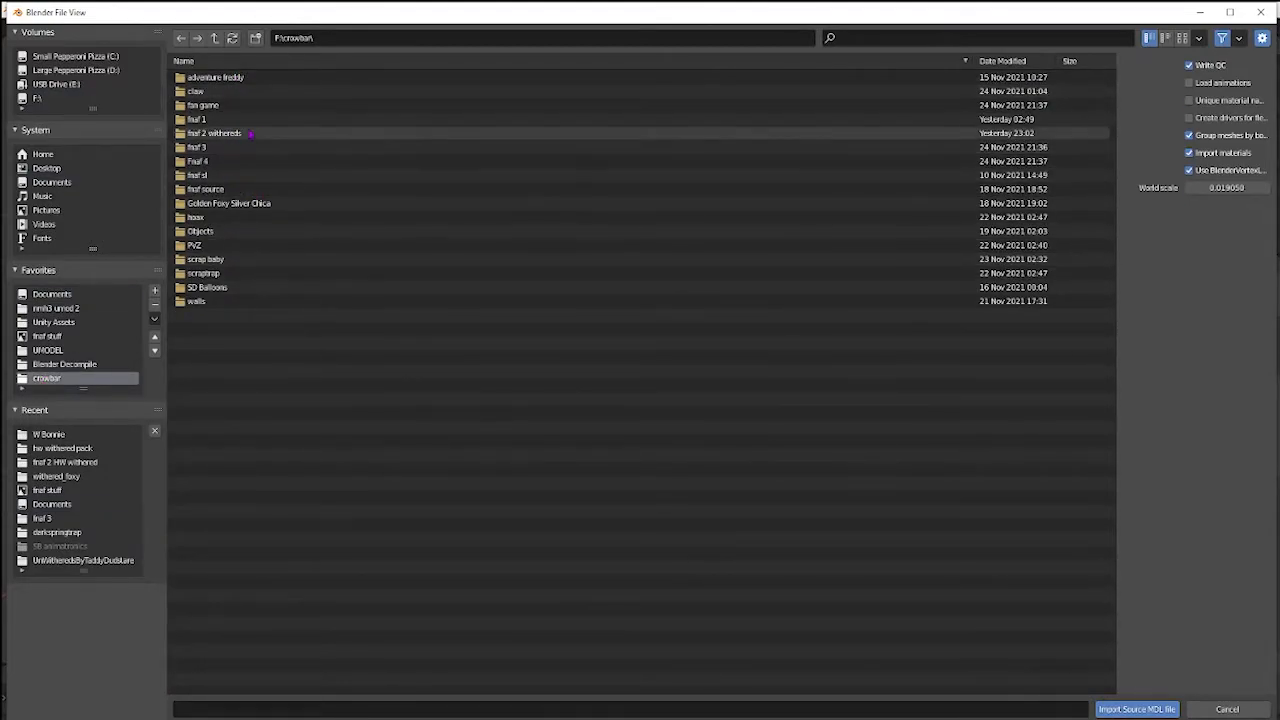
pyautogui.doubleClick(213, 133)
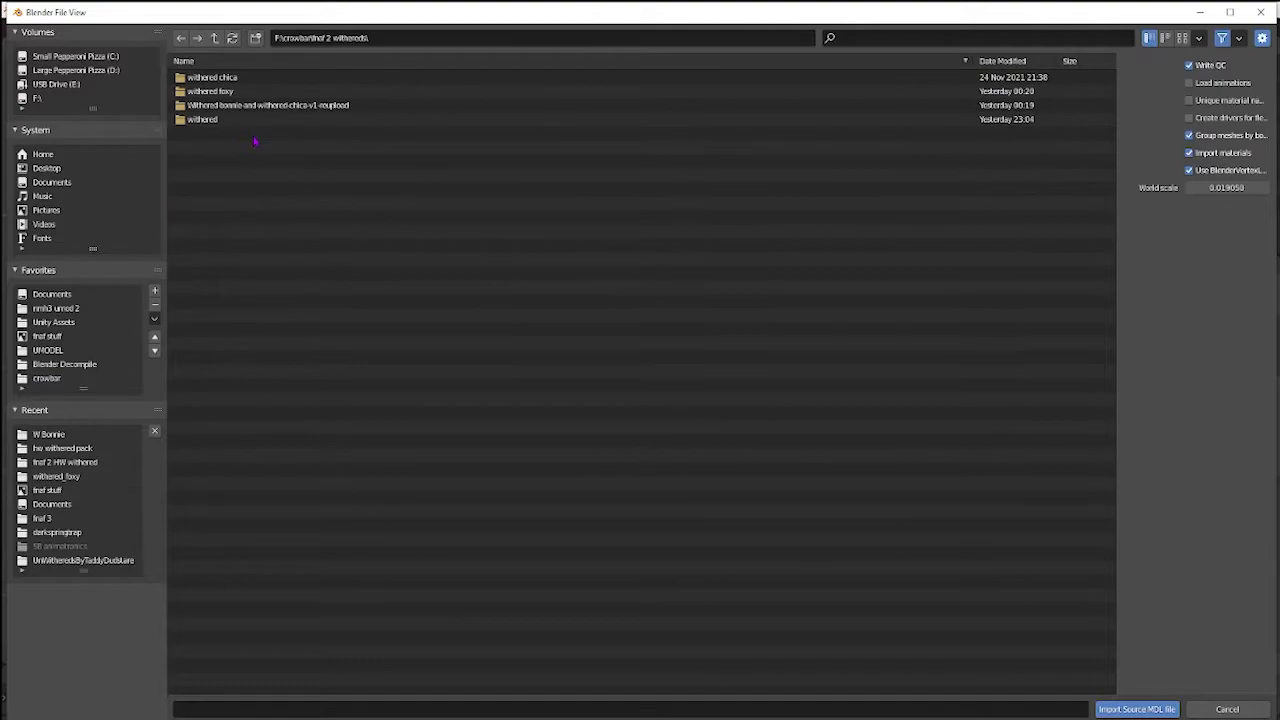
pyautogui.doubleClick(202, 119)
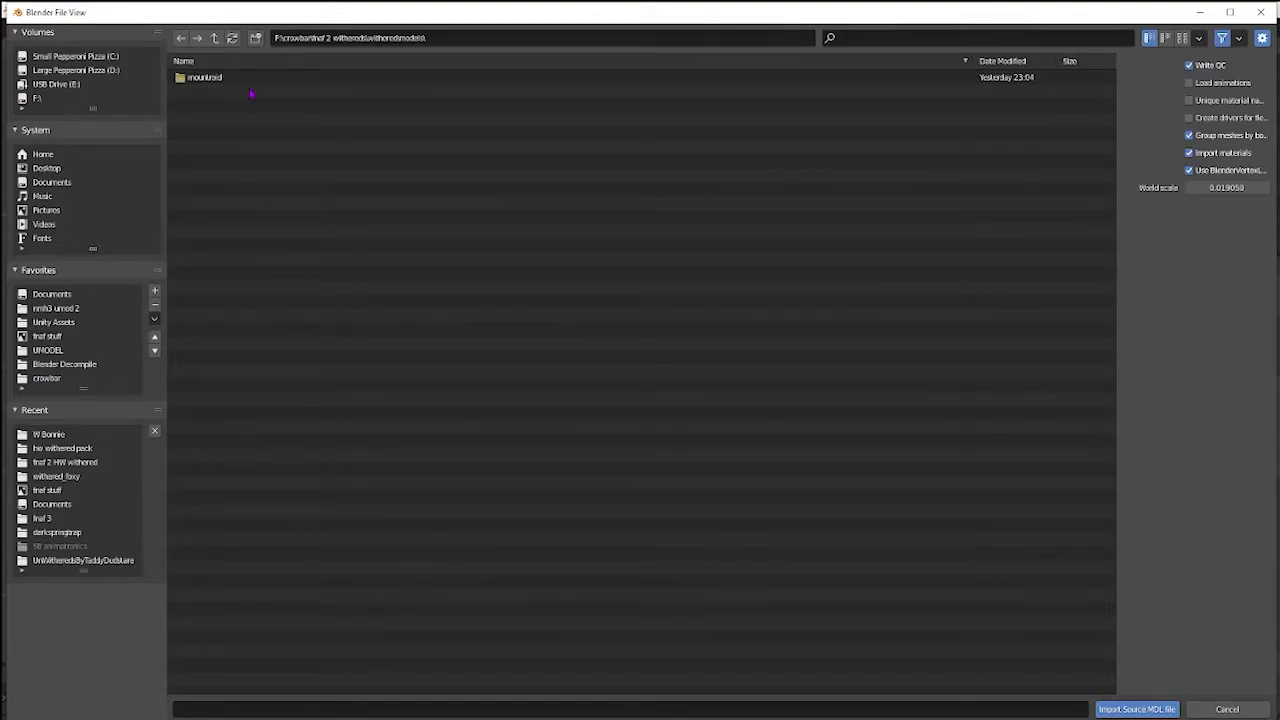
pyautogui.doubleClick(204, 77)
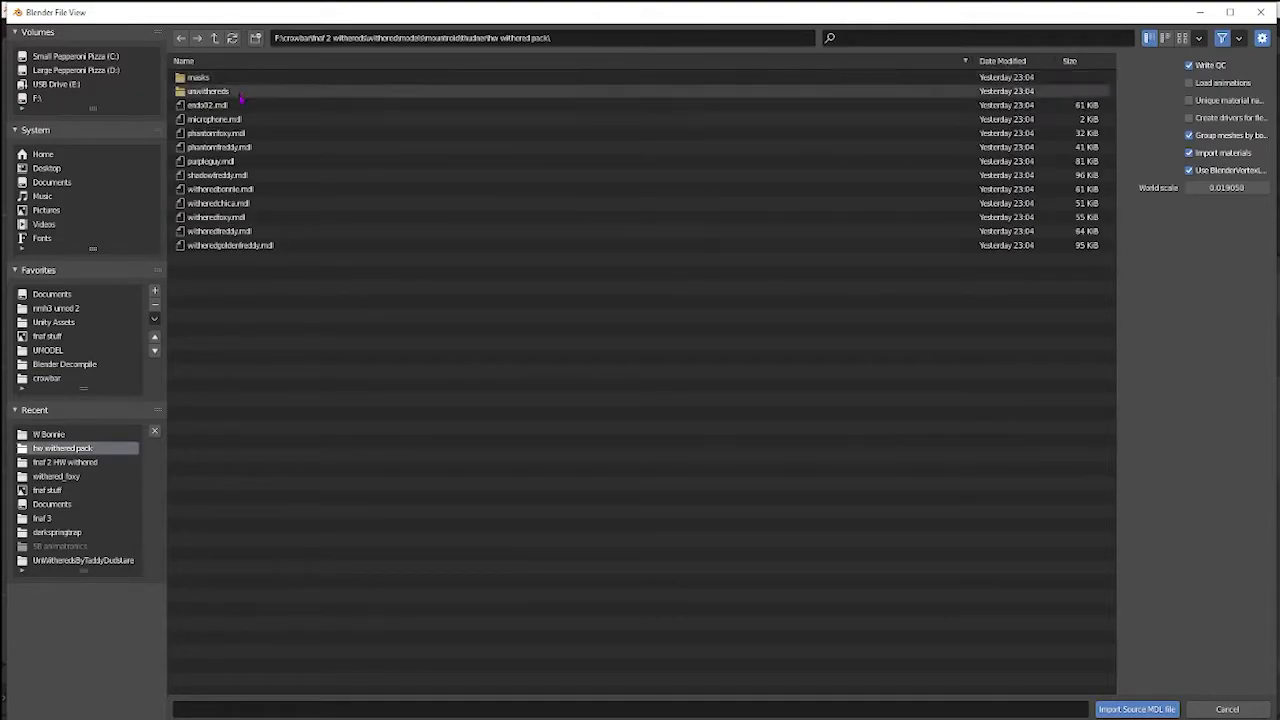
pyautogui.click(210, 161)
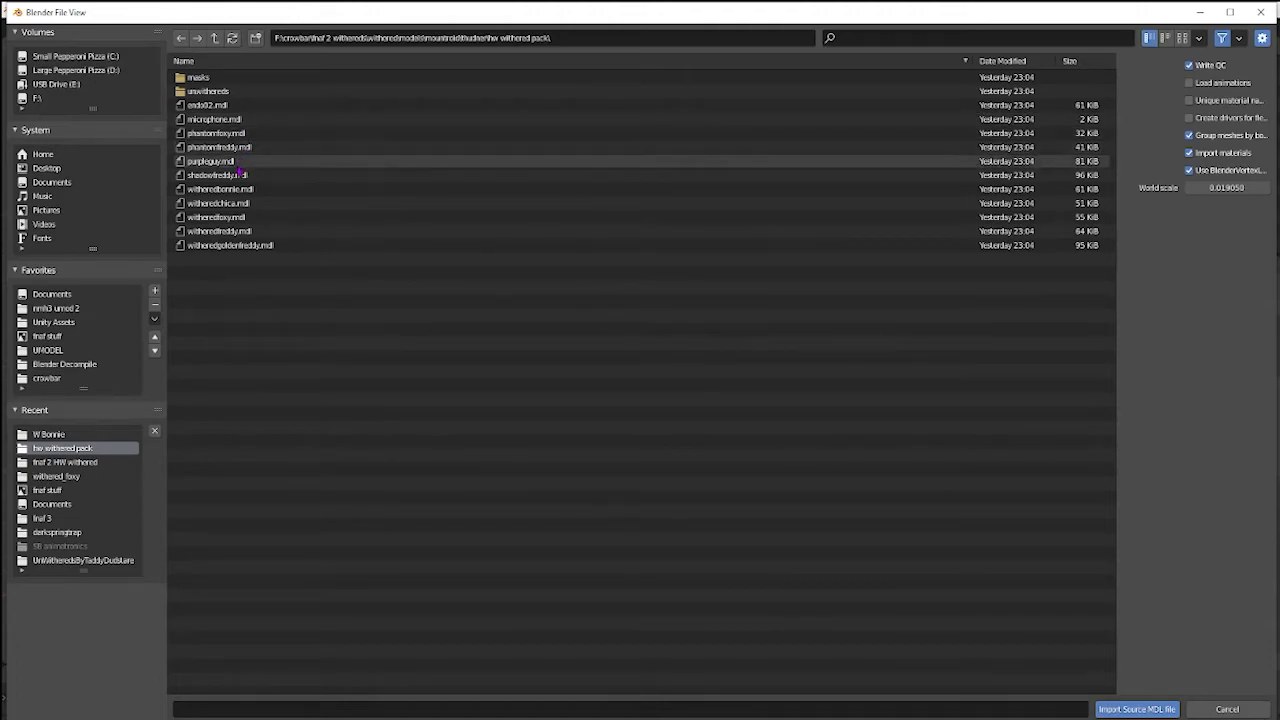
pyautogui.click(218, 203)
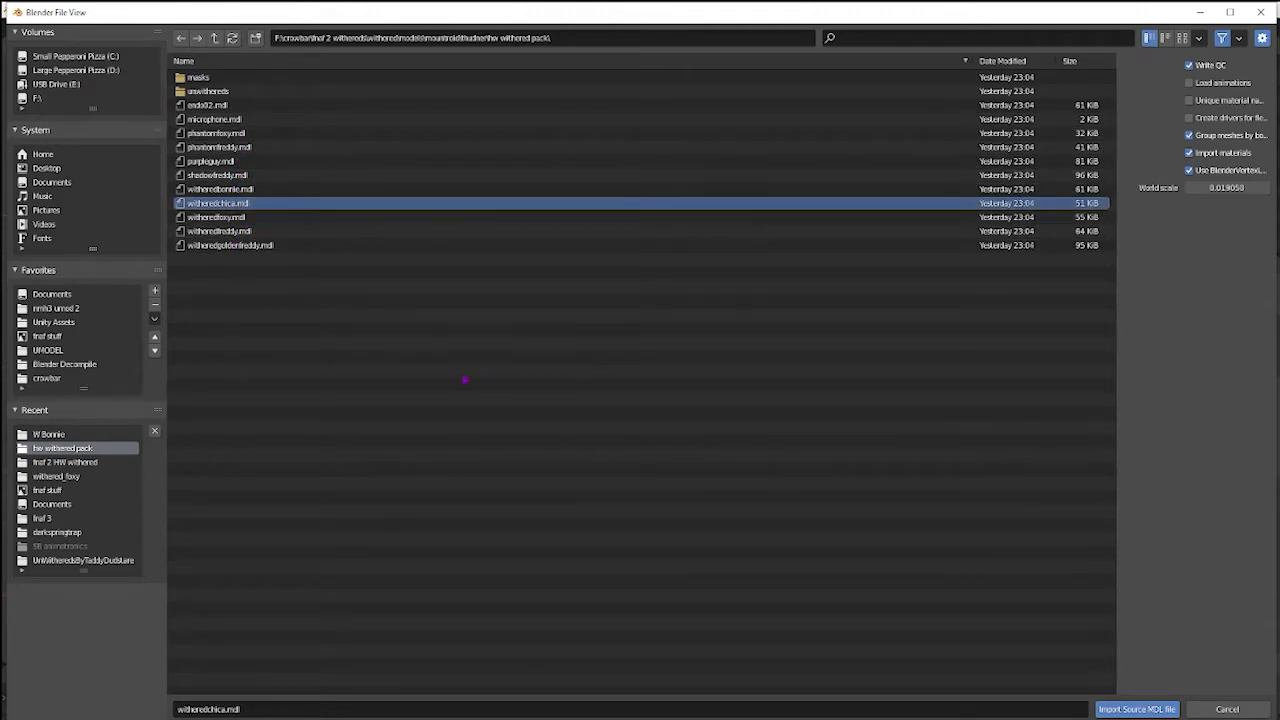
pyautogui.click(1137, 709)
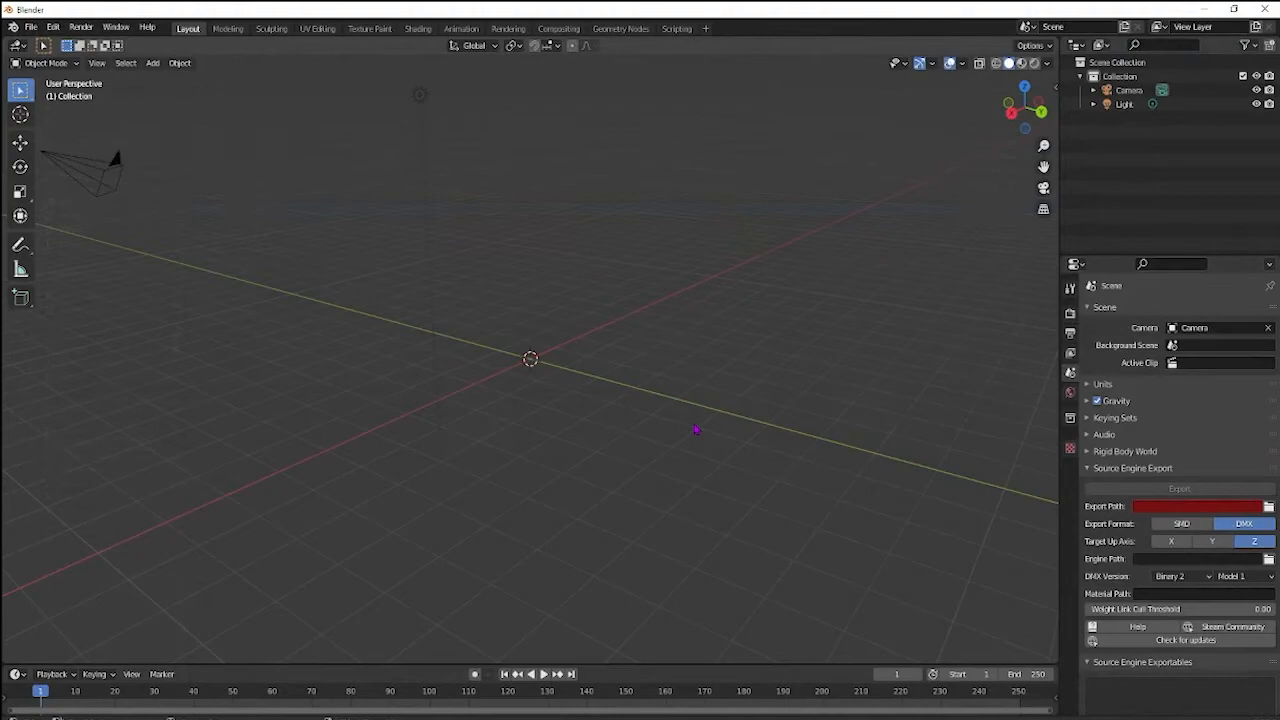
pyautogui.moveTo(665, 377)
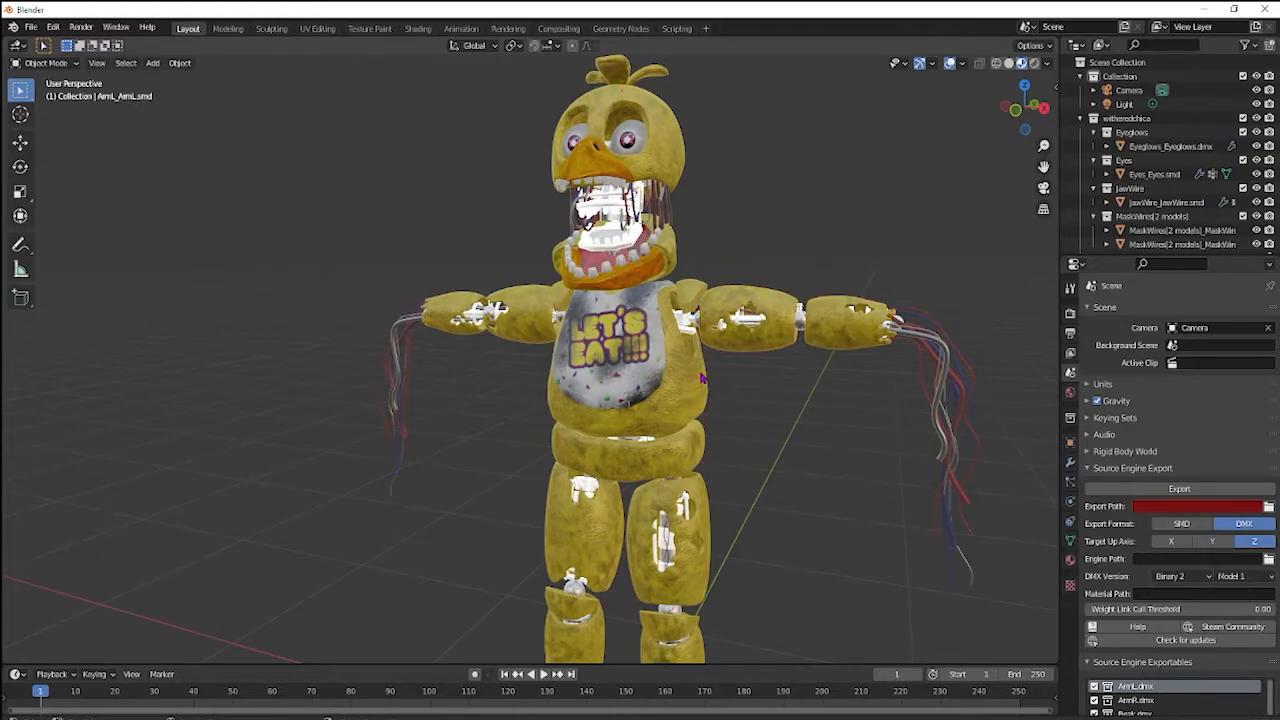
pyautogui.moveTo(868, 165)
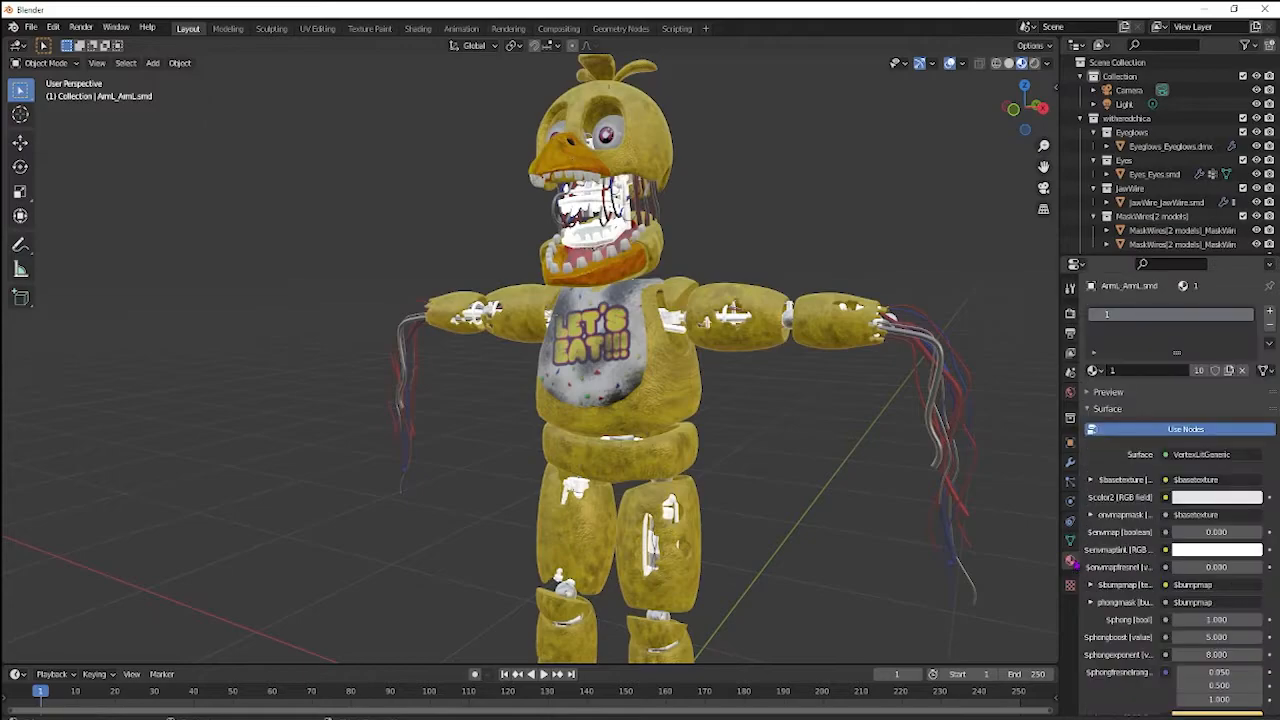
pyautogui.moveTo(807, 237)
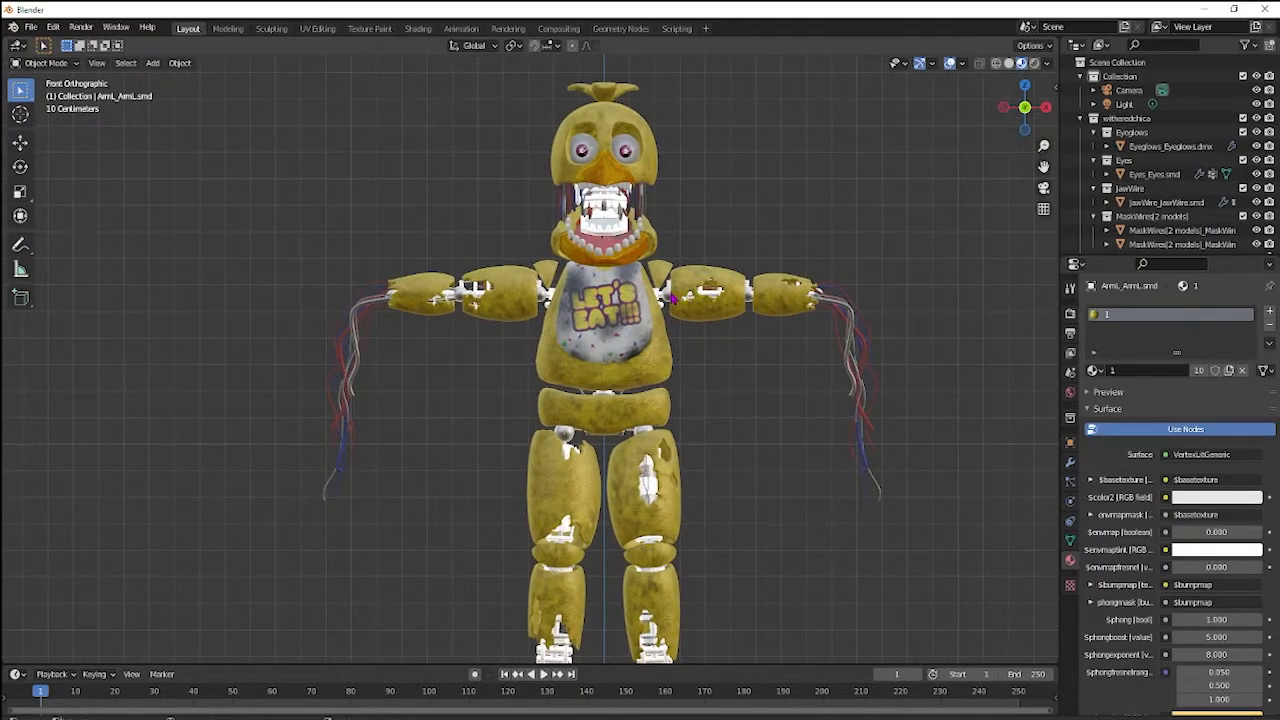
# Step: Switch WitheredChica_ARM to Edit Mode and drag bip_pelvis up toward the chest
pyautogui.click(45, 62)
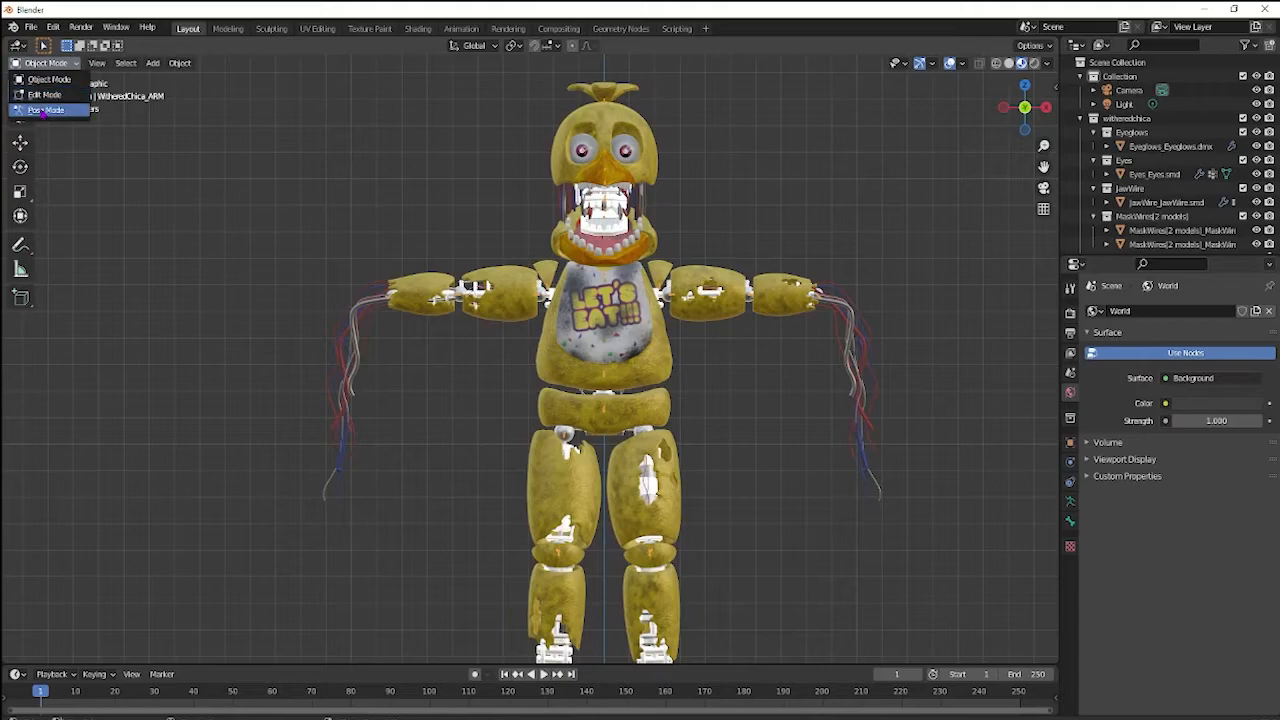
pyautogui.click(44, 94)
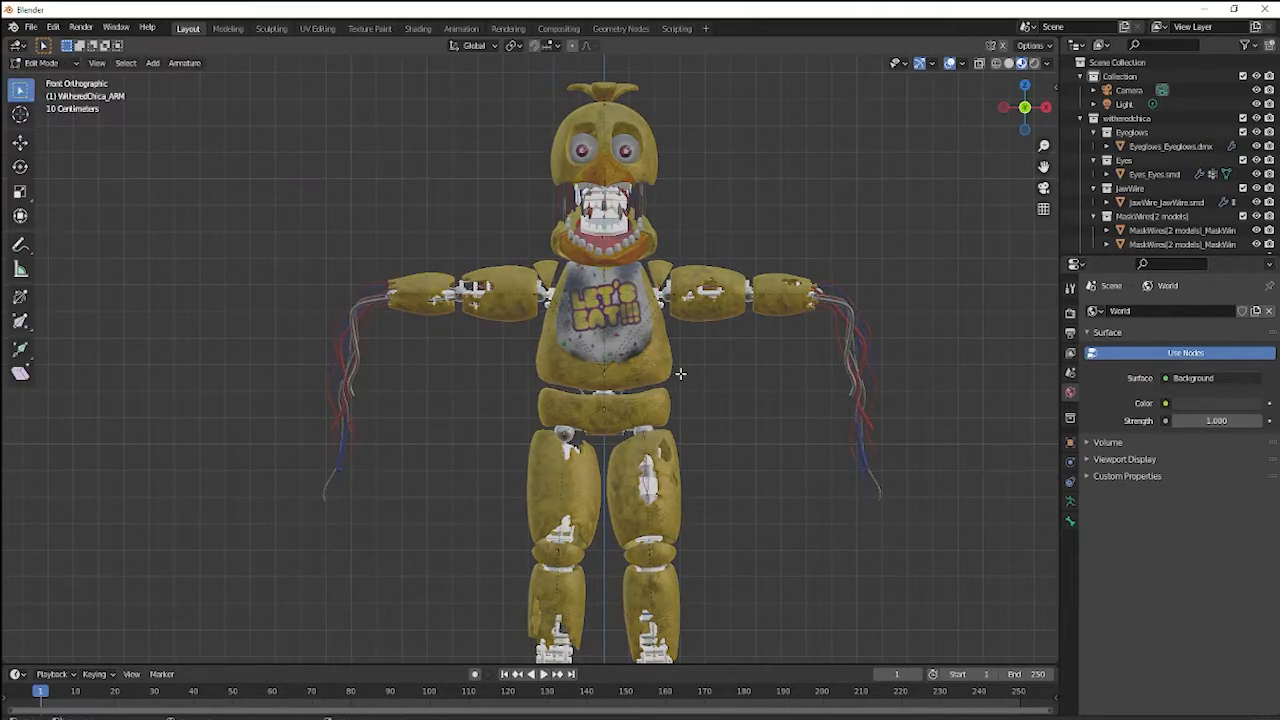
pyautogui.scroll(3)
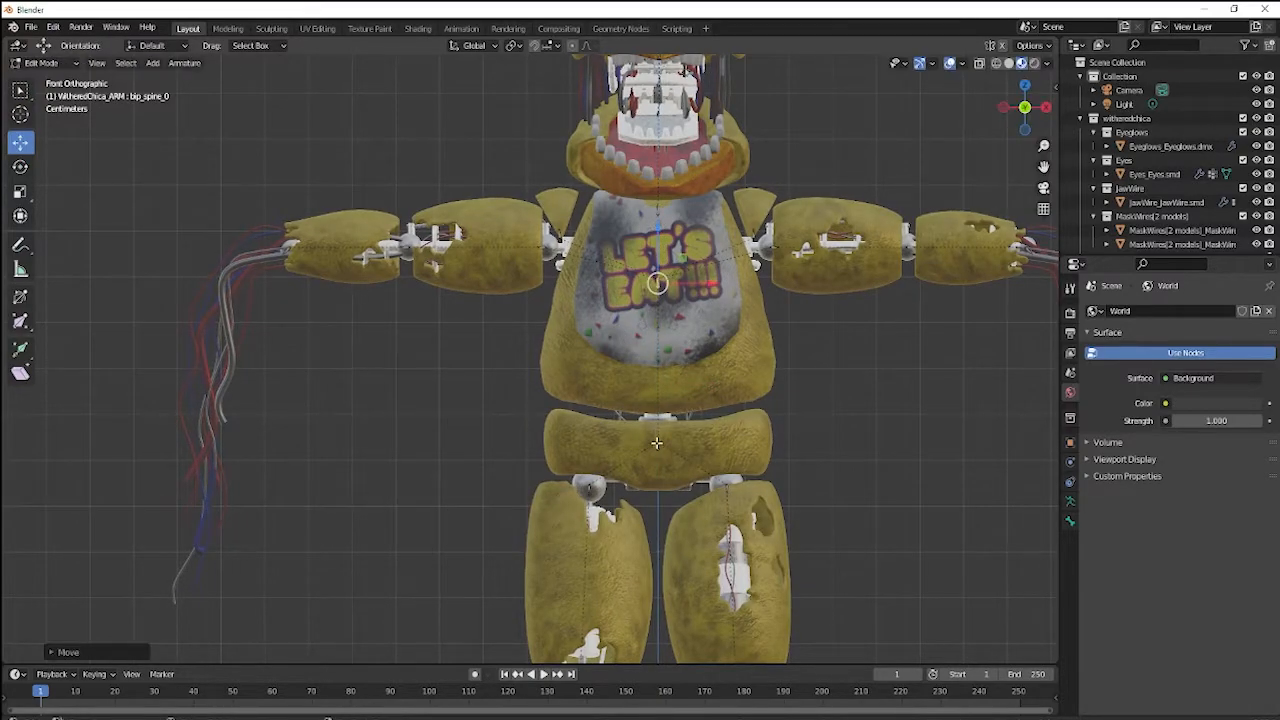
pyautogui.click(658, 443)
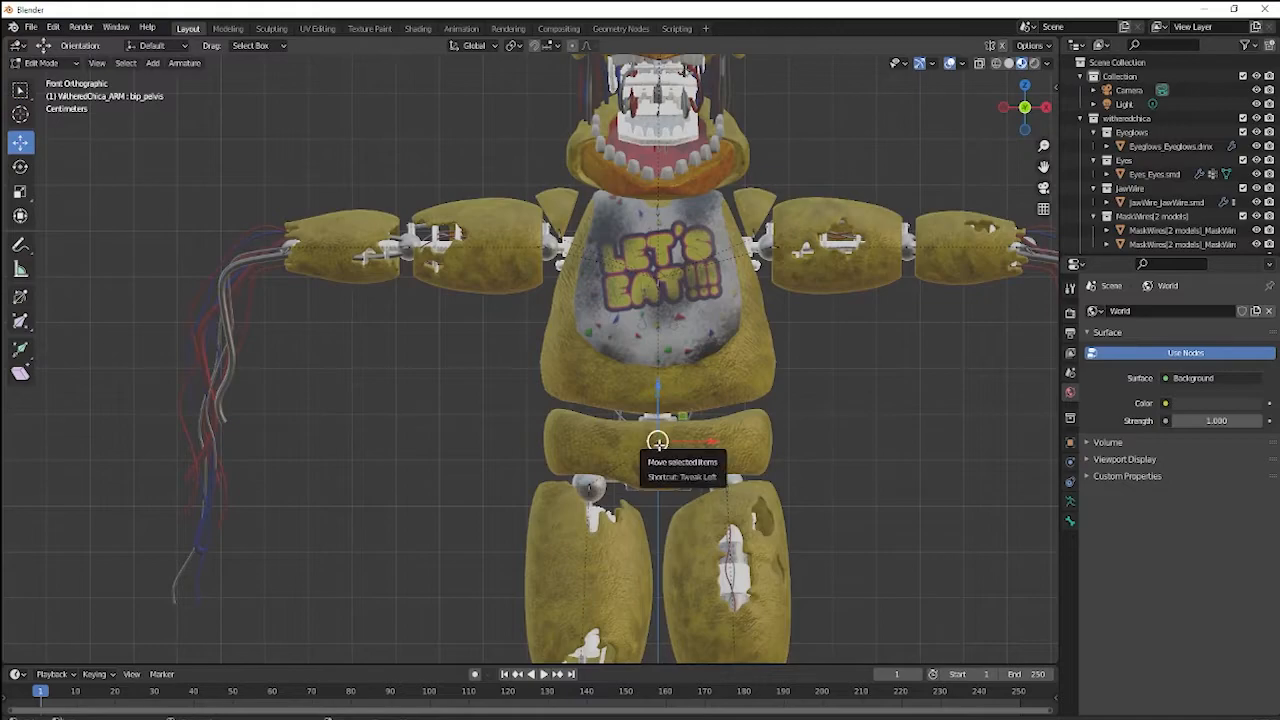
pyautogui.moveTo(658, 440); pyautogui.dragTo(663, 360)
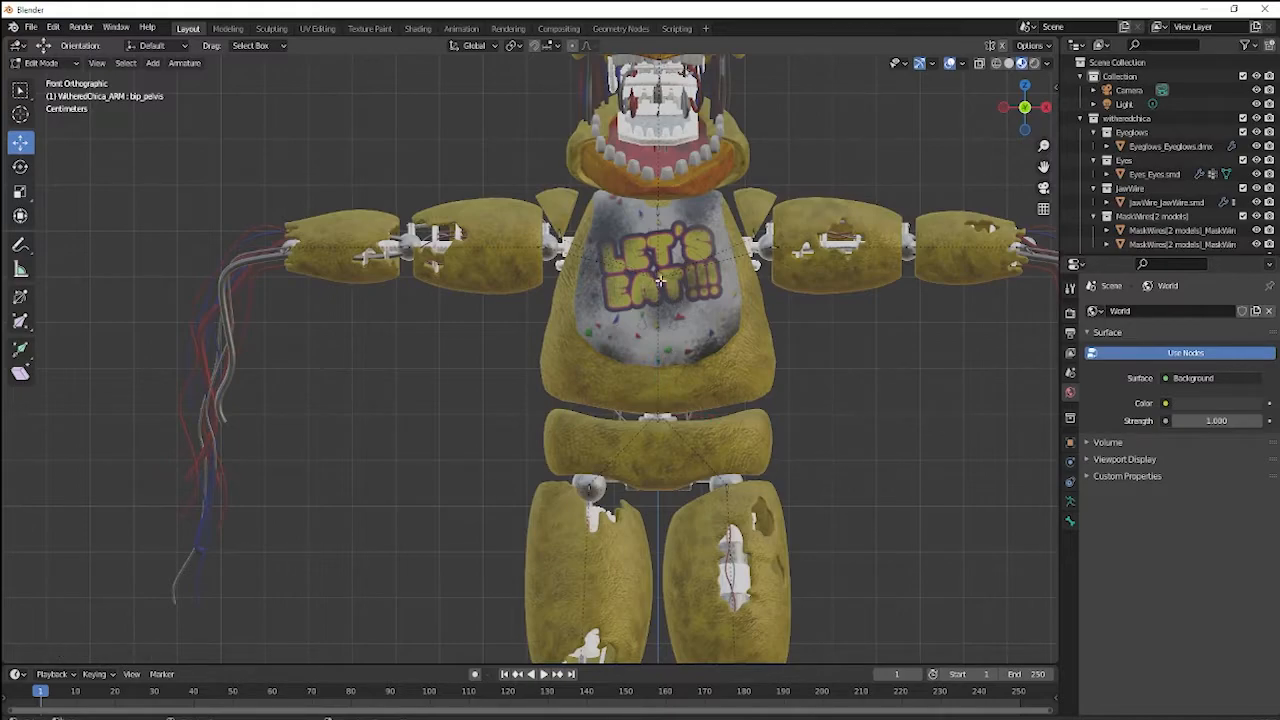
pyautogui.moveTo(660, 390)
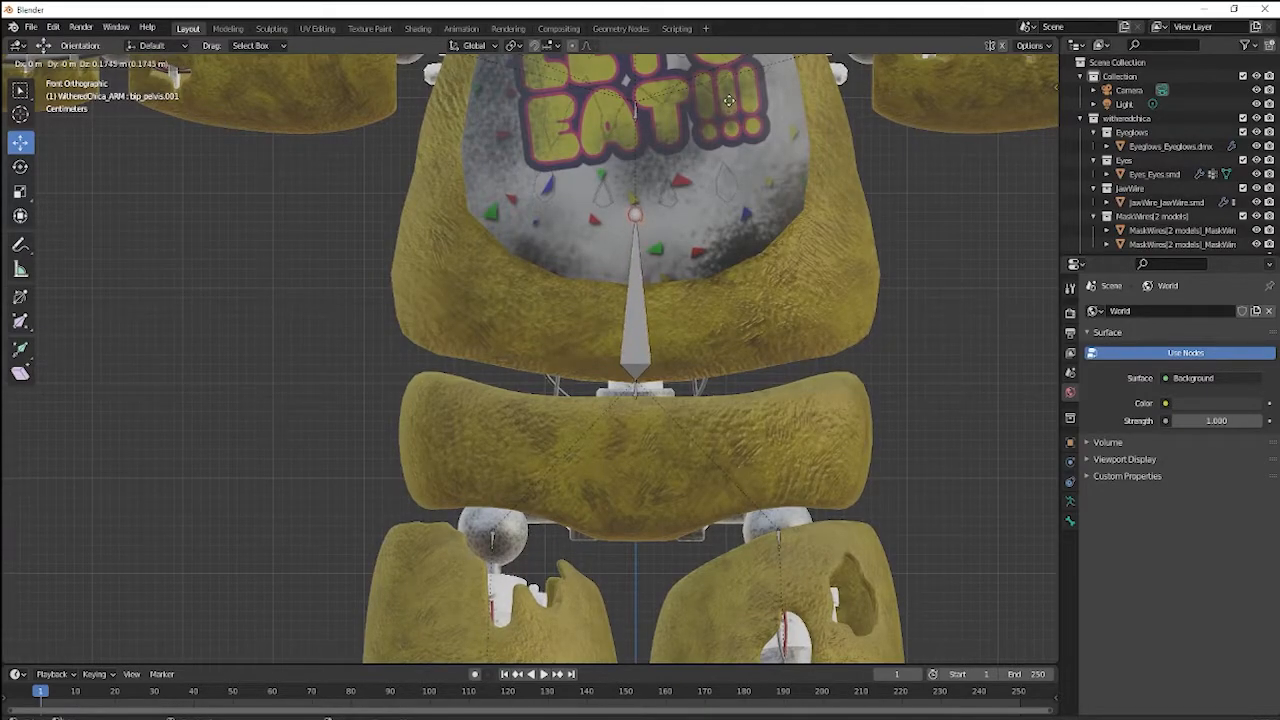
# Step: Place the duplicated pelvis bone and move bip_spine_0 down to sit just above it
pyautogui.press('Tab')
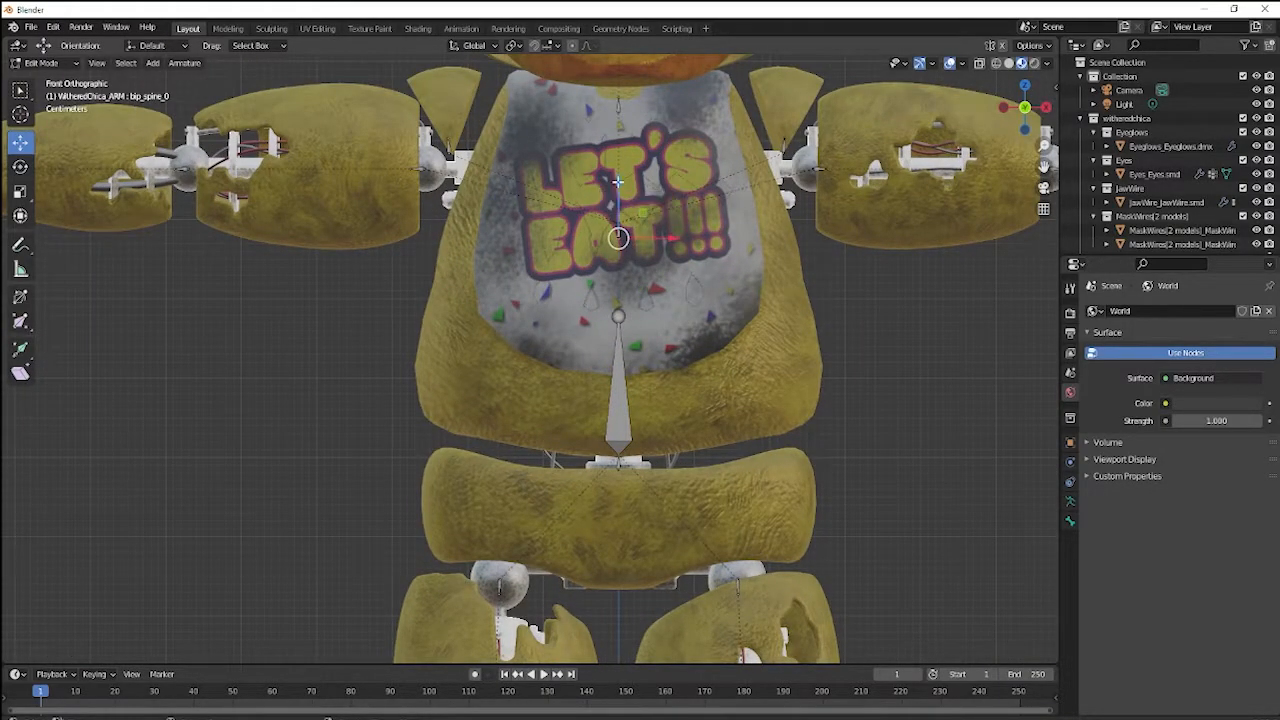
pyautogui.press('g')
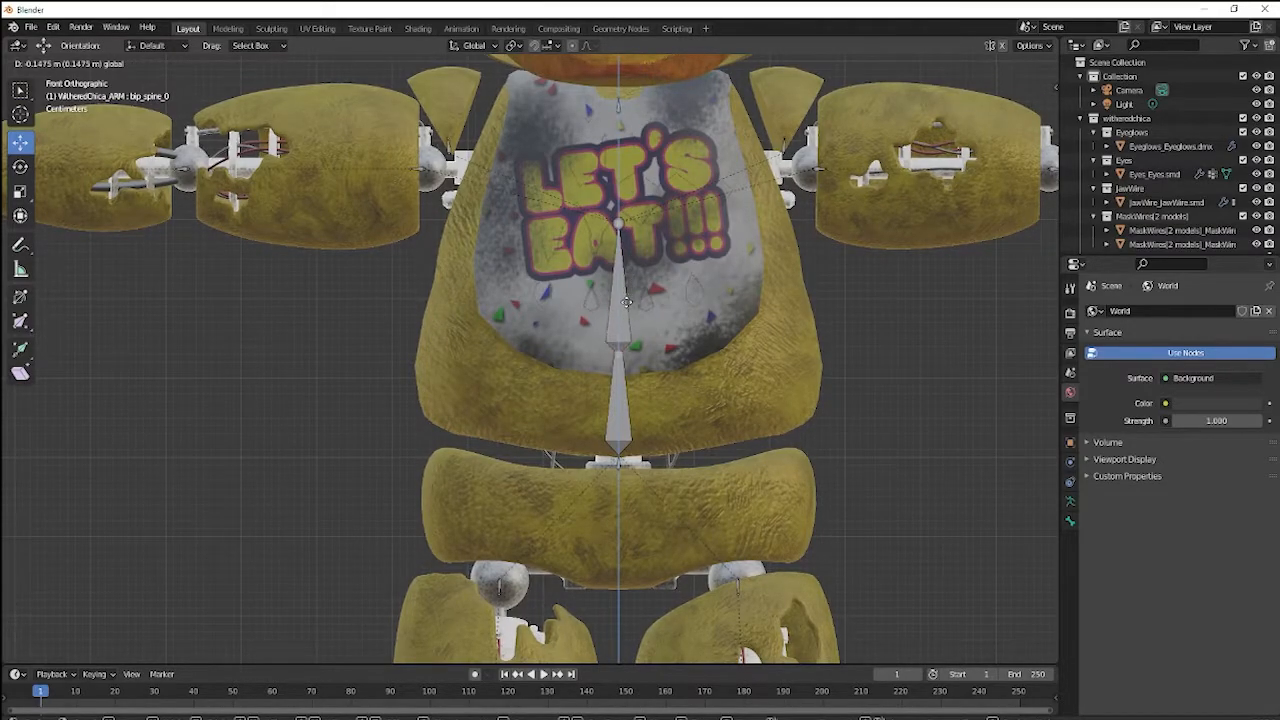
pyautogui.press('Tab')
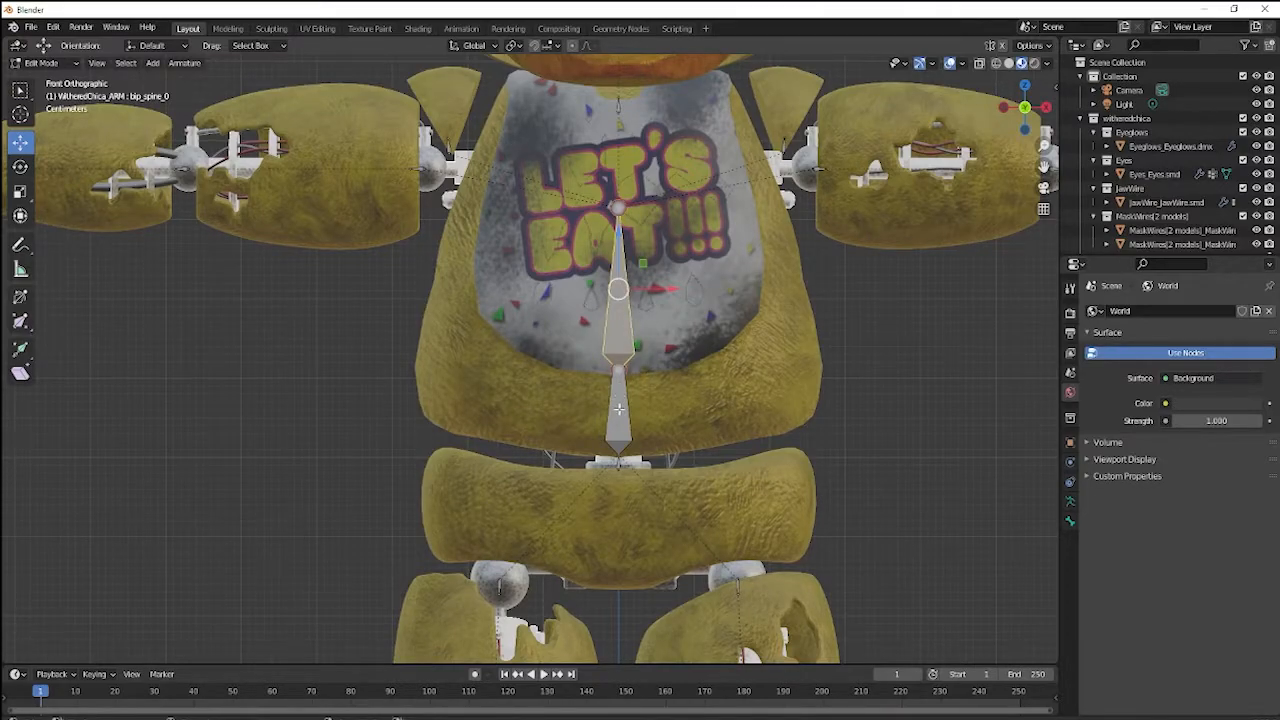
# Step: Parent bip_spine_0 to bip_pelvis.001 using Parent > Make with Keep Offset
pyautogui.click(617, 337)
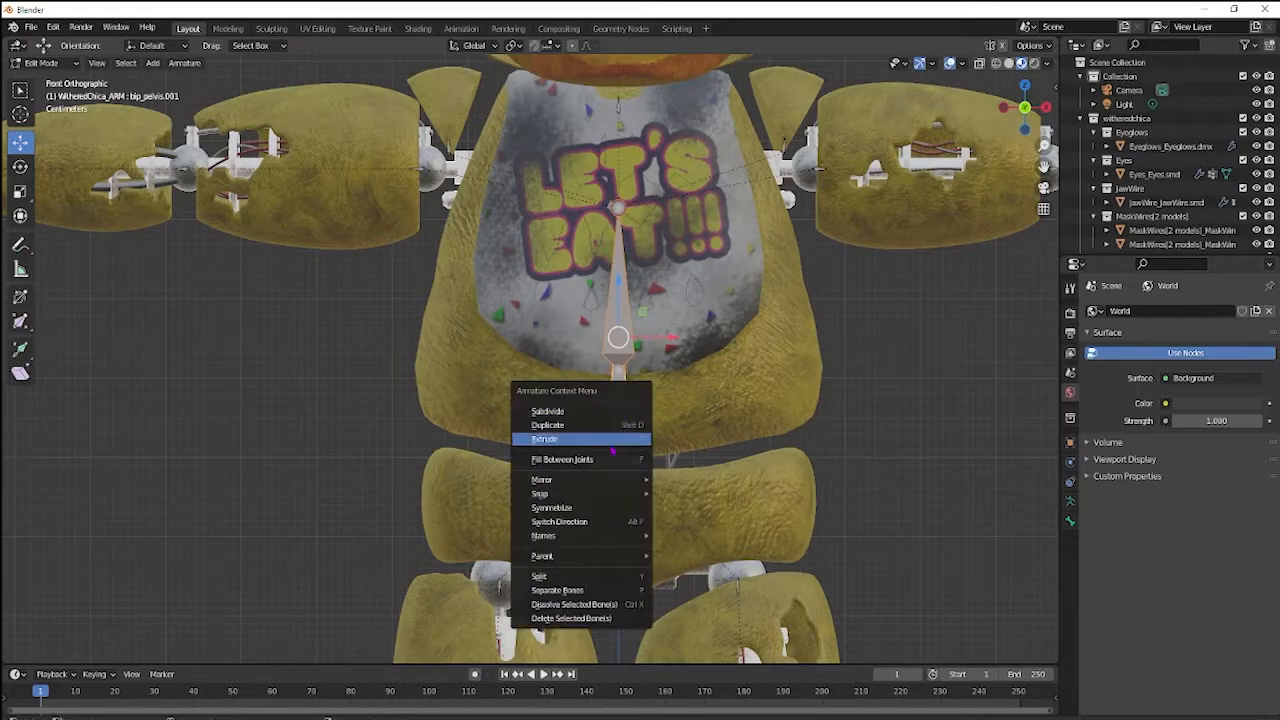
pyautogui.click(542, 556)
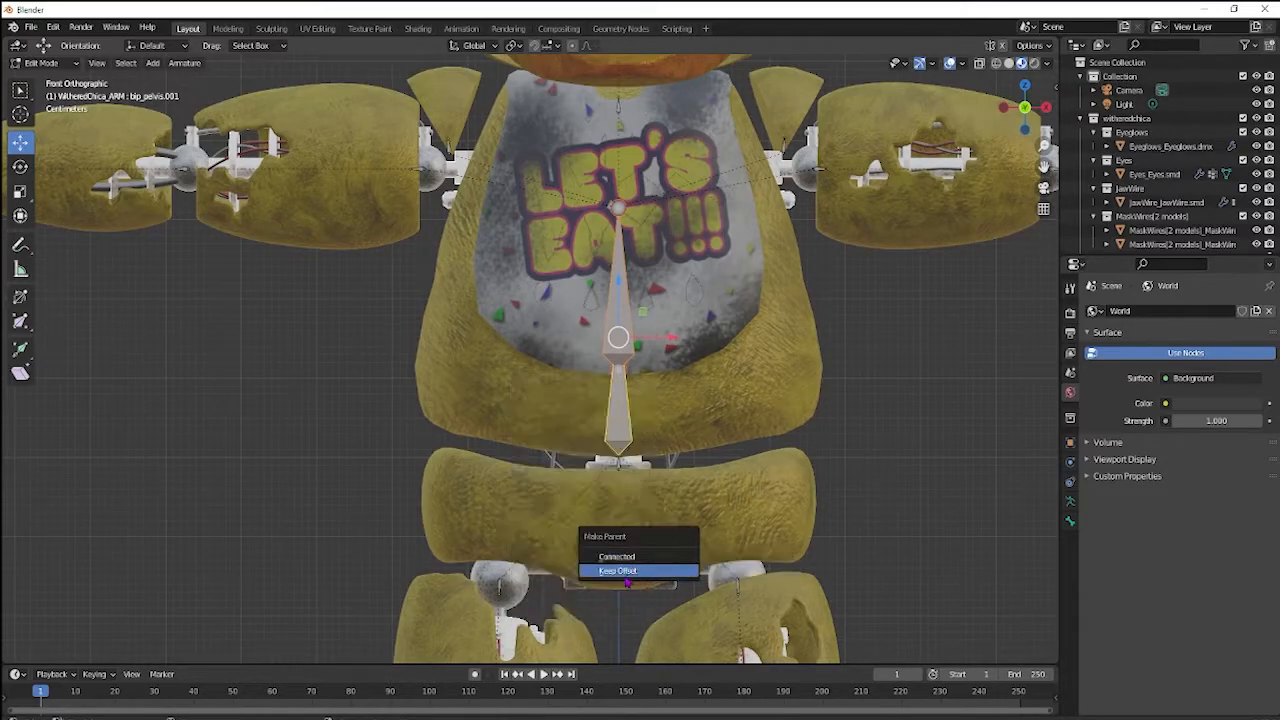
pyautogui.click(617, 570)
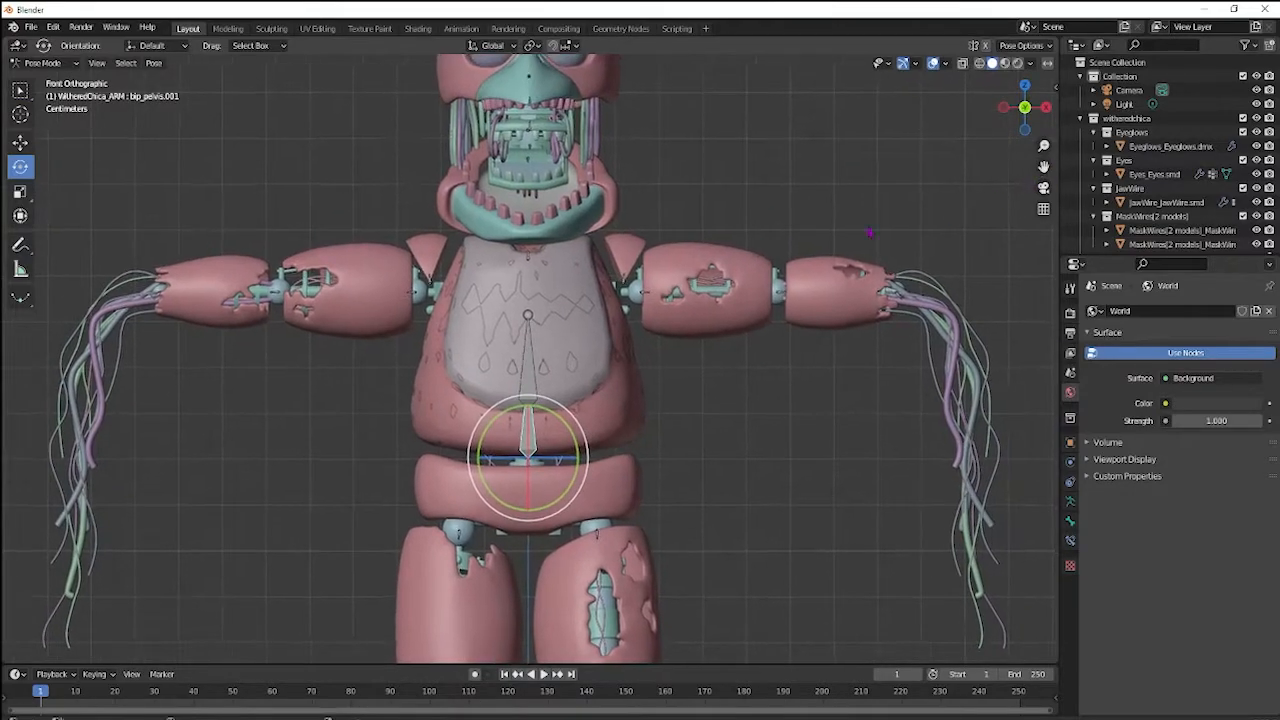
# Step: Switch the Withered Chica armature back into Edit Mode from the mode dropdown
pyautogui.click(42, 63)
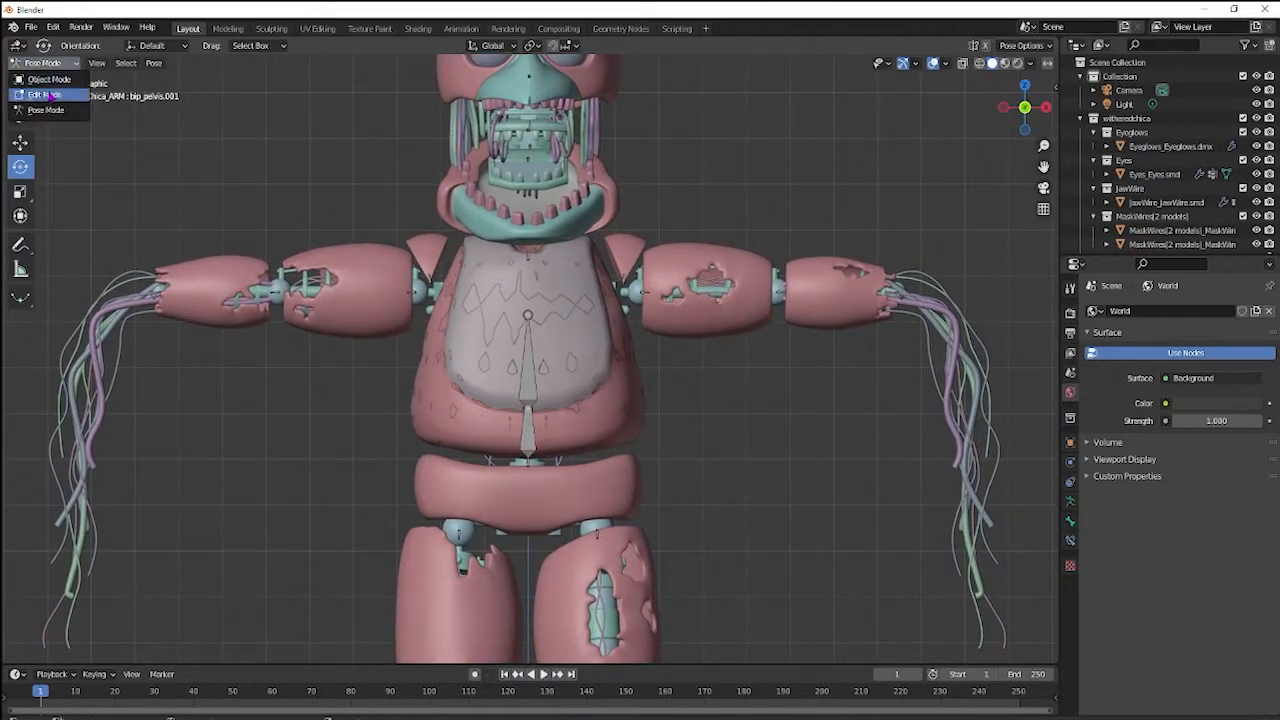
pyautogui.click(45, 94)
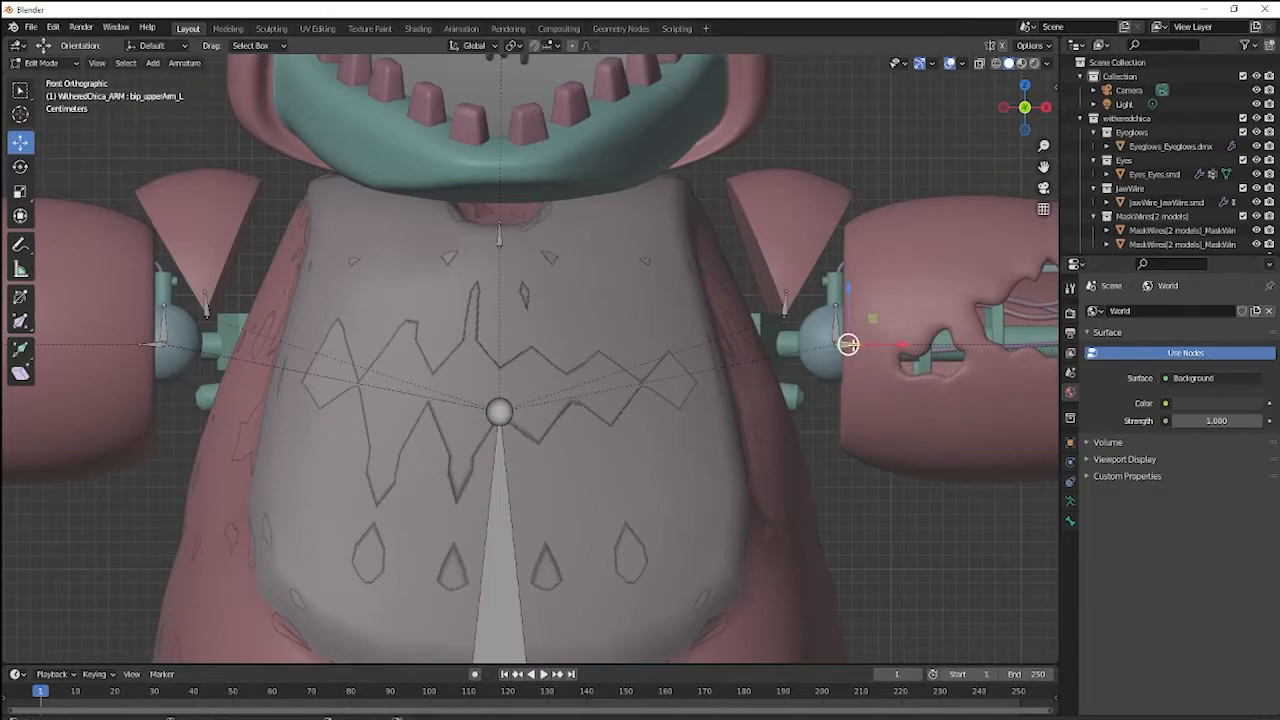
# Step: Parent the left and right shoulder bones to their neighbouring upper-arm bones
pyautogui.rightClick(847, 344)
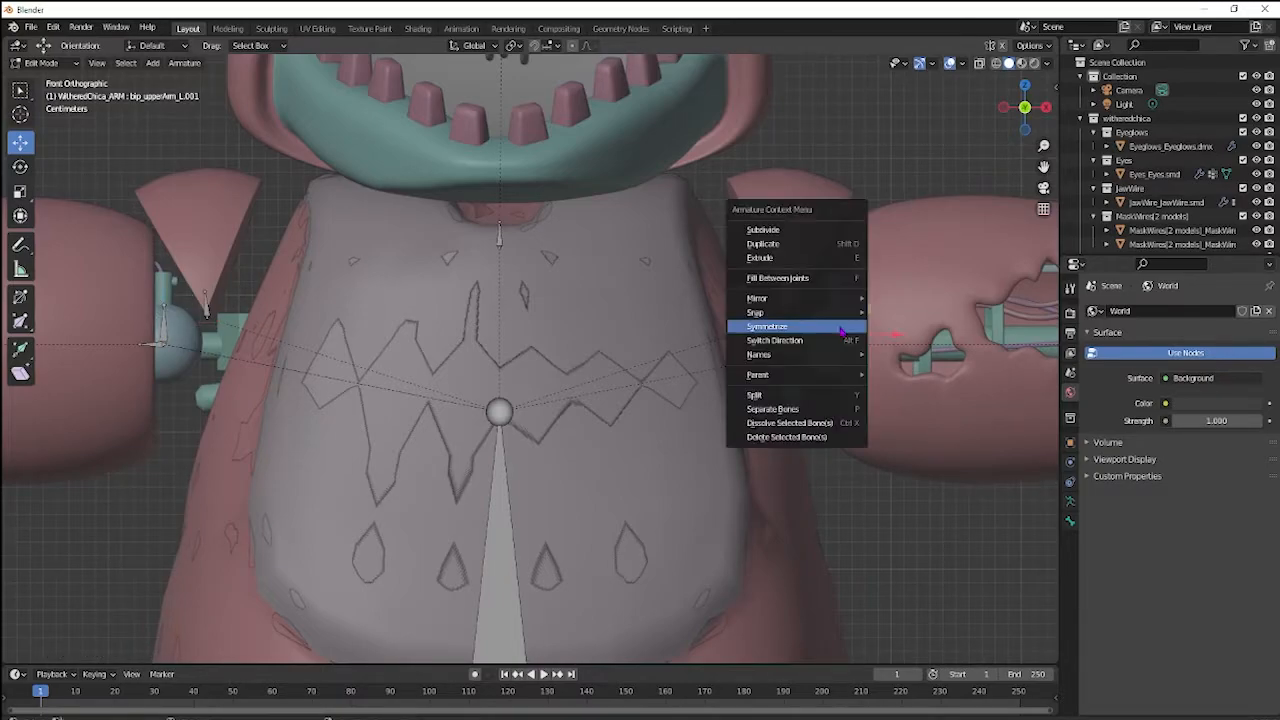
pyautogui.moveTo(758, 374)
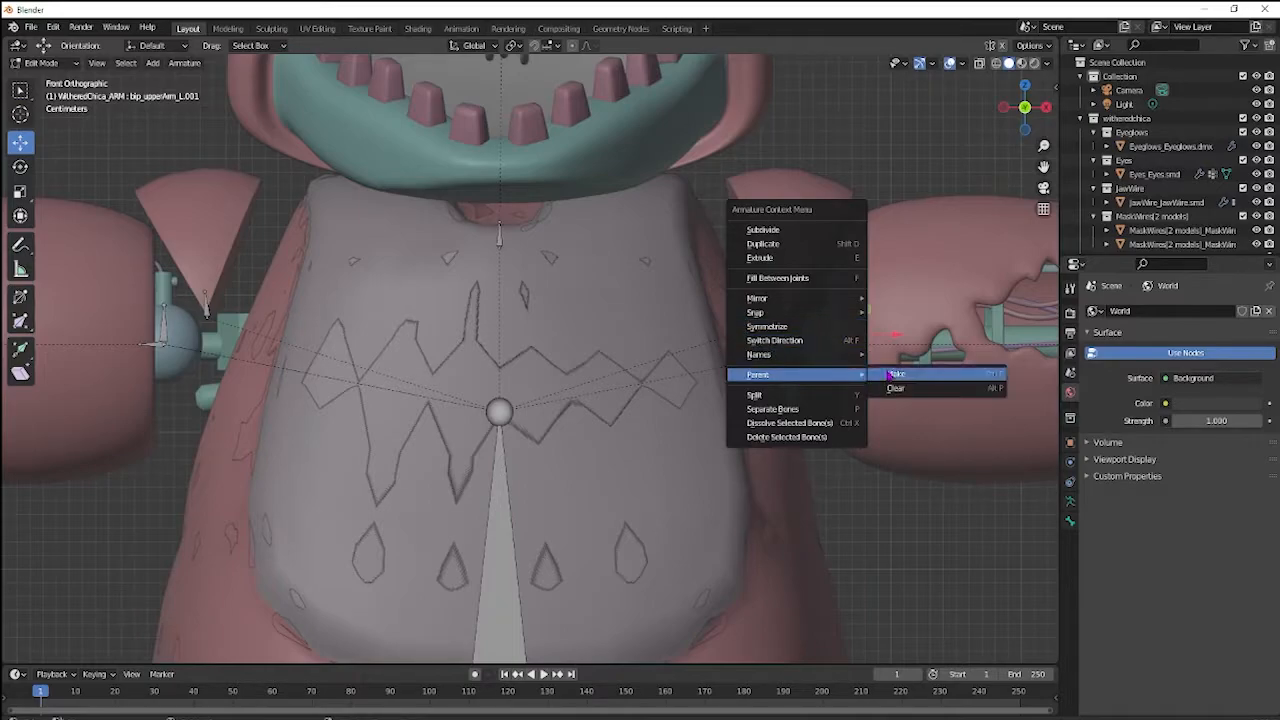
pyautogui.click(896, 373)
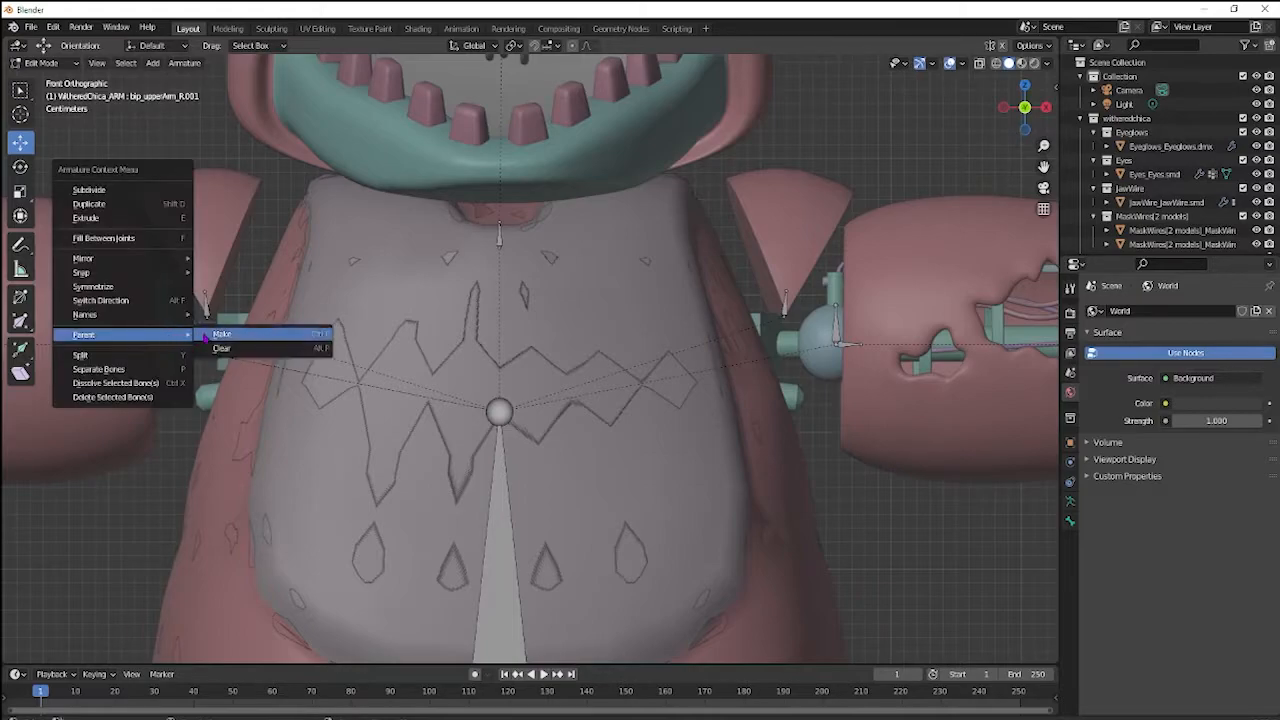
pyautogui.click(220, 333)
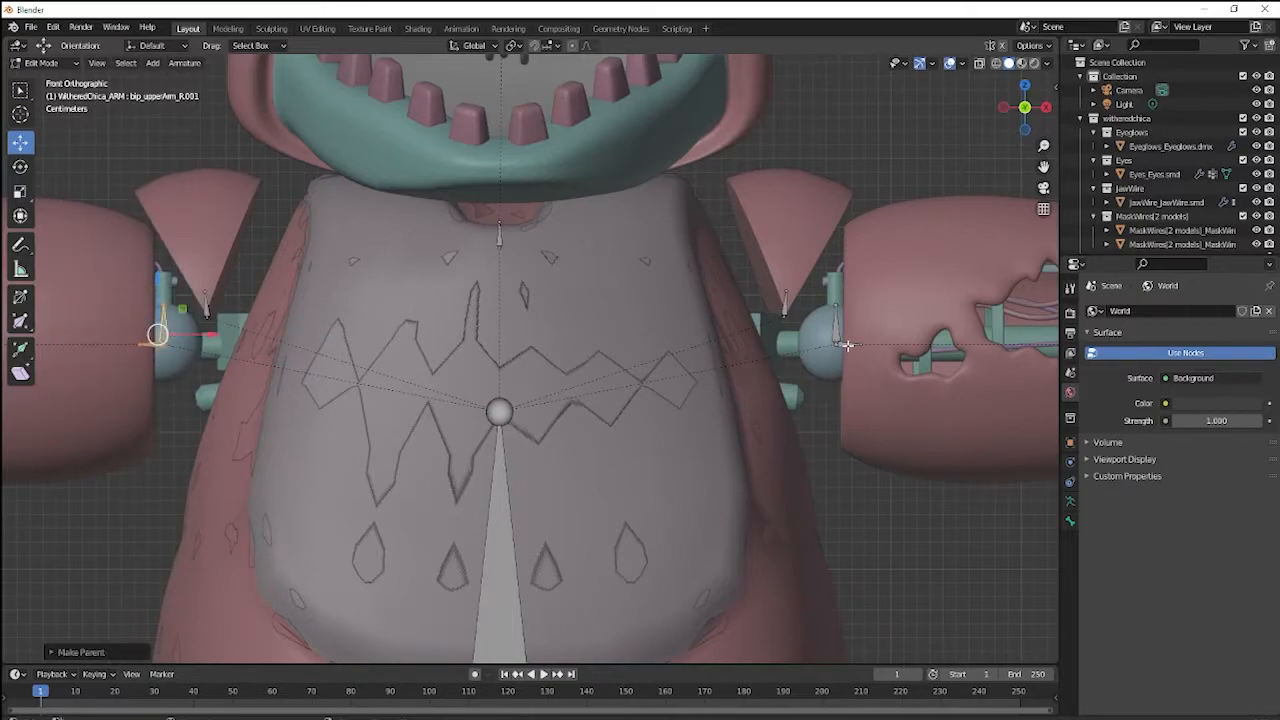
pyautogui.click(847, 344)
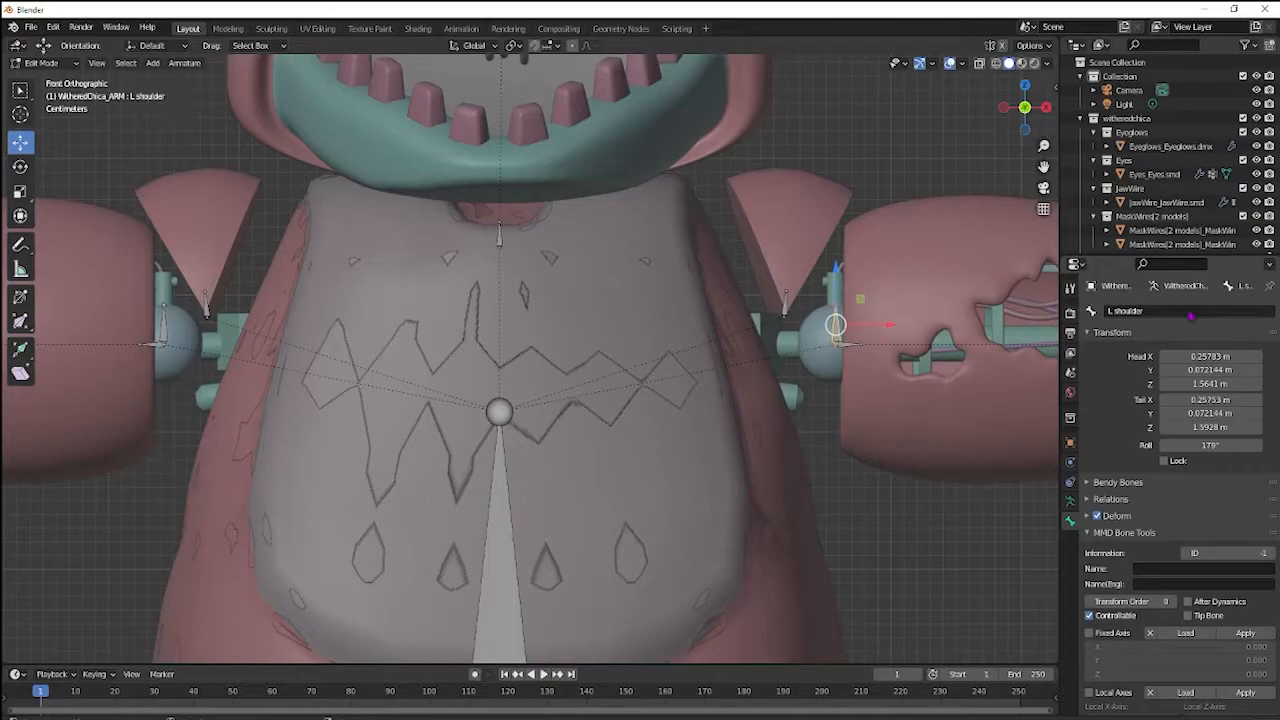
# Step: Select the right upper-arm bone and inspect the bone names in Bone Properties
pyautogui.click(163, 325)
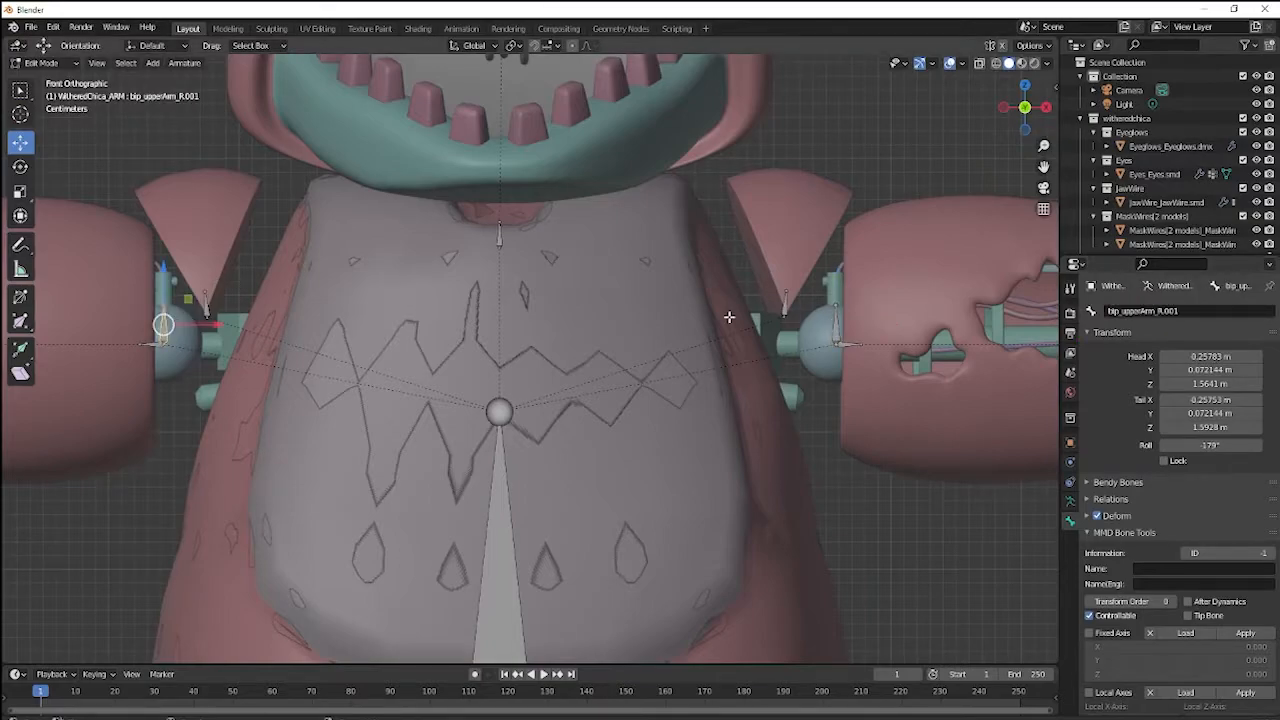
pyautogui.doubleClick(1140, 311)
pyautogui.write('R shoulder')
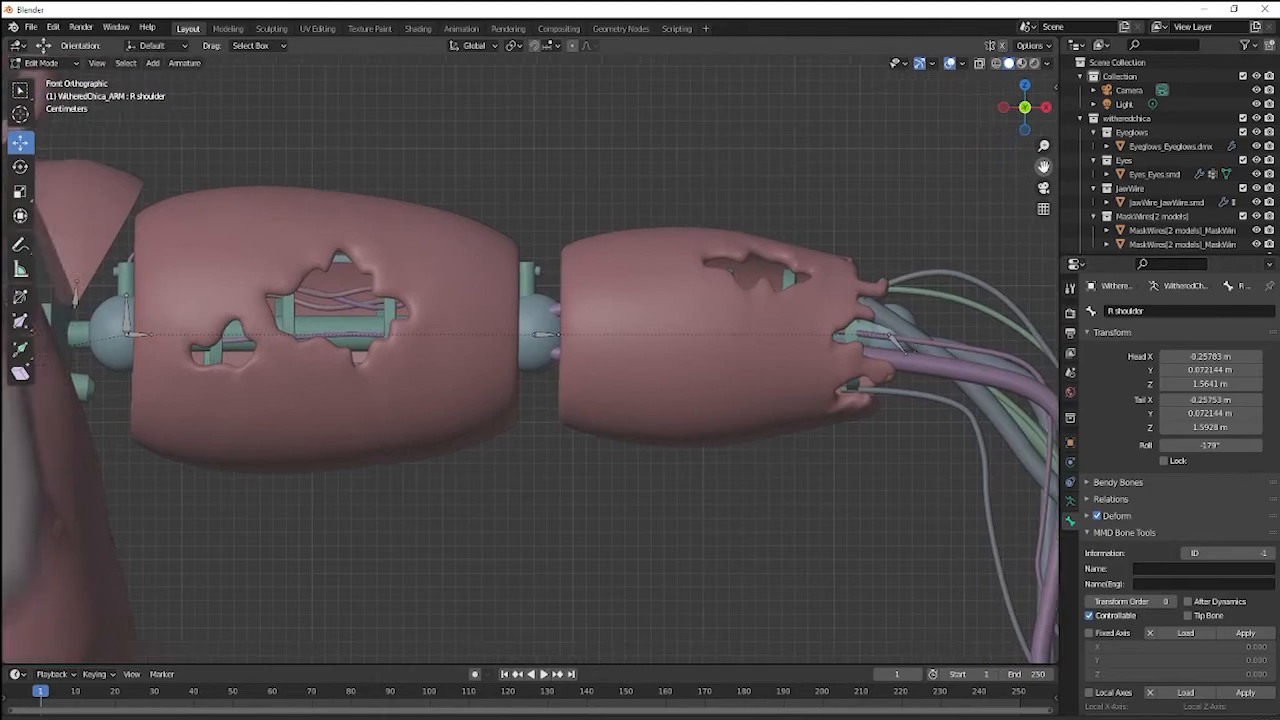
pyautogui.scroll(-3)
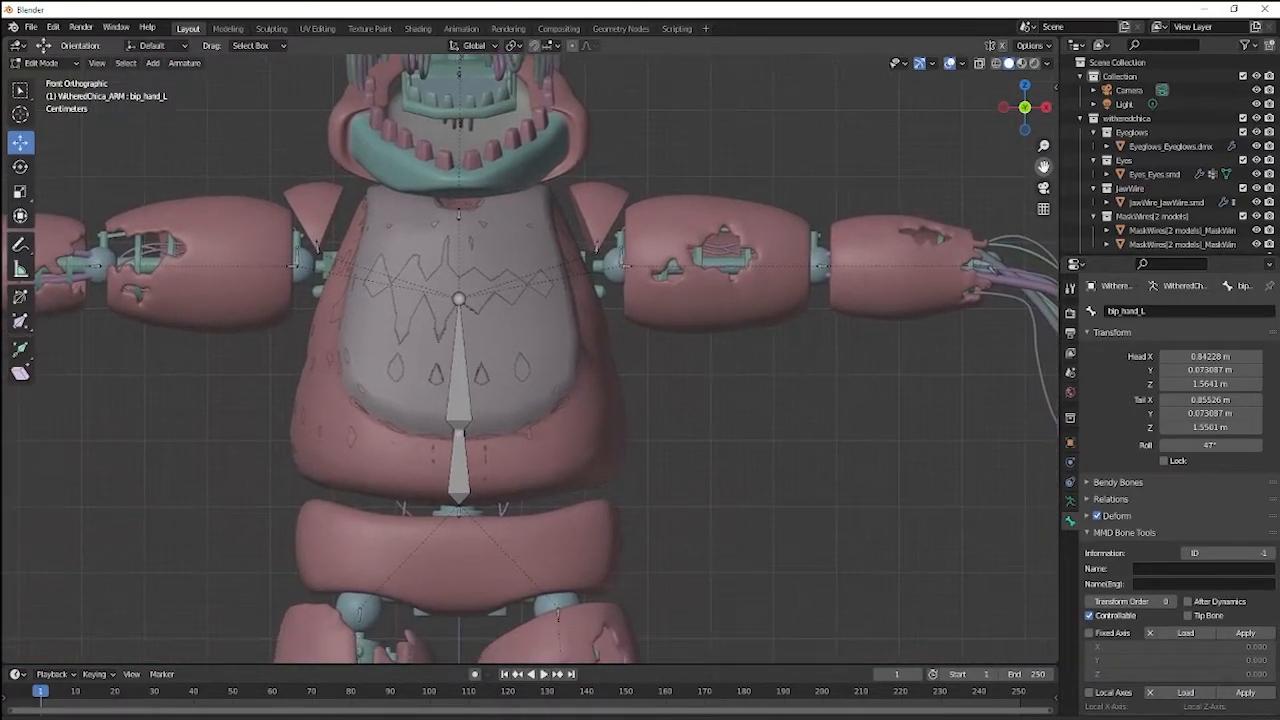
# Step: Enter Pose Mode, test-rotate bip_upperArm_L, then select bip_spine_0
pyautogui.click(42, 62)
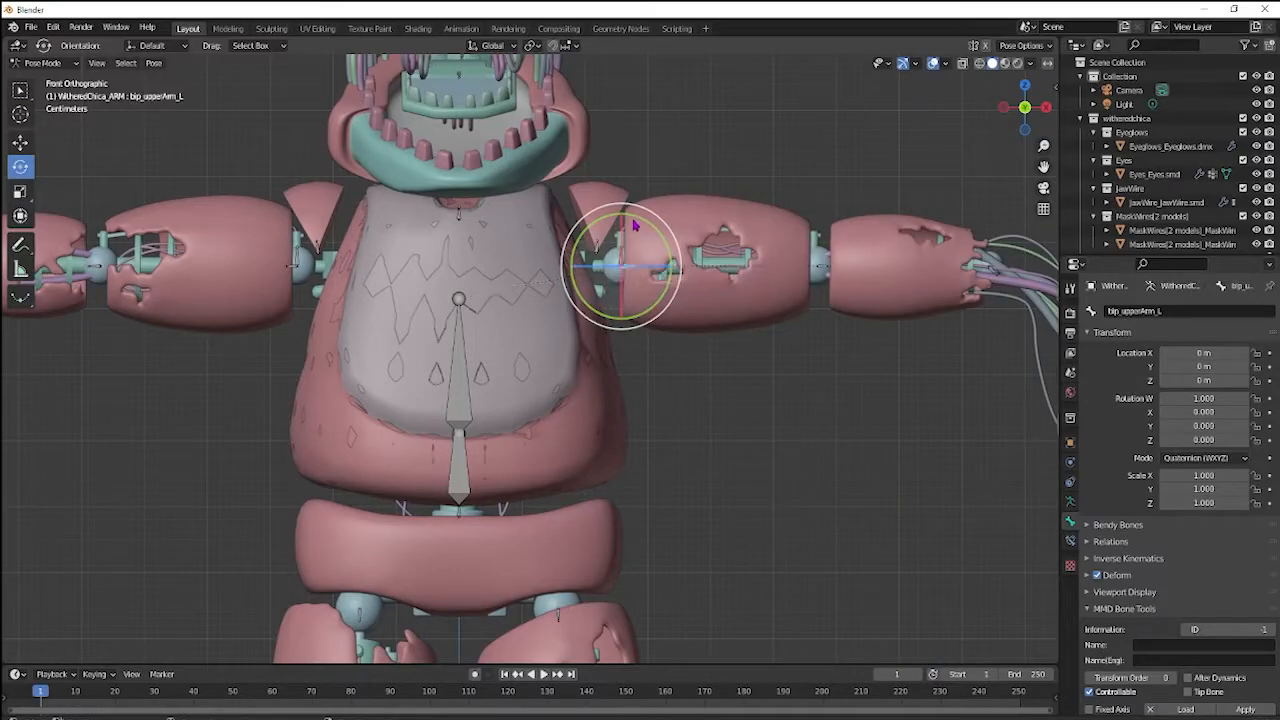
pyautogui.moveTo(640, 220); pyautogui.dragTo(678, 182)
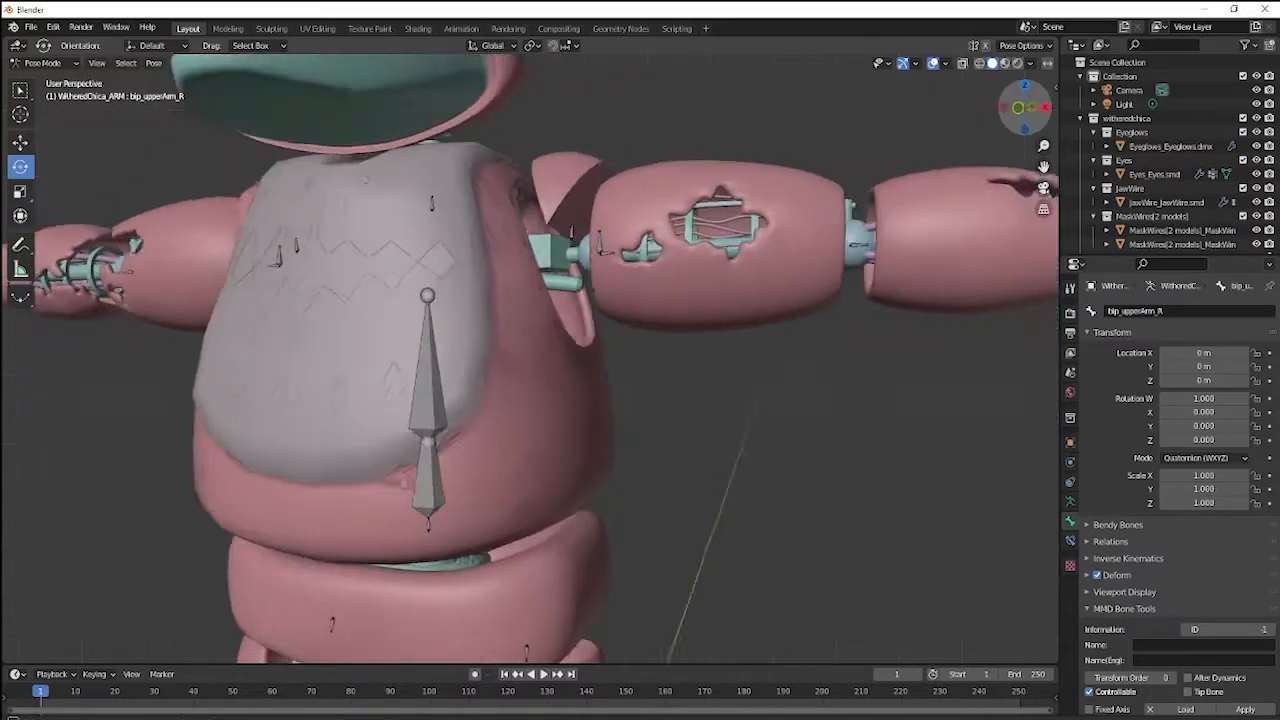
pyautogui.click(440, 420)
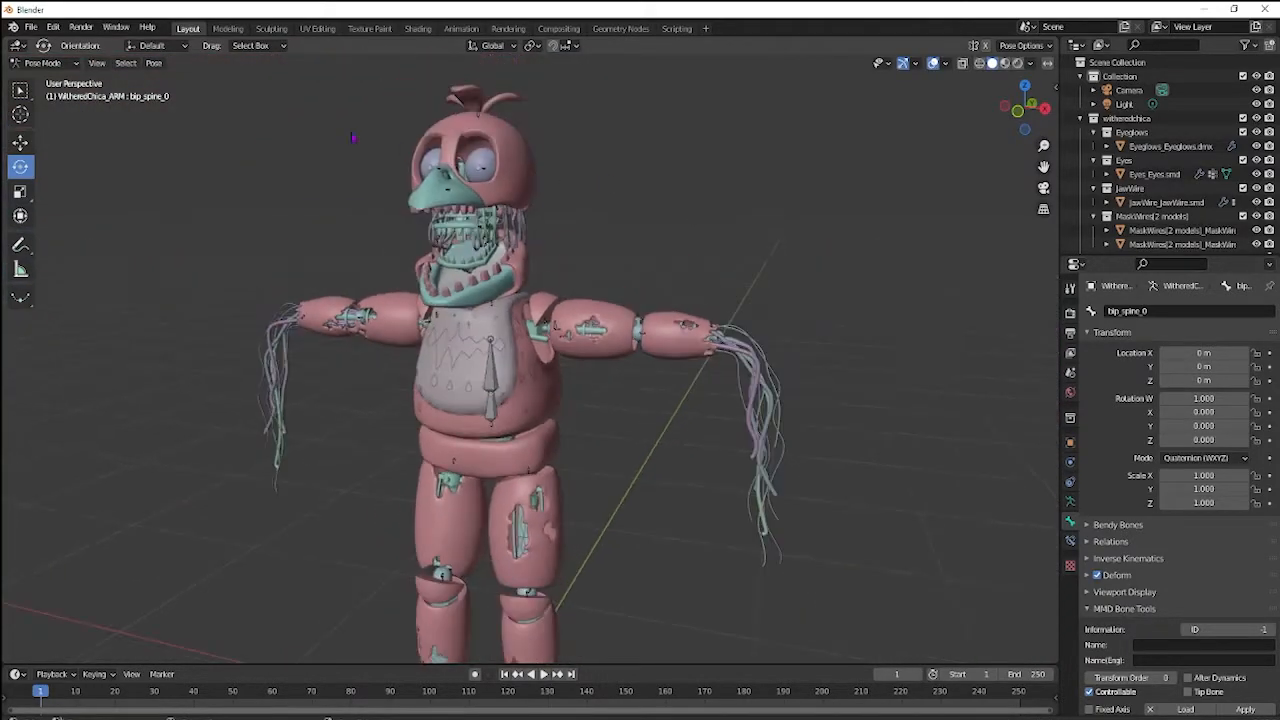
# Step: Switch the armature from Pose Mode back to Object Mode
pyautogui.click(45, 62)
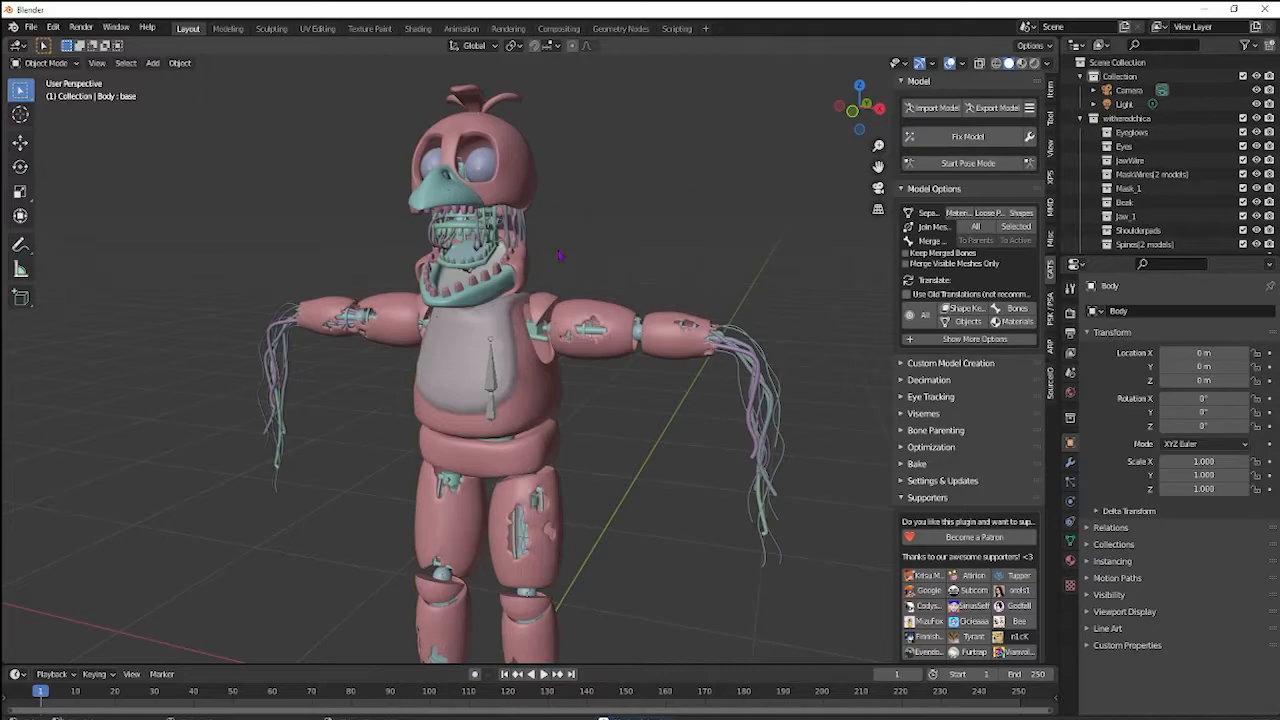
pyautogui.moveTo(815, 148)
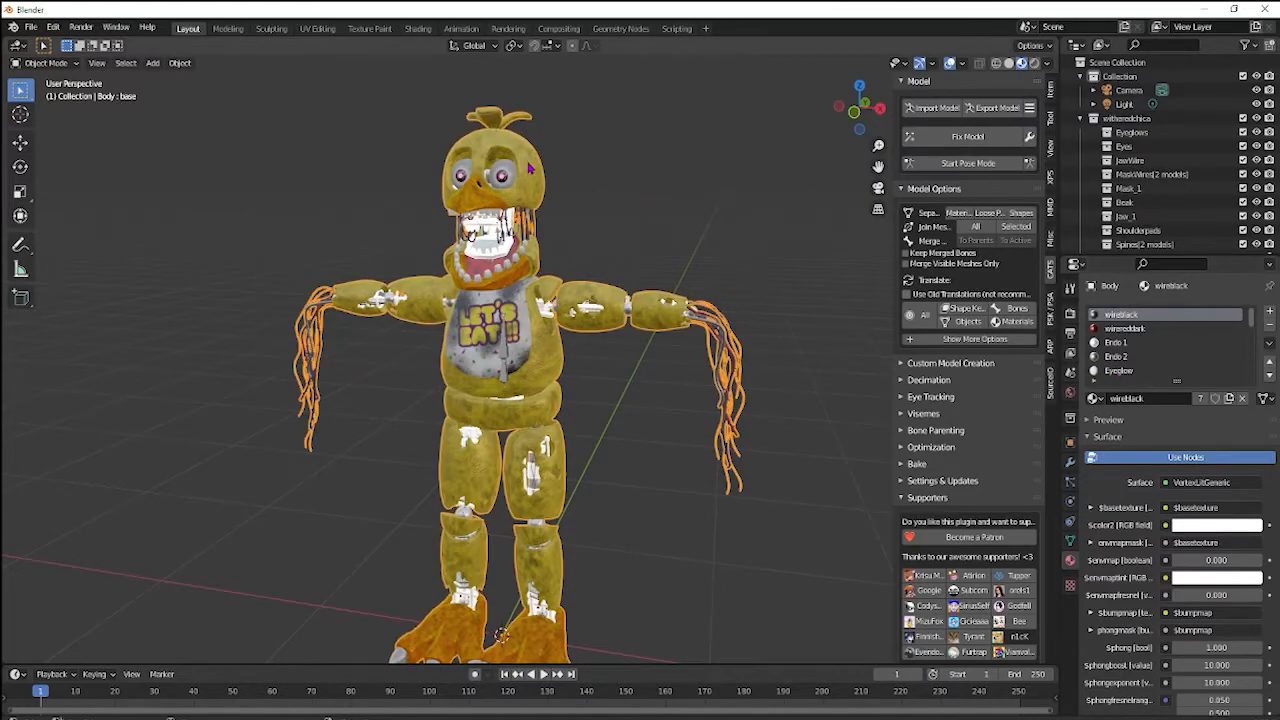
# Step: Apply Mesh > Clean Up > Merge by Distance to the Body mesh in Edit Mode, then exit to Object Mode
pyautogui.click(45, 63)
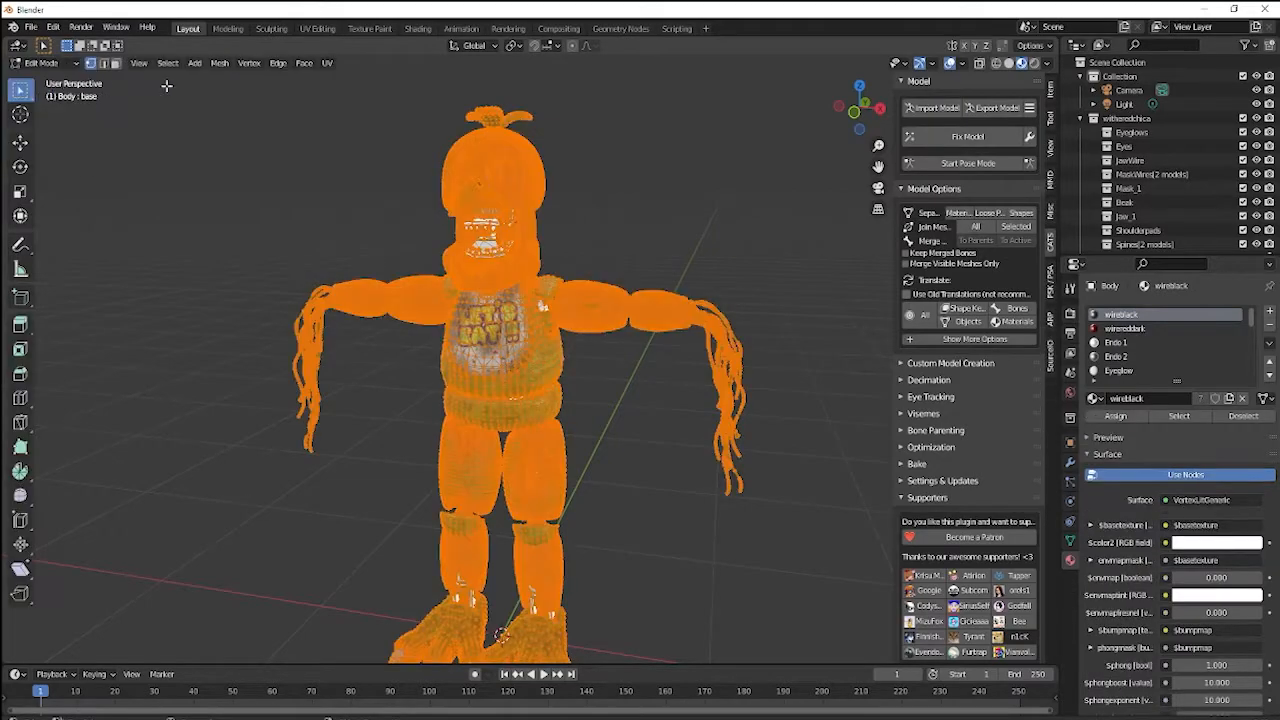
pyautogui.click(219, 63)
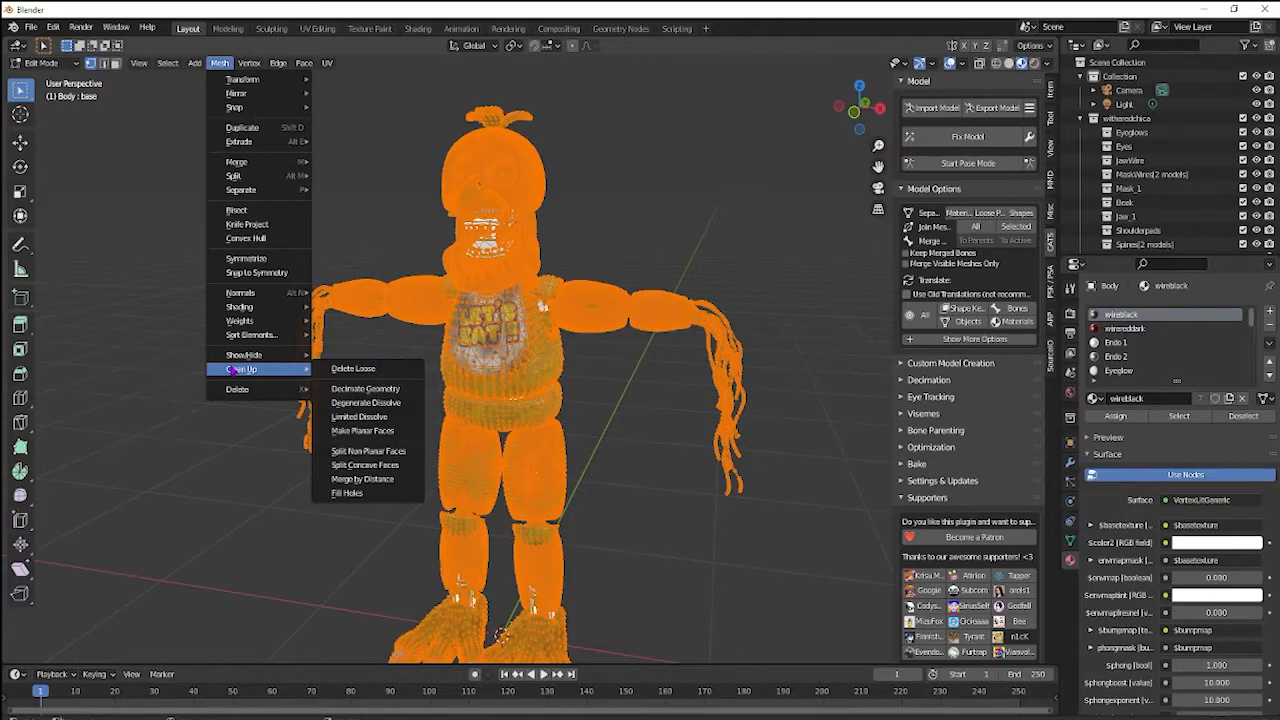
pyautogui.moveTo(363, 478)
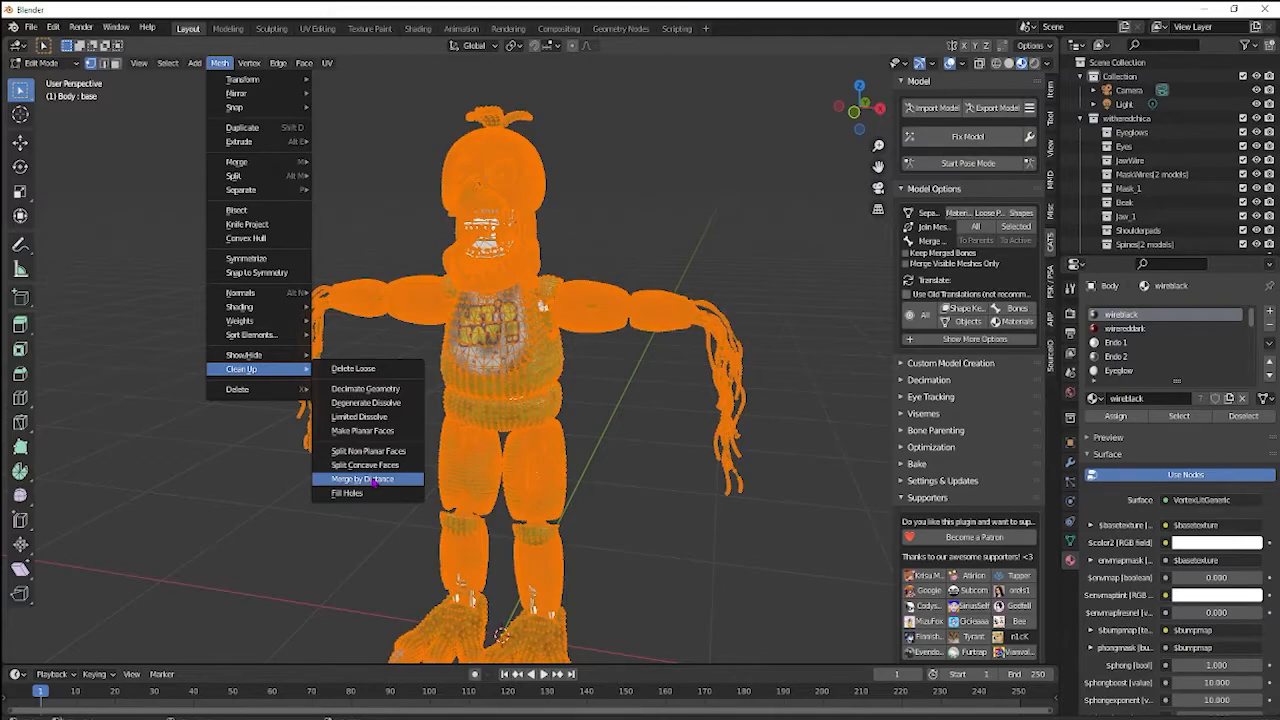
pyautogui.click(362, 478)
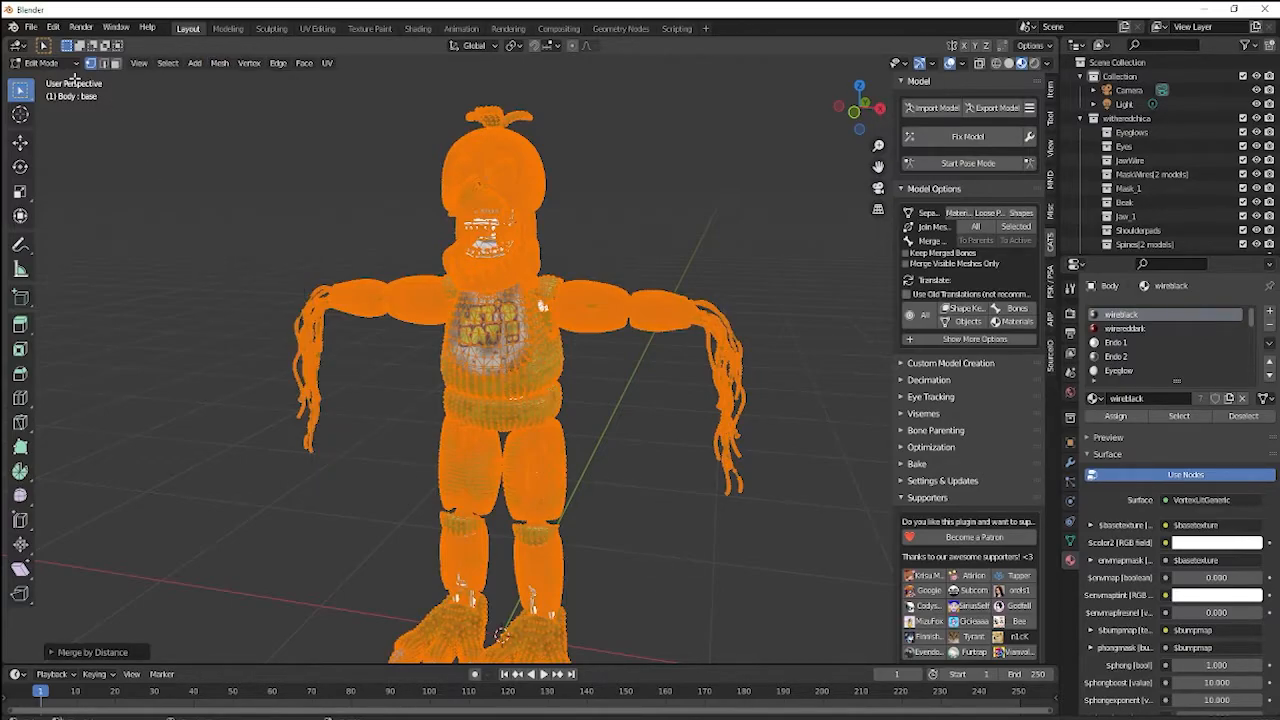
pyautogui.click(43, 62)
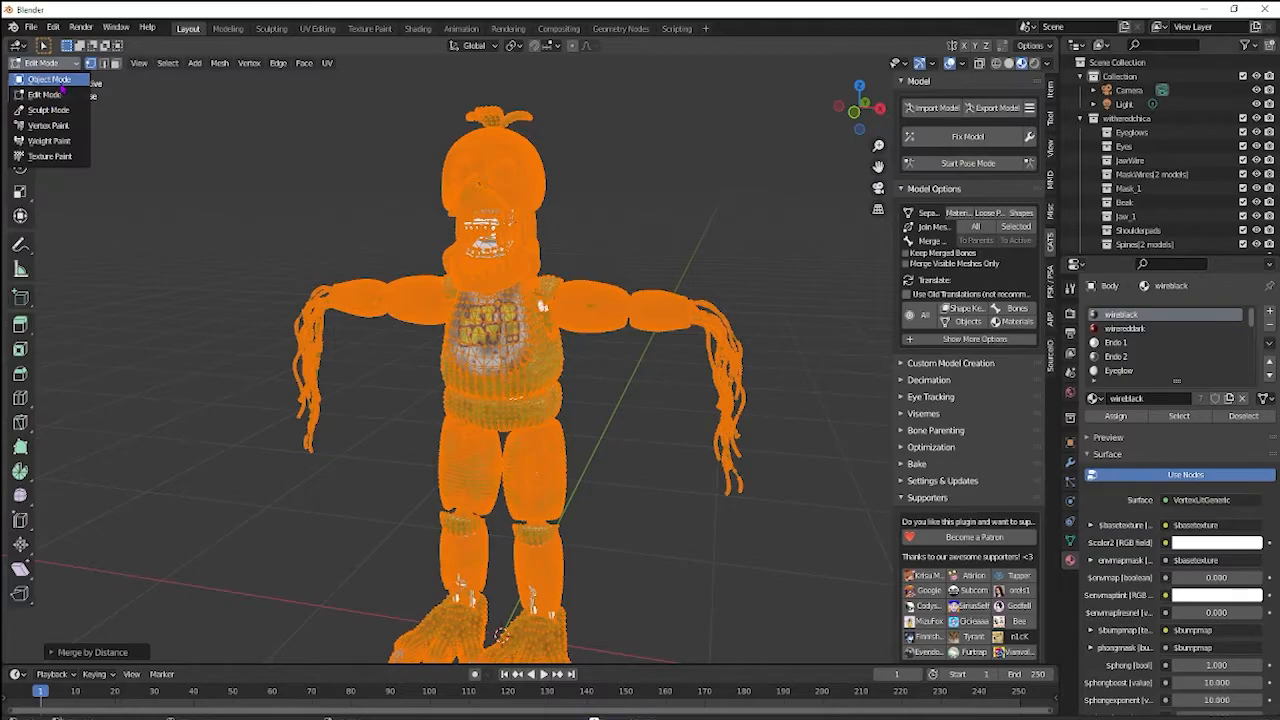
pyautogui.click(48, 63)
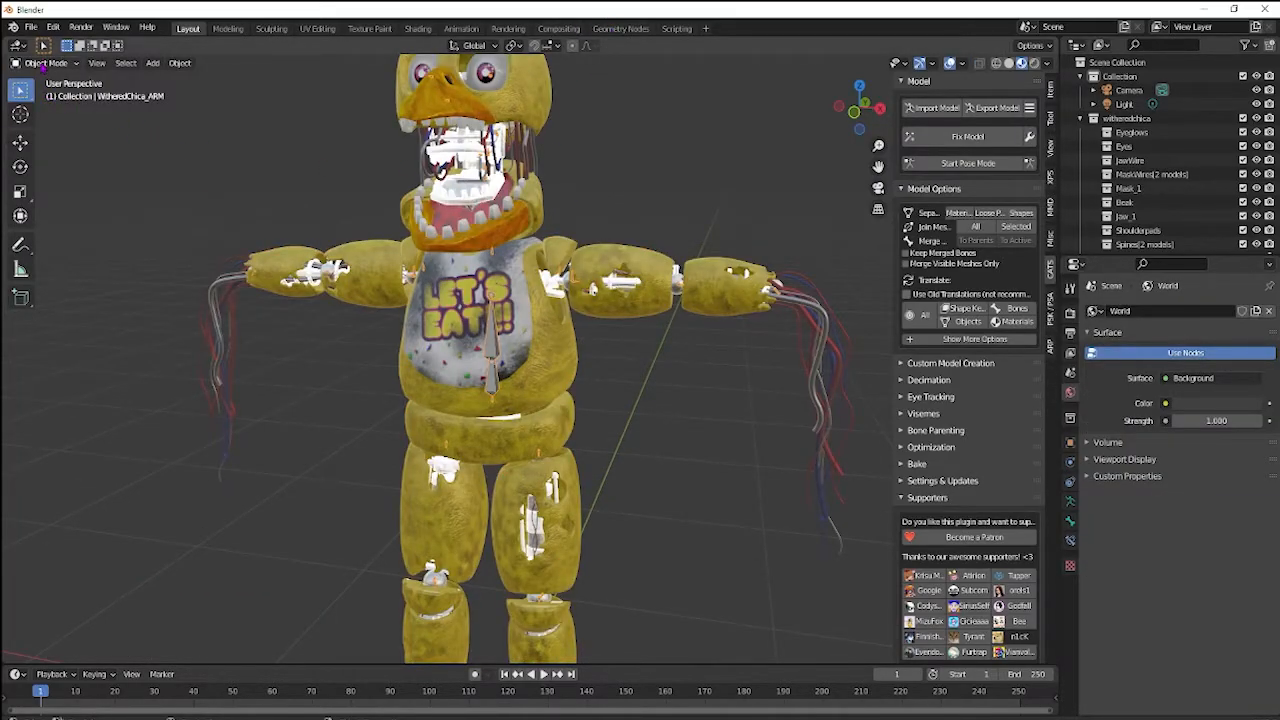
# Step: Enter pose mode and test-rotate the L shoulder, bip_head and bip_mask bones
pyautogui.click(966, 162)
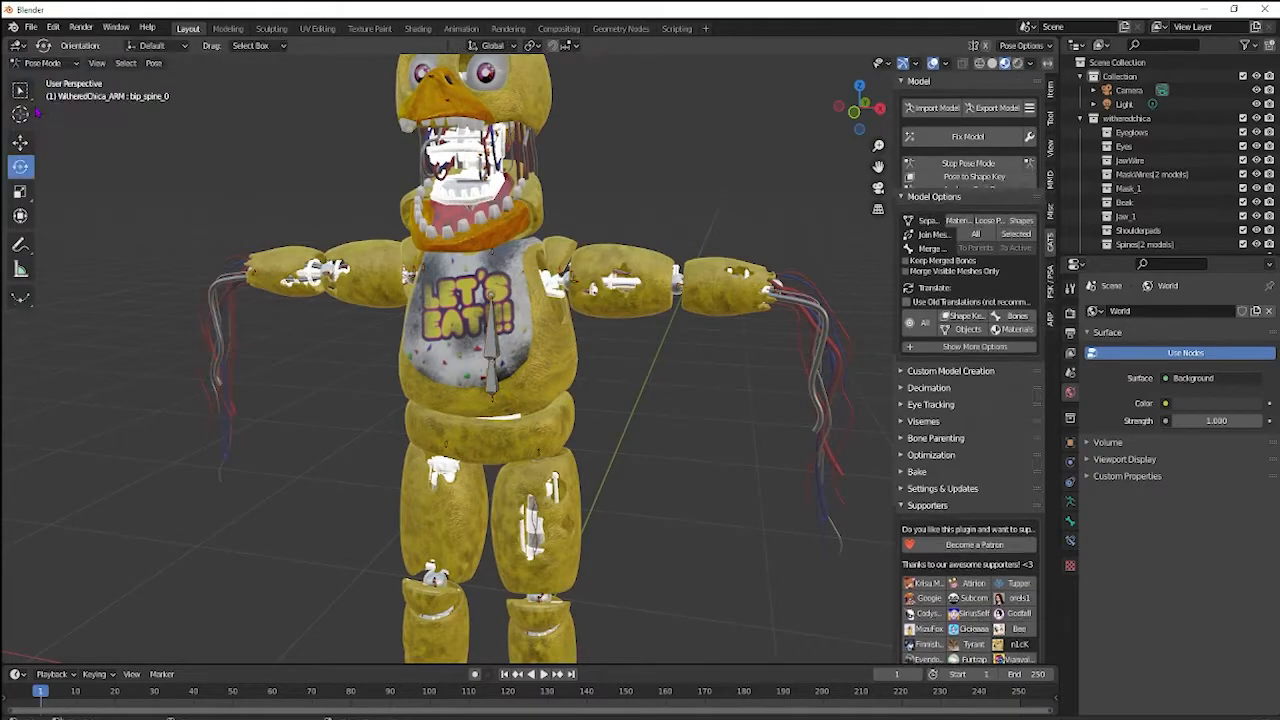
pyautogui.click(575, 275)
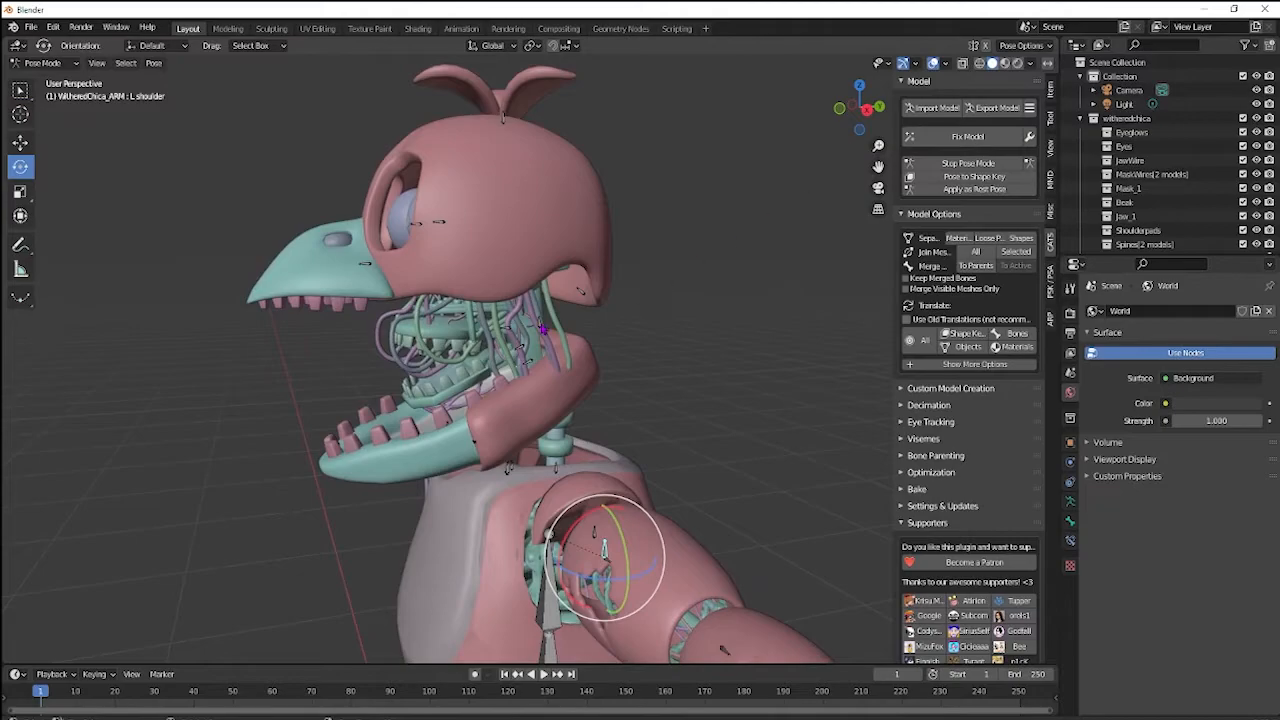
pyautogui.click(540, 325)
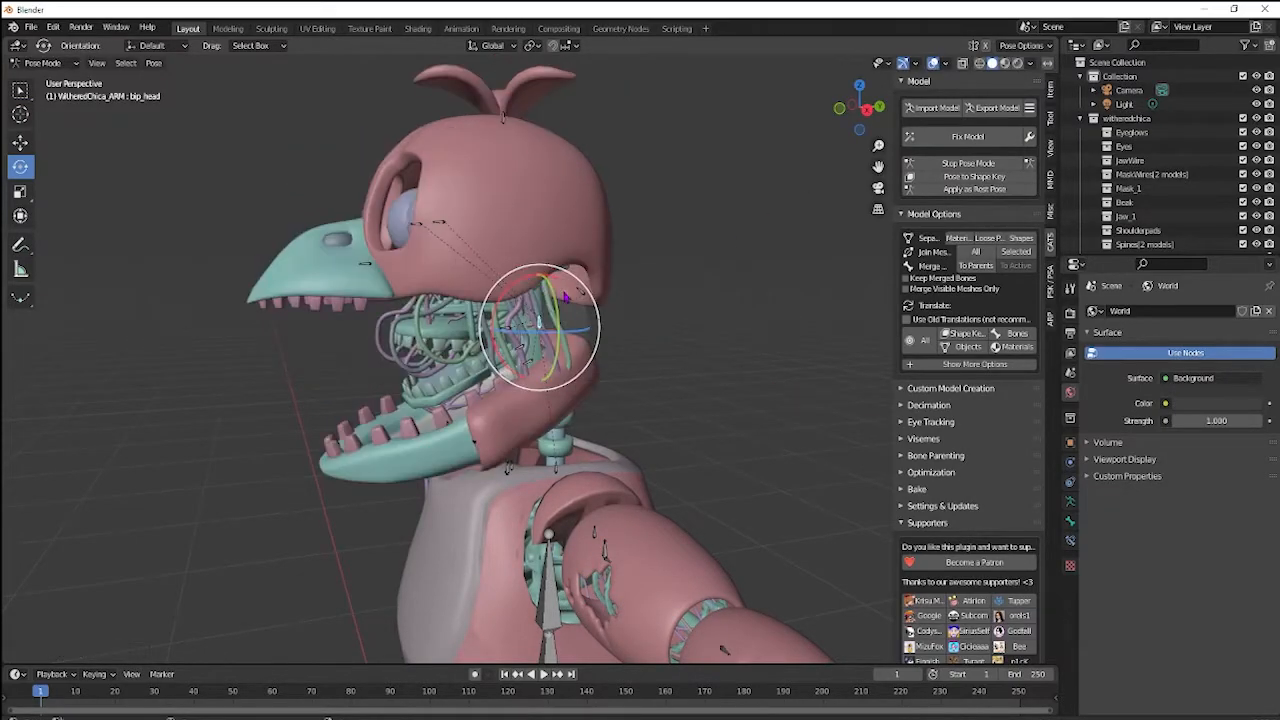
pyautogui.click(560, 295)
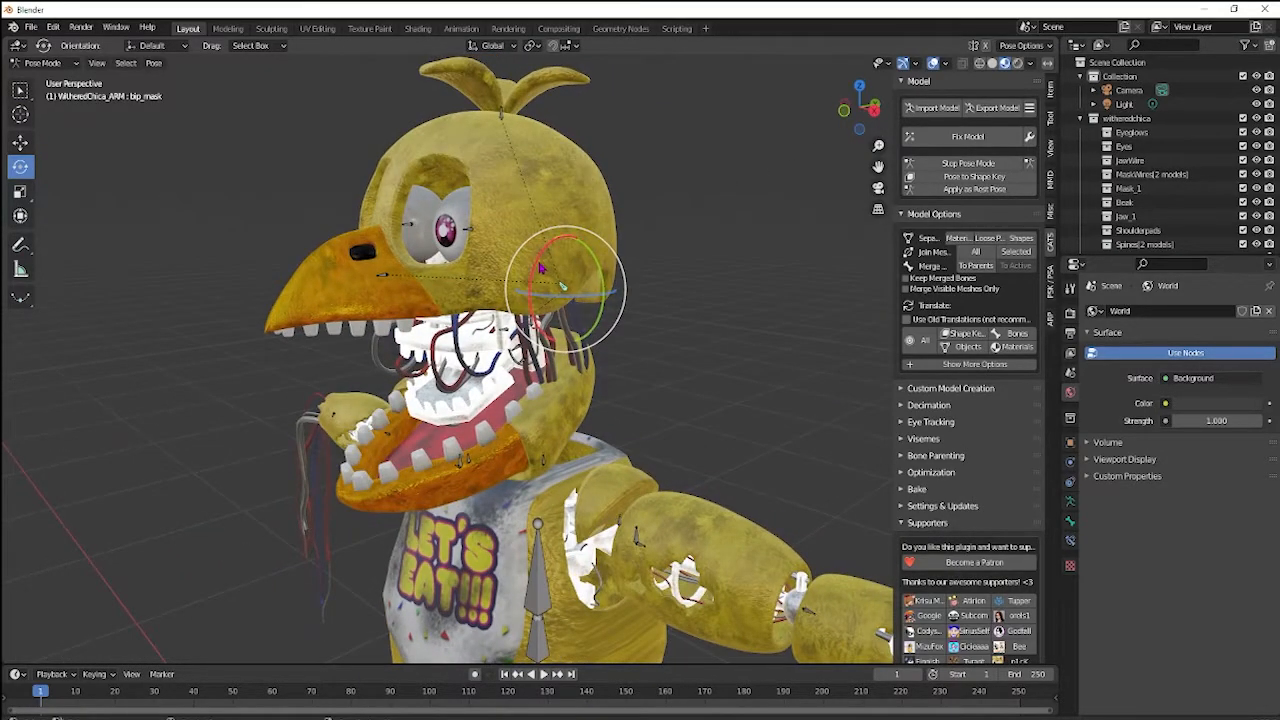
pyautogui.moveTo(570, 280); pyautogui.dragTo(570, 200)
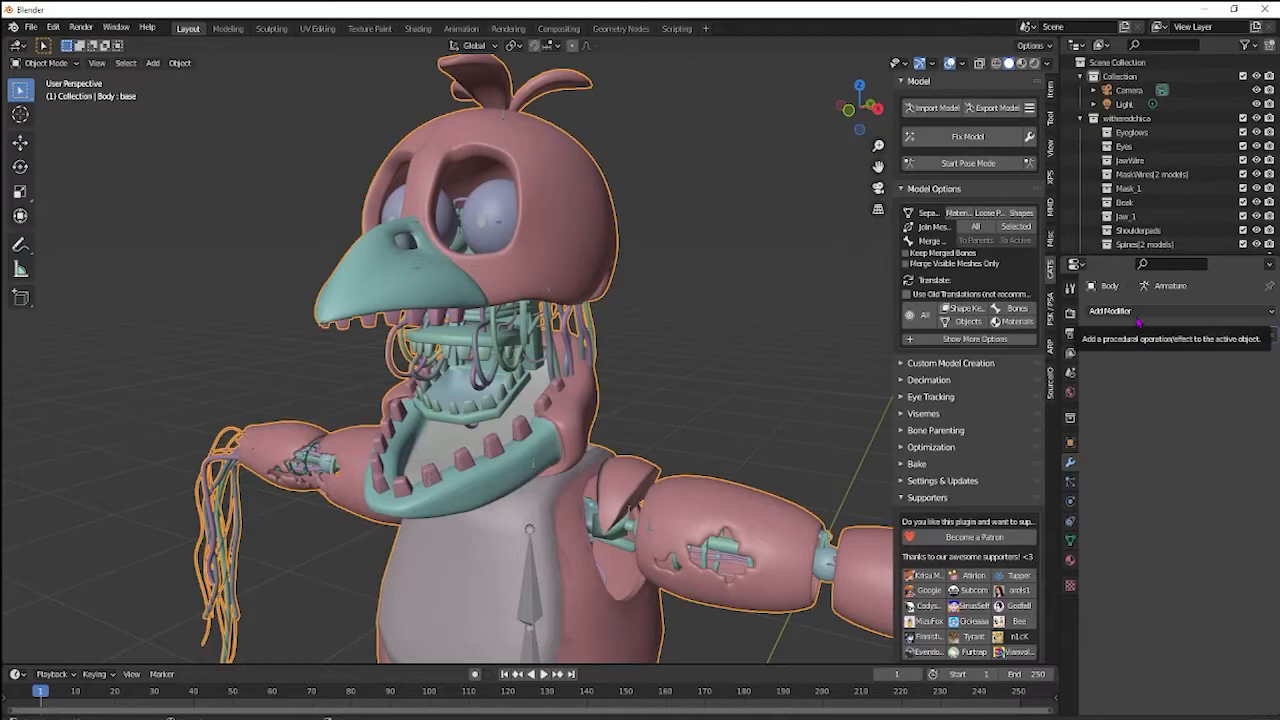
# Step: Add a Decimate modifier to Body, below its Armature modifier
pyautogui.click(1112, 311)
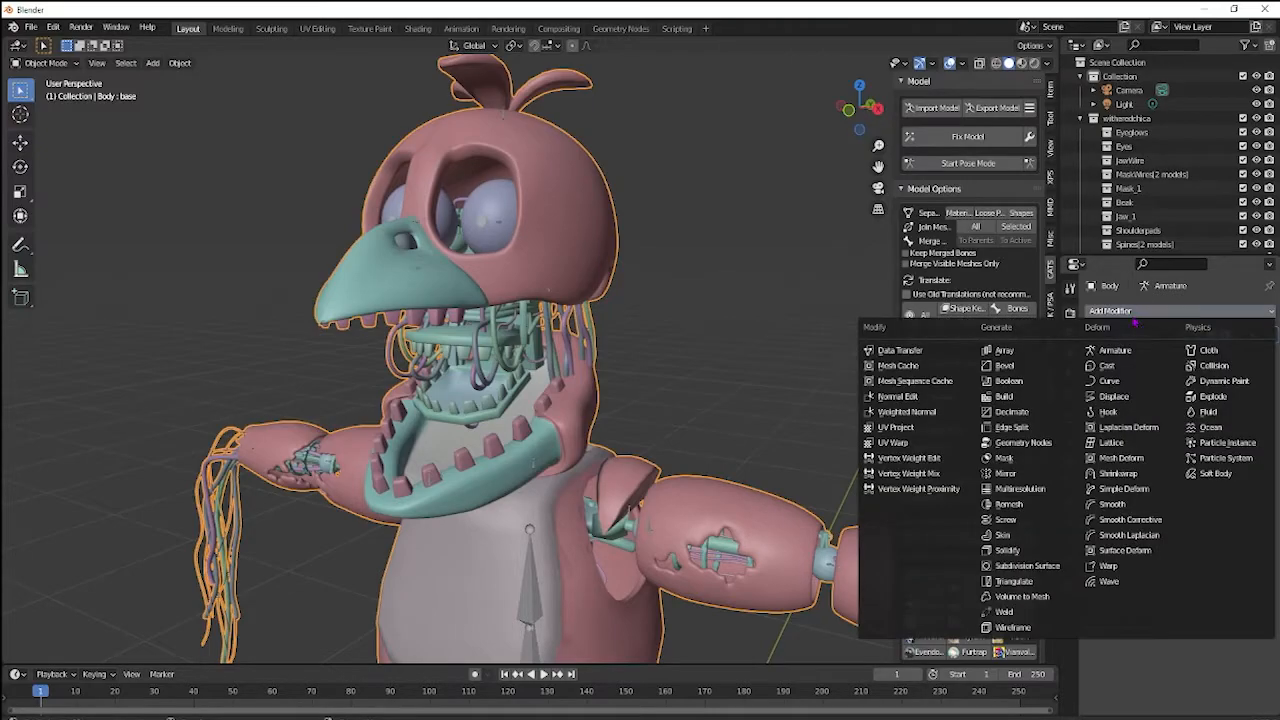
pyautogui.moveTo(1012, 411)
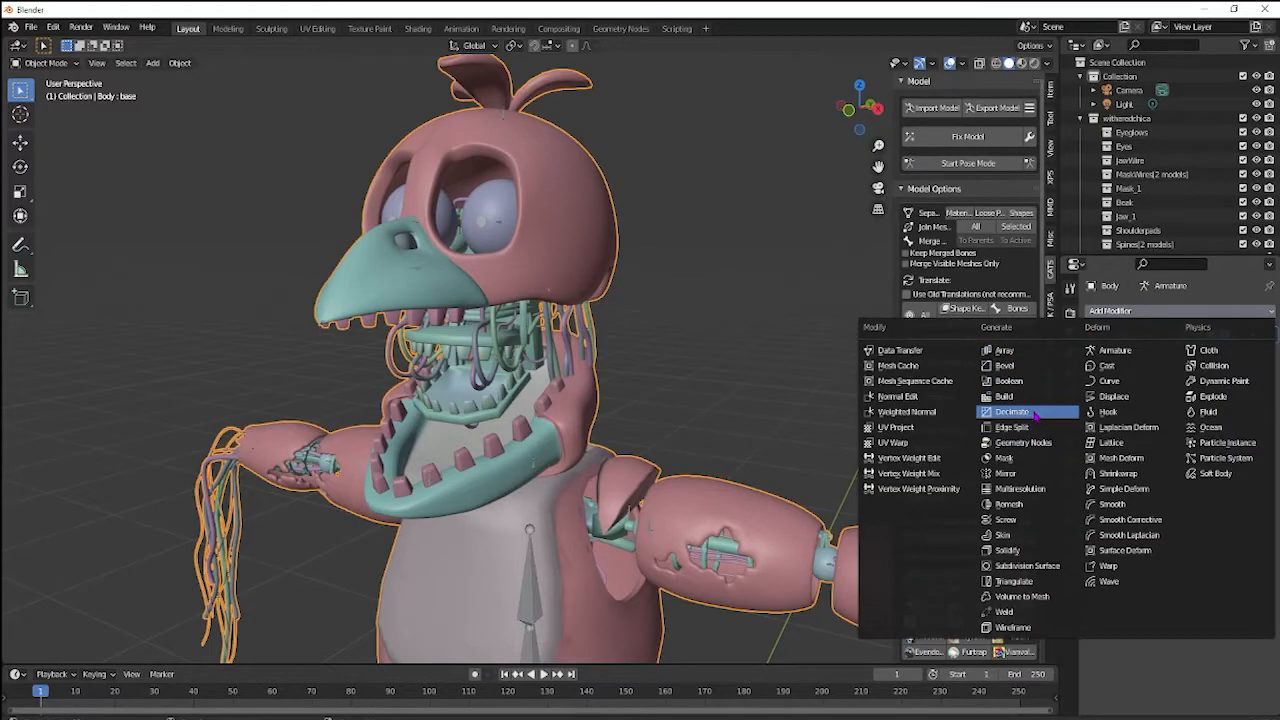
pyautogui.click(1012, 411)
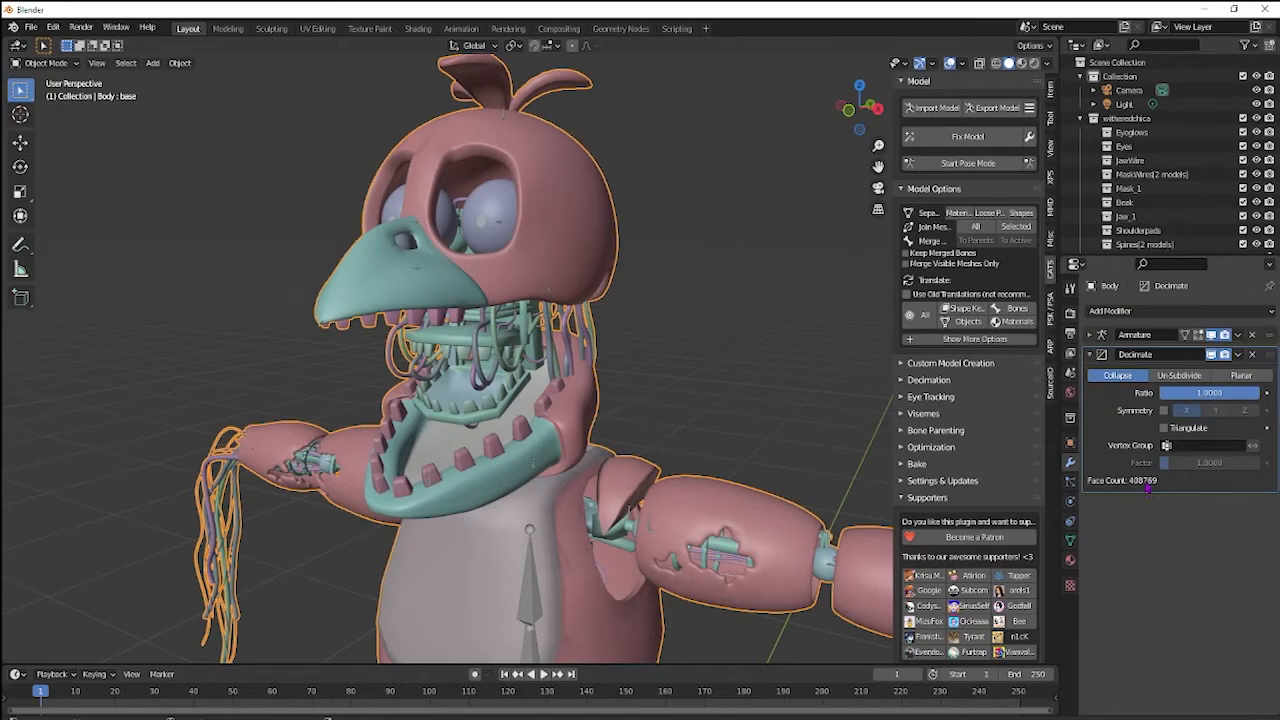
pyautogui.moveTo(620, 200)
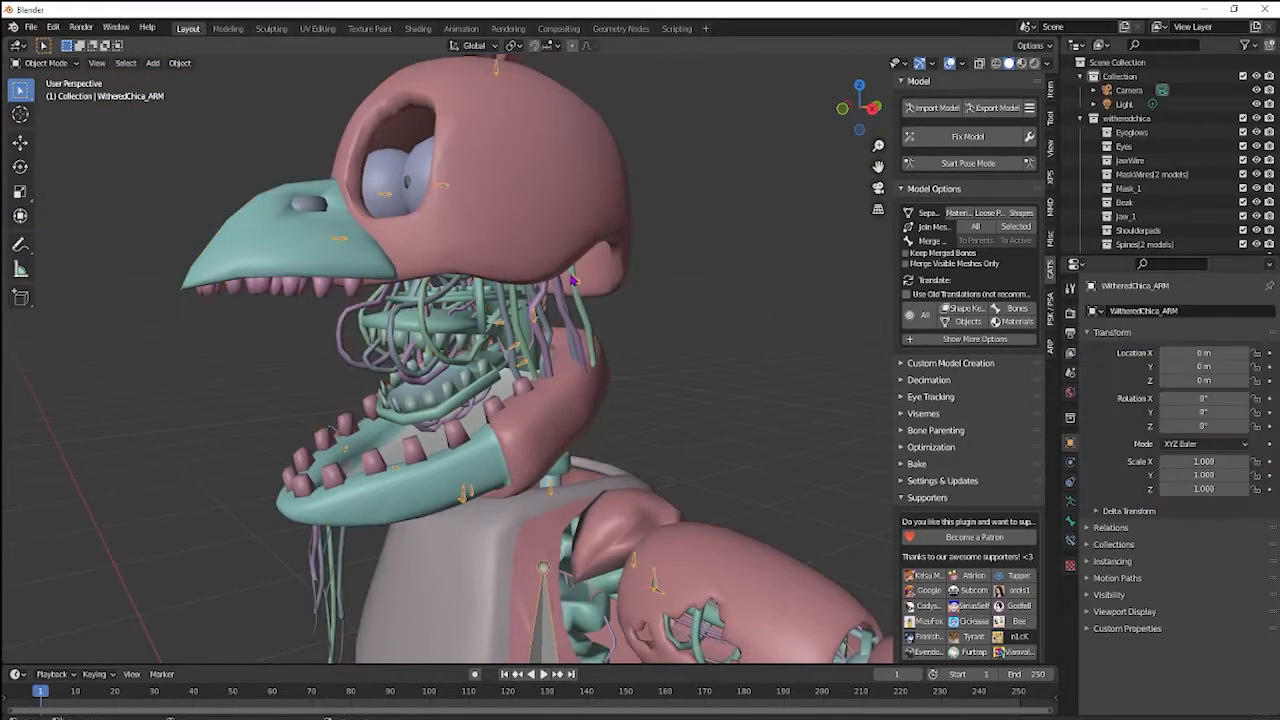
# Step: Decimate Body at ratio 0.1 (40,876 faces) and view it in Material Preview
pyautogui.click(967, 163)
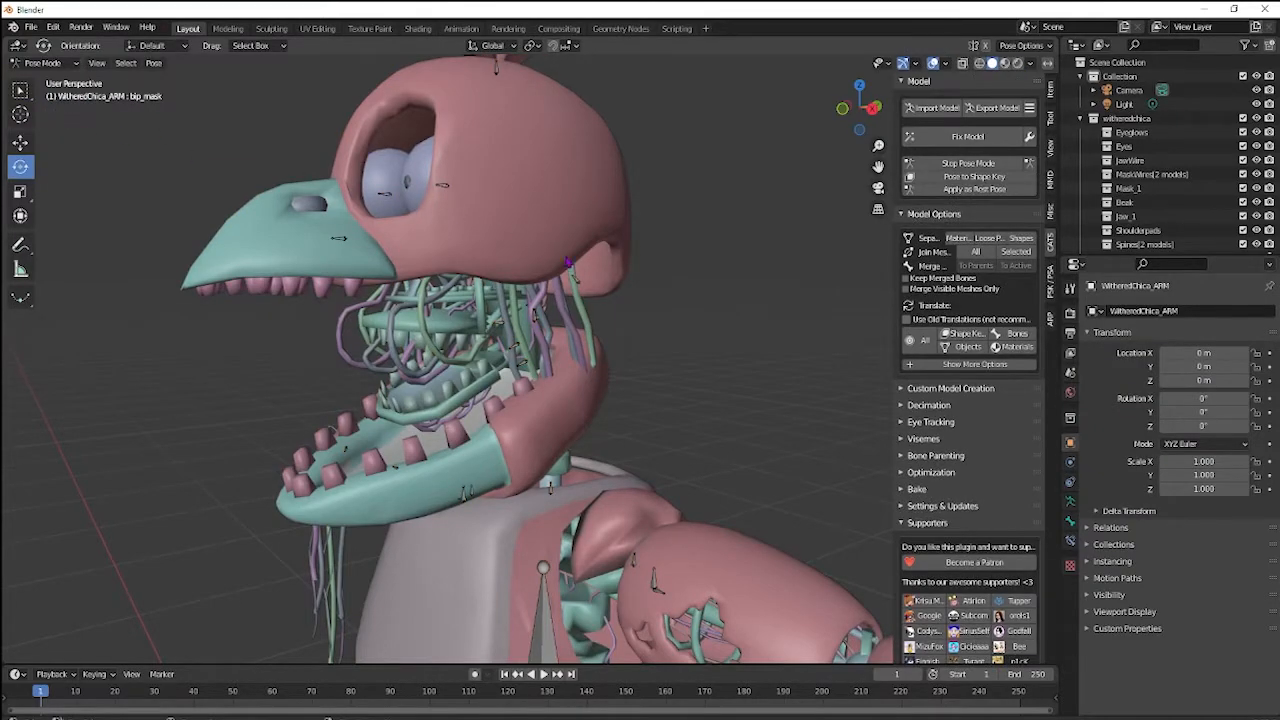
pyautogui.click(575, 280)
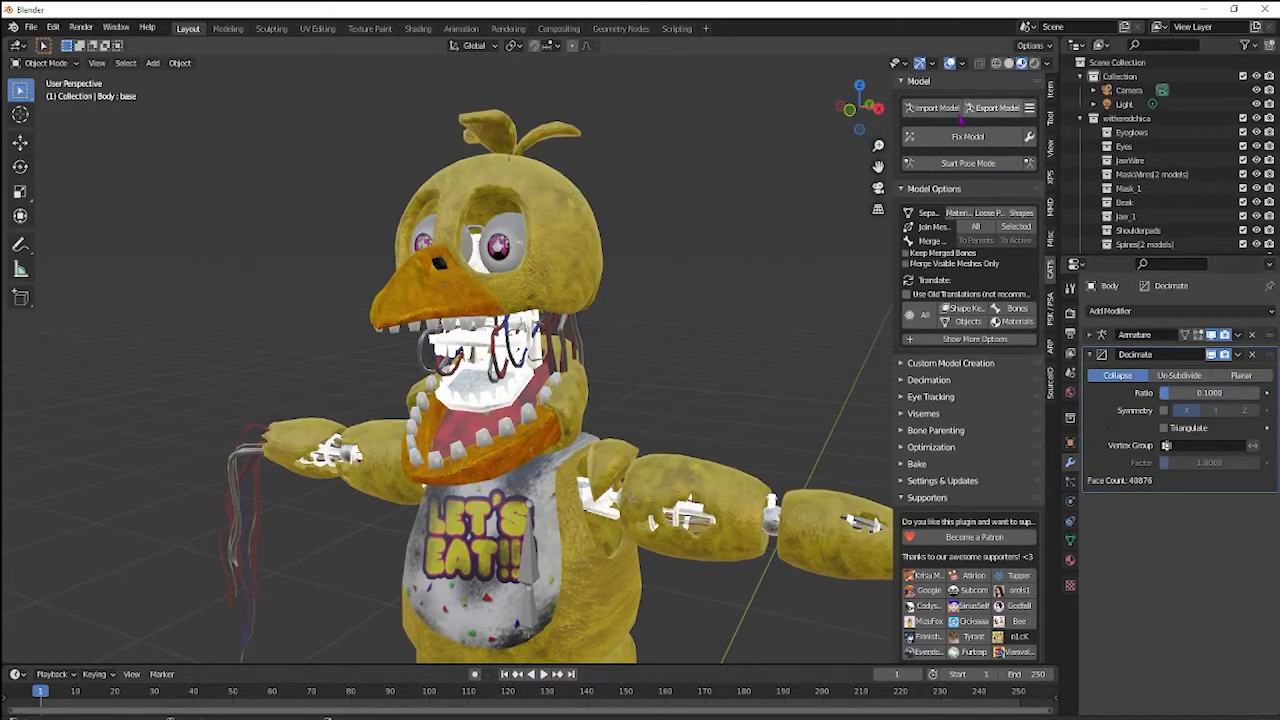
pyautogui.moveTo(858, 108)
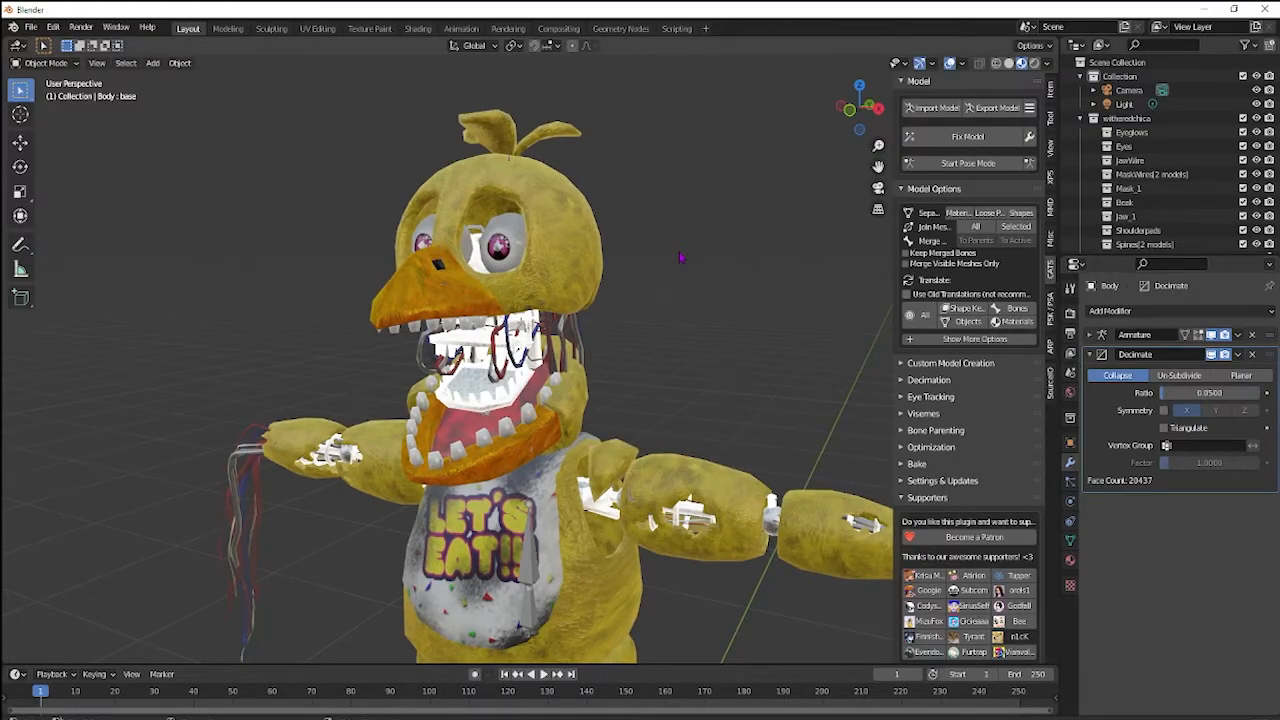
pyautogui.moveTo(690, 350)
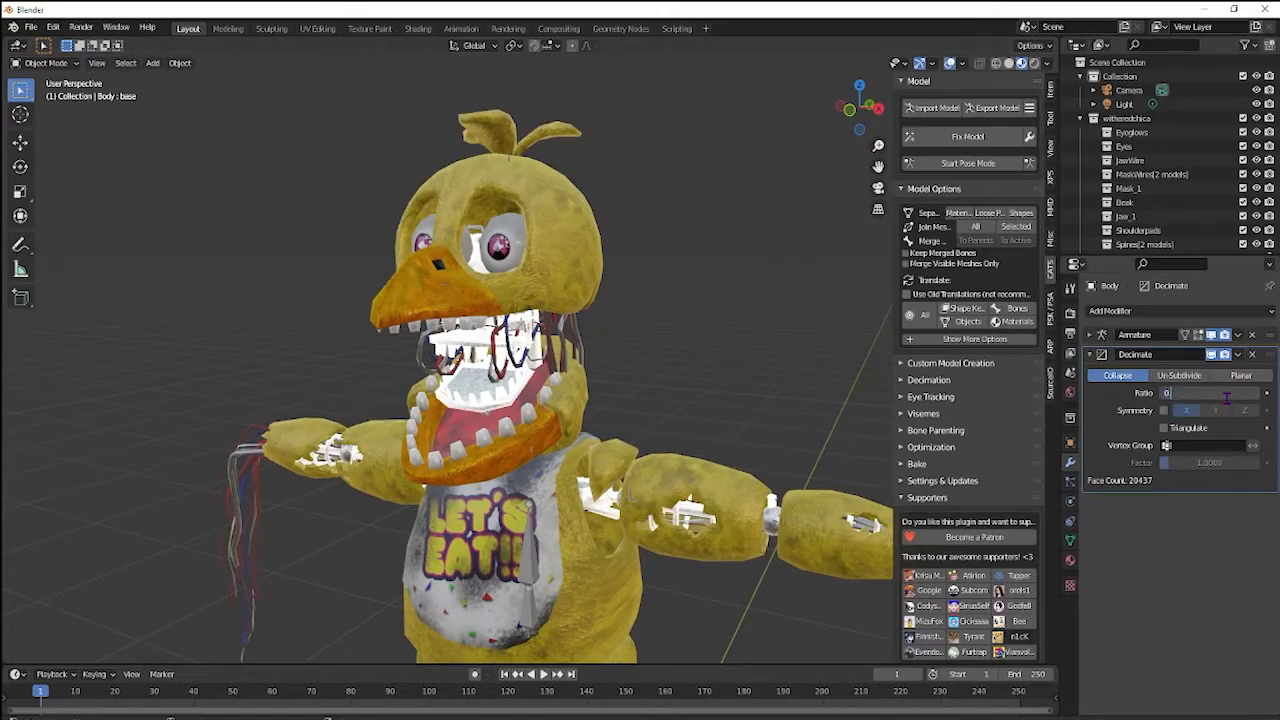
# Step: Return the Decimate ratio to 0.1000 after testing 0.05 (20,437 faces)
pyautogui.write('0.1000')
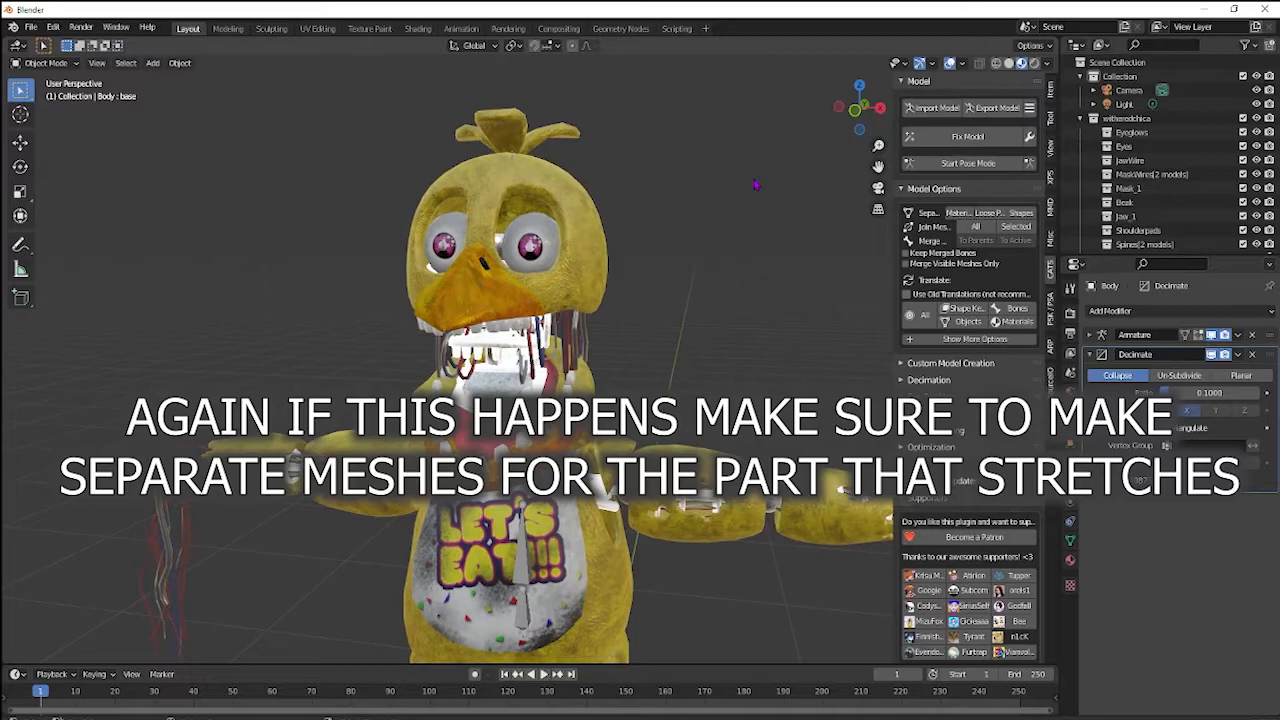
pyautogui.moveTo(555, 265)
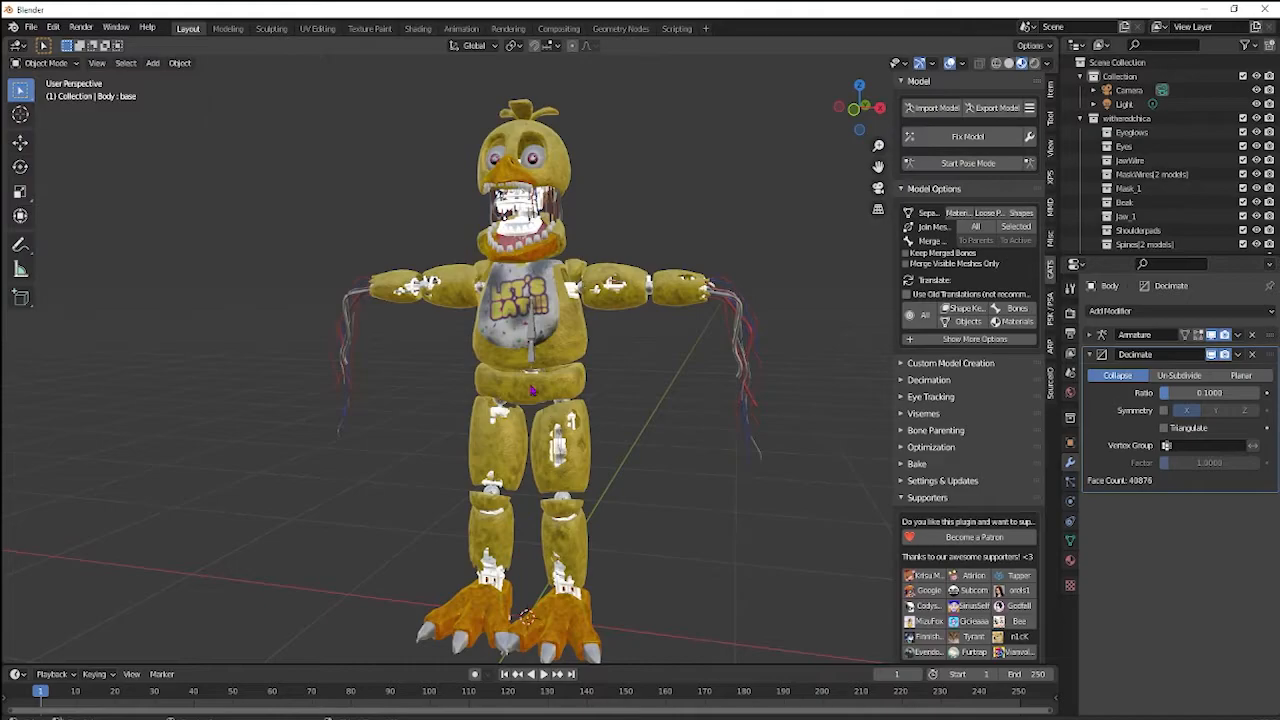
# Step: Test-rotate WitheredChica_ARM's hip and pelvis bones in pose mode, then reset them
pyautogui.click(44, 62)
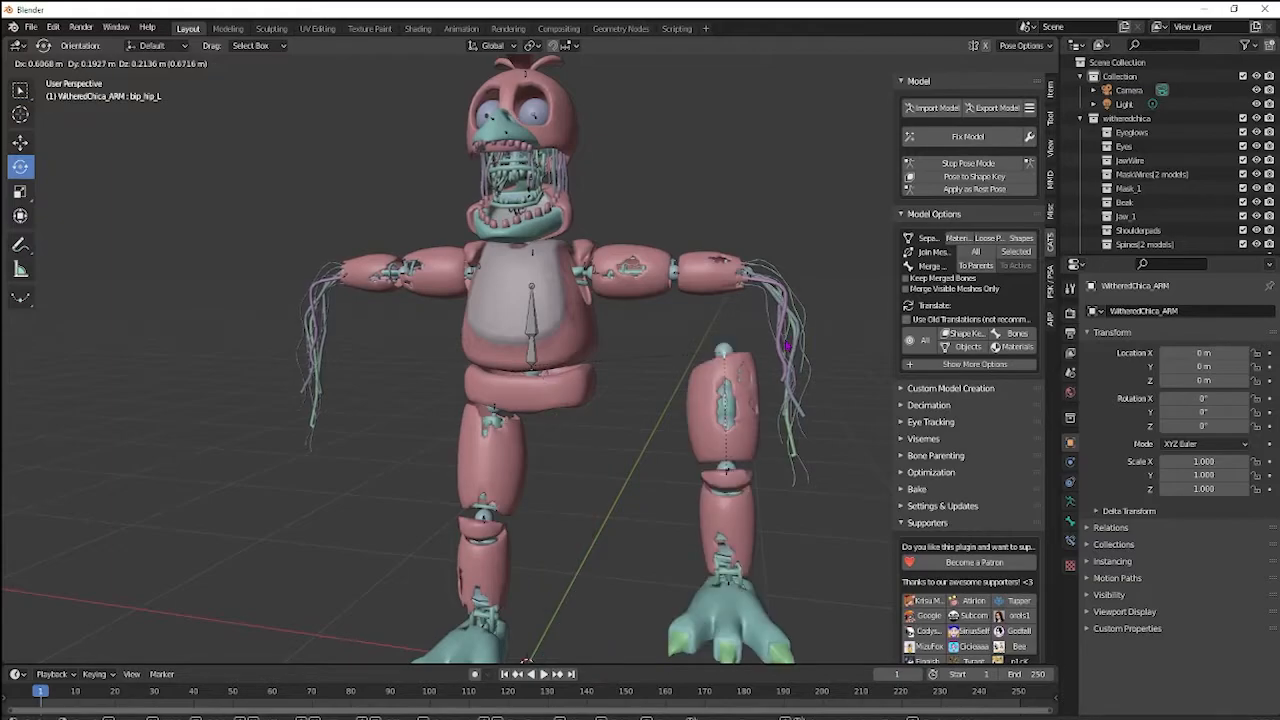
pyautogui.moveTo(510, 435)
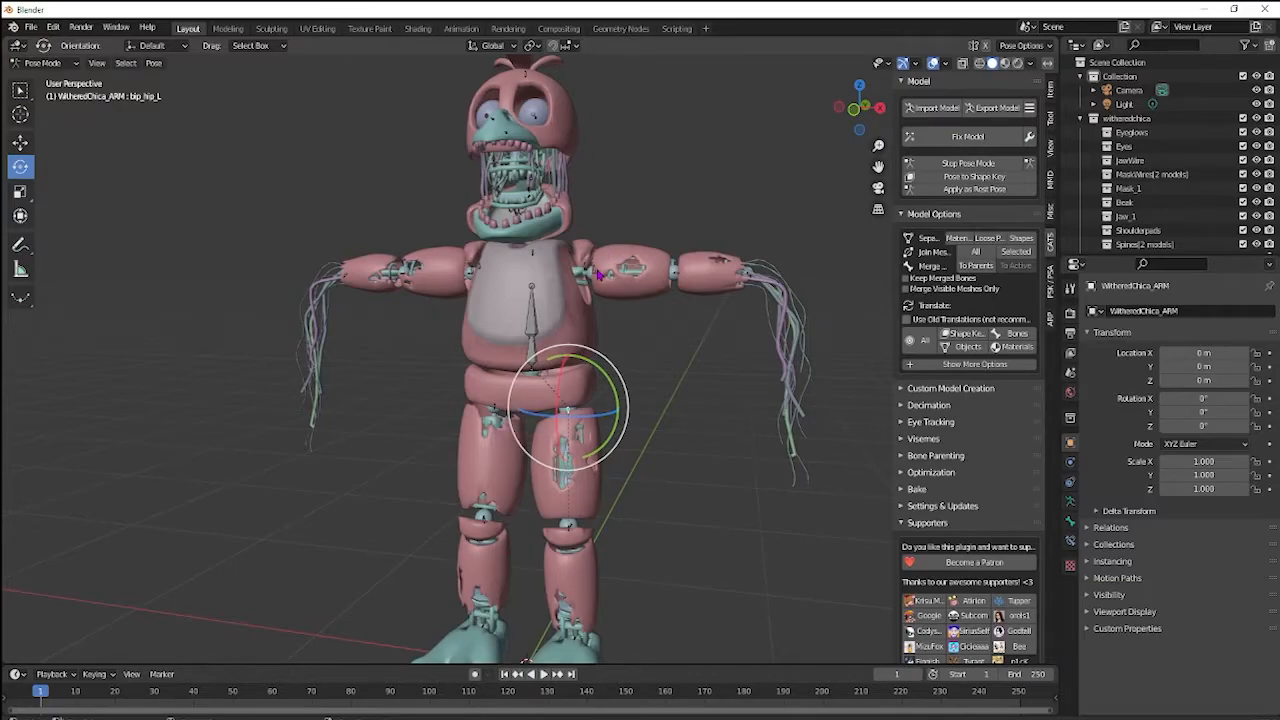
pyautogui.click(600, 270)
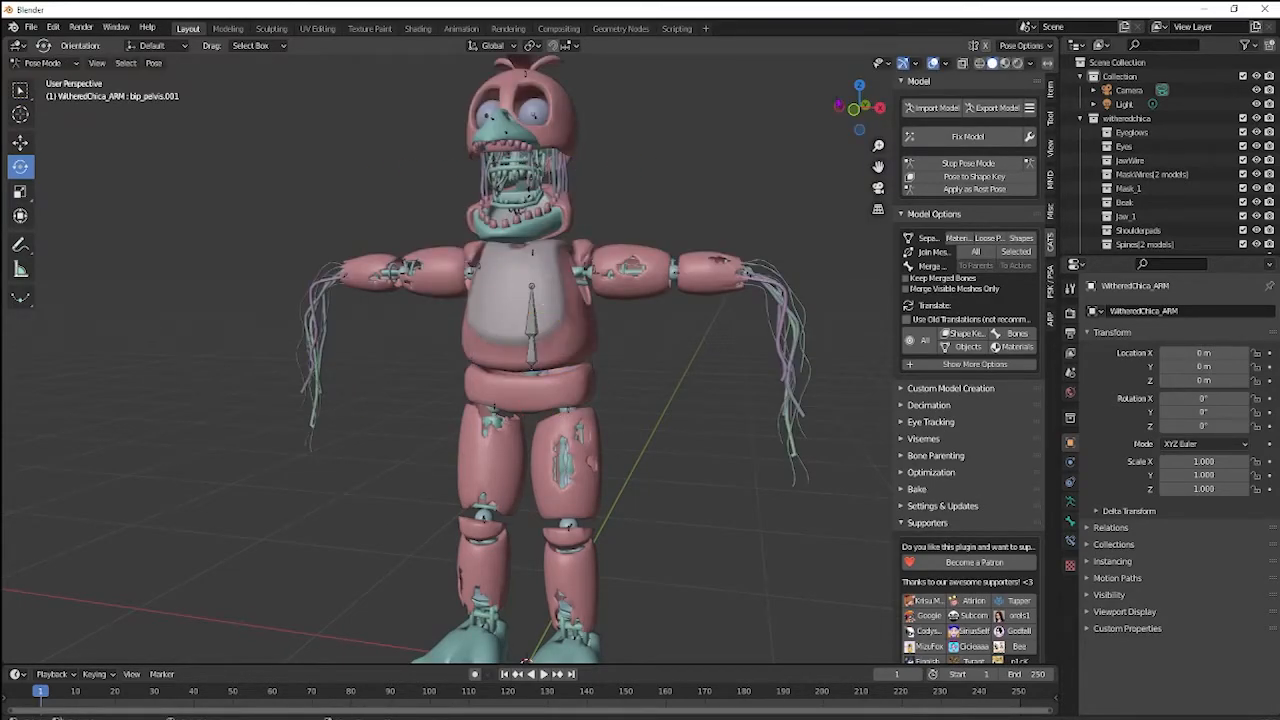
pyautogui.click(42, 62)
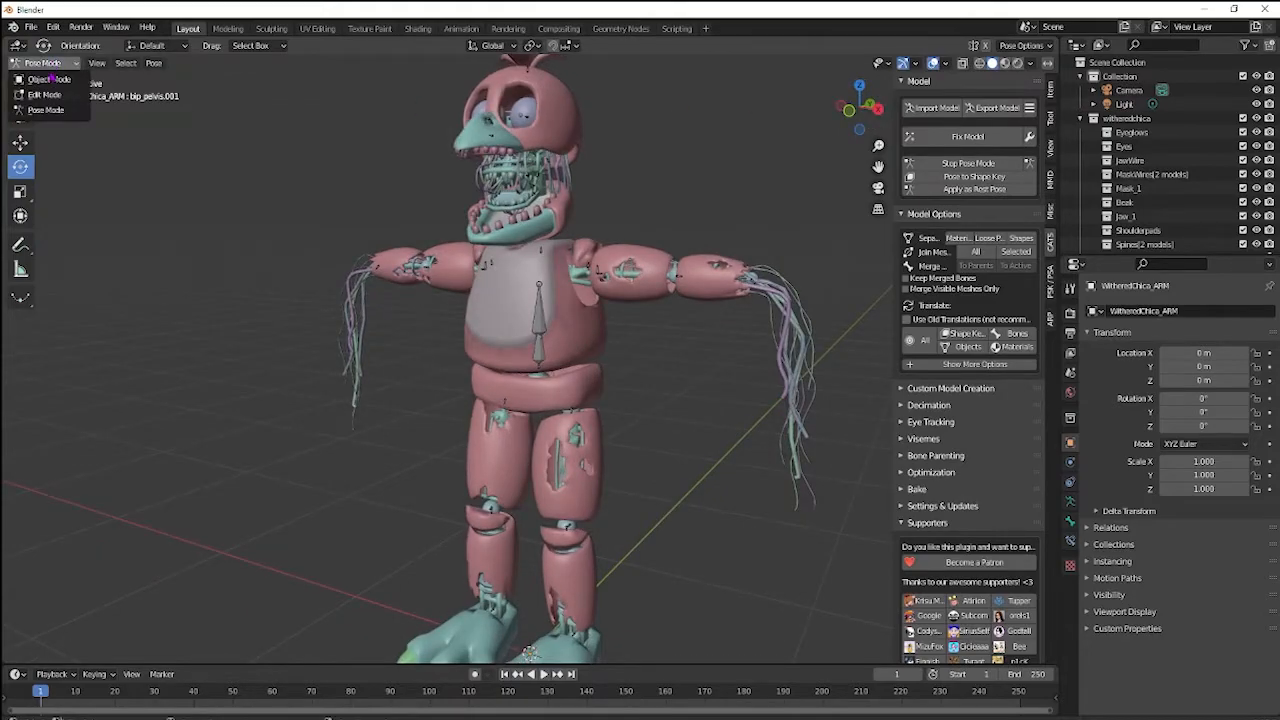
# Step: Return to Object Mode with the whole model selected and browse export formats
pyautogui.click(48, 79)
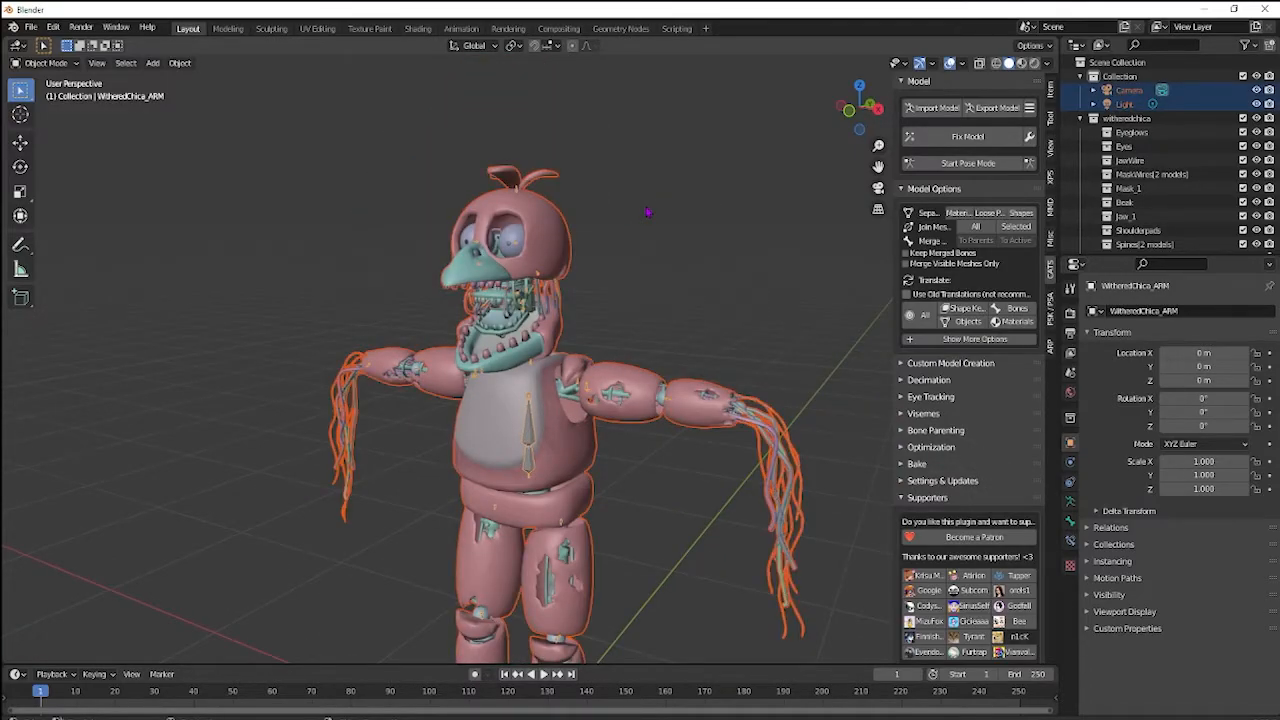
pyautogui.click(1124, 104)
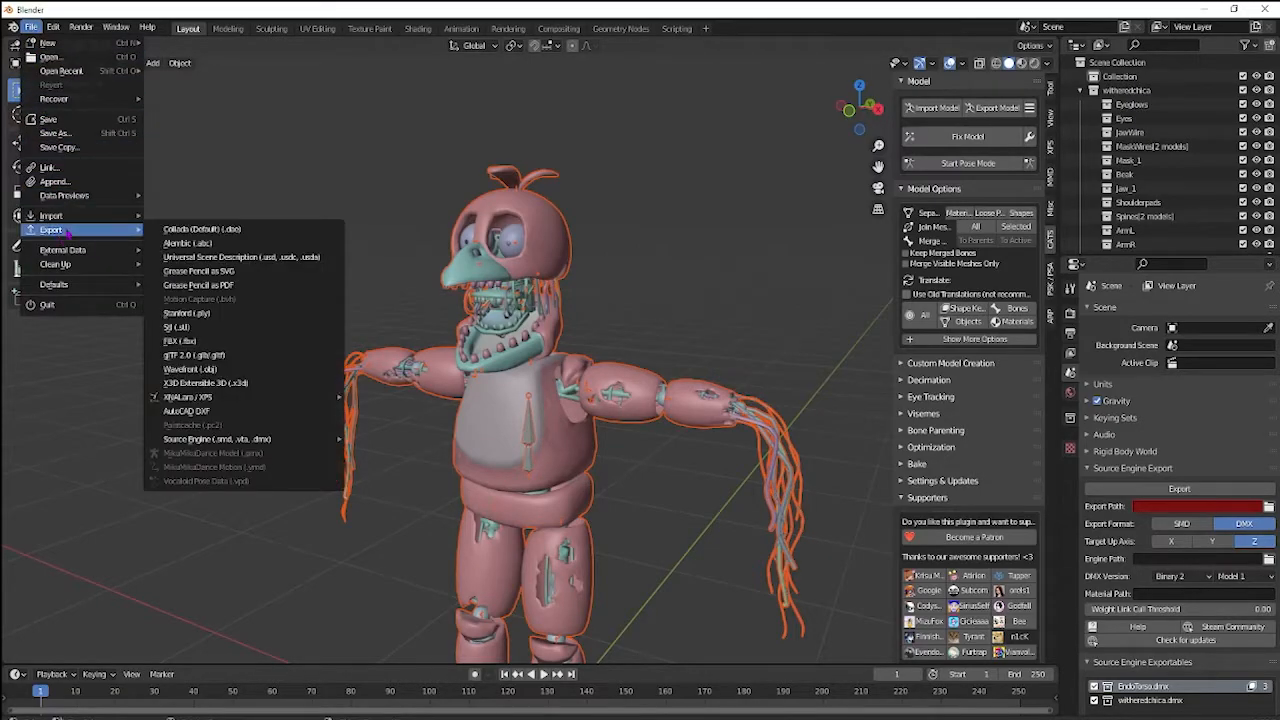
pyautogui.moveTo(178, 327)
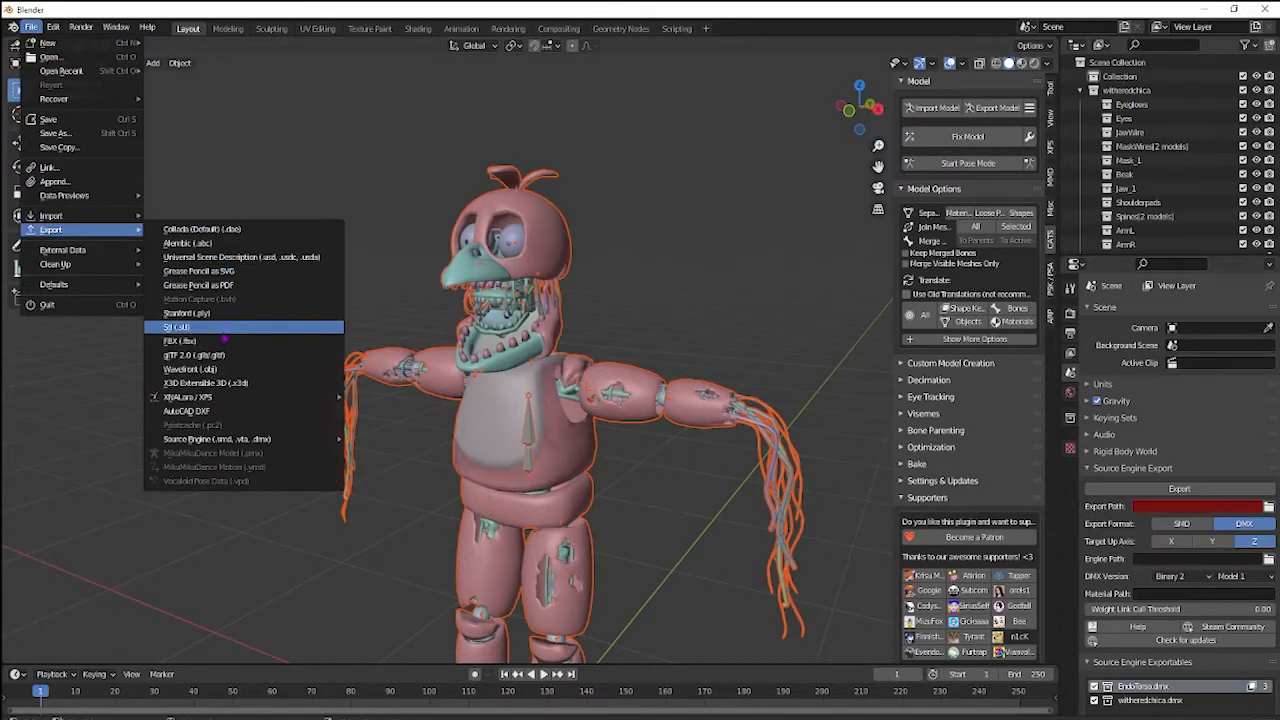
# Step: Export Withered Chica.fbx into a new W Chica folder inside fnaf 2 HW withered
pyautogui.click(181, 341)
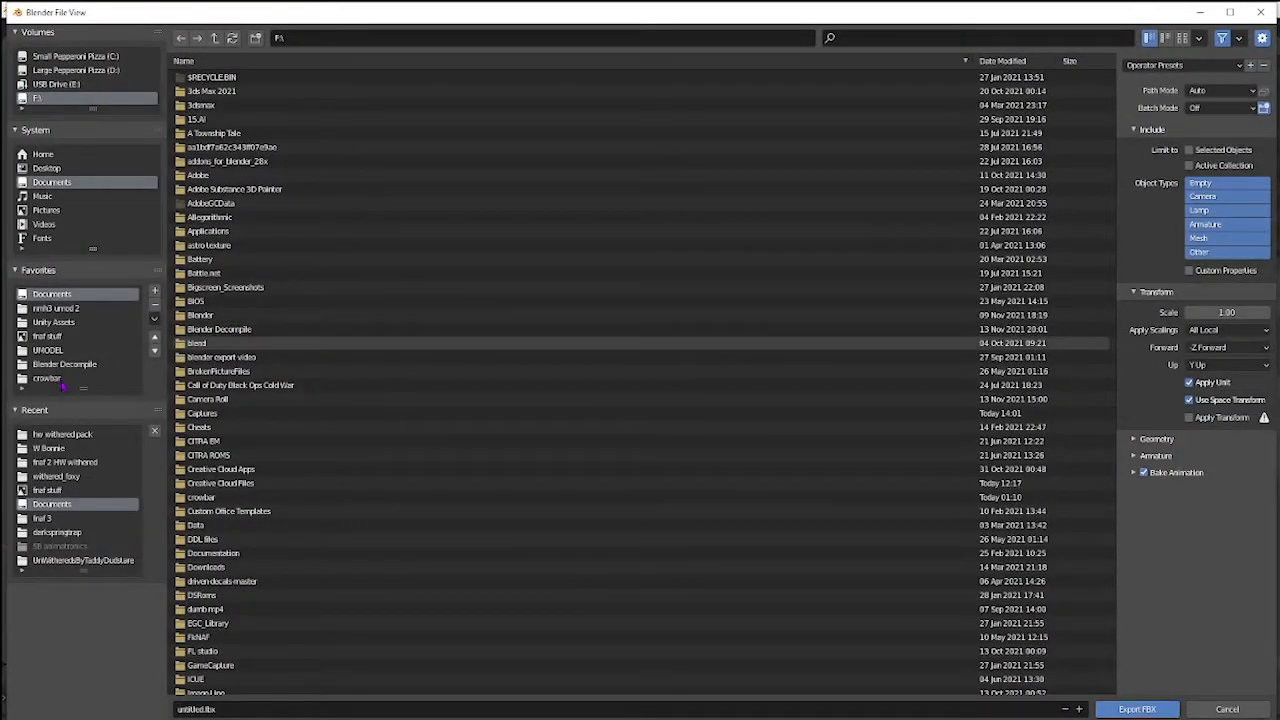
pyautogui.doubleClick(62, 433)
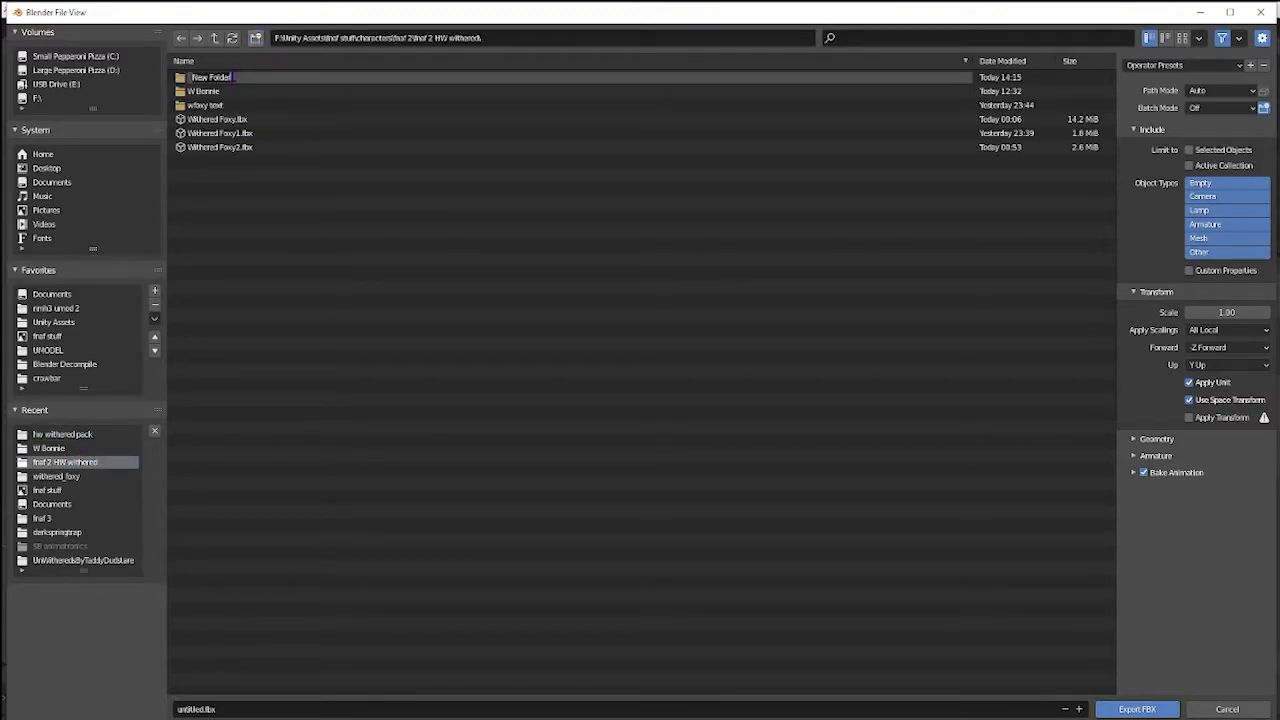
pyautogui.write('W O')
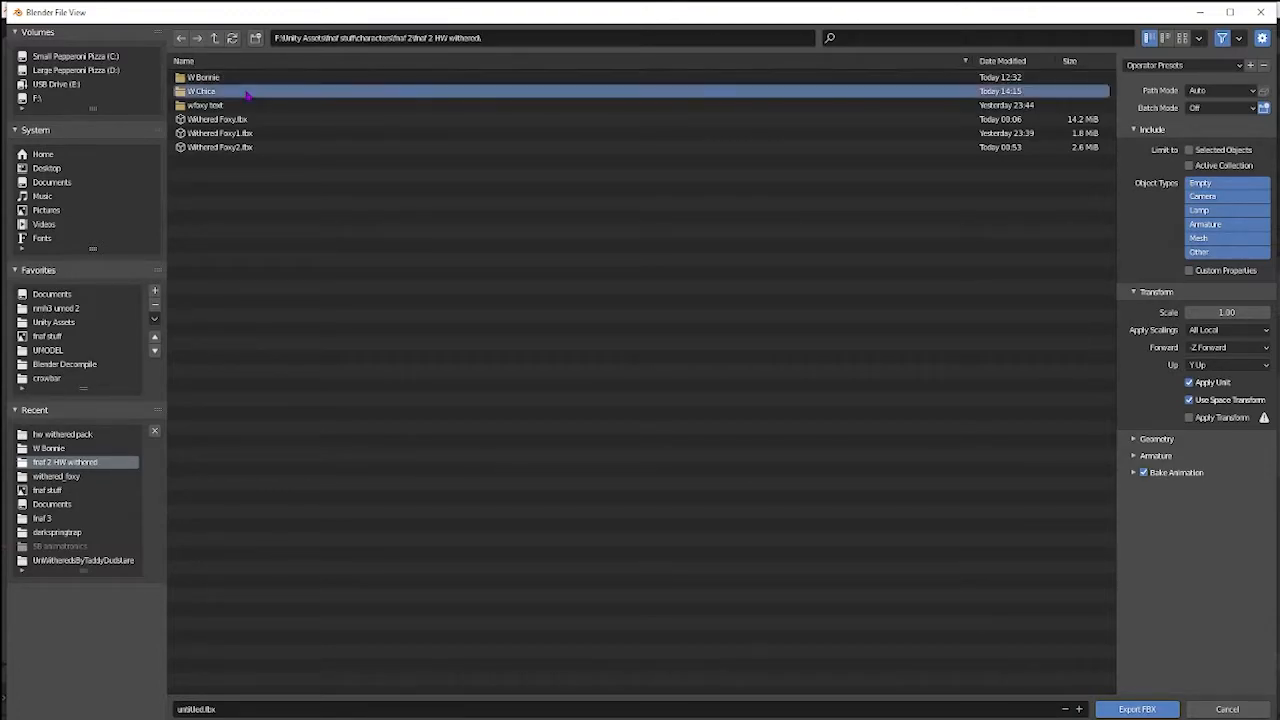
pyautogui.doubleClick(201, 91)
pyautogui.write('Withered Chica')
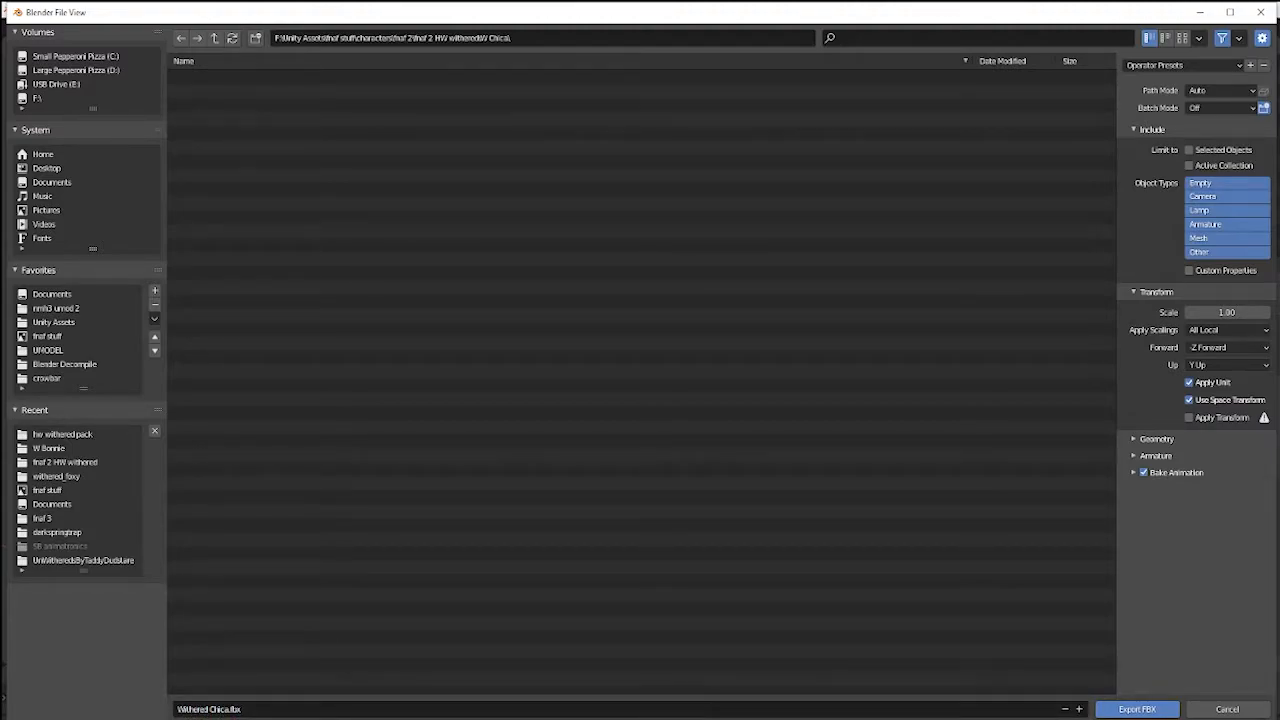
pyautogui.click(1137, 709)
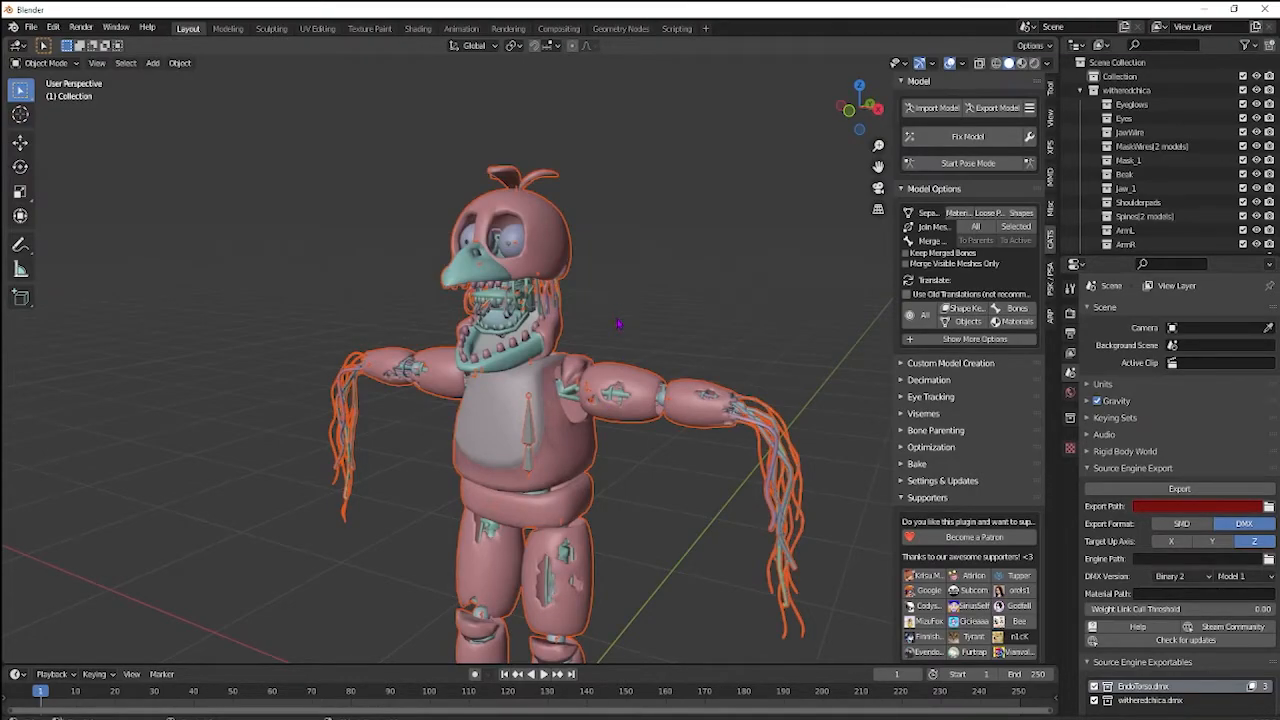
pyautogui.moveTo(648, 190)
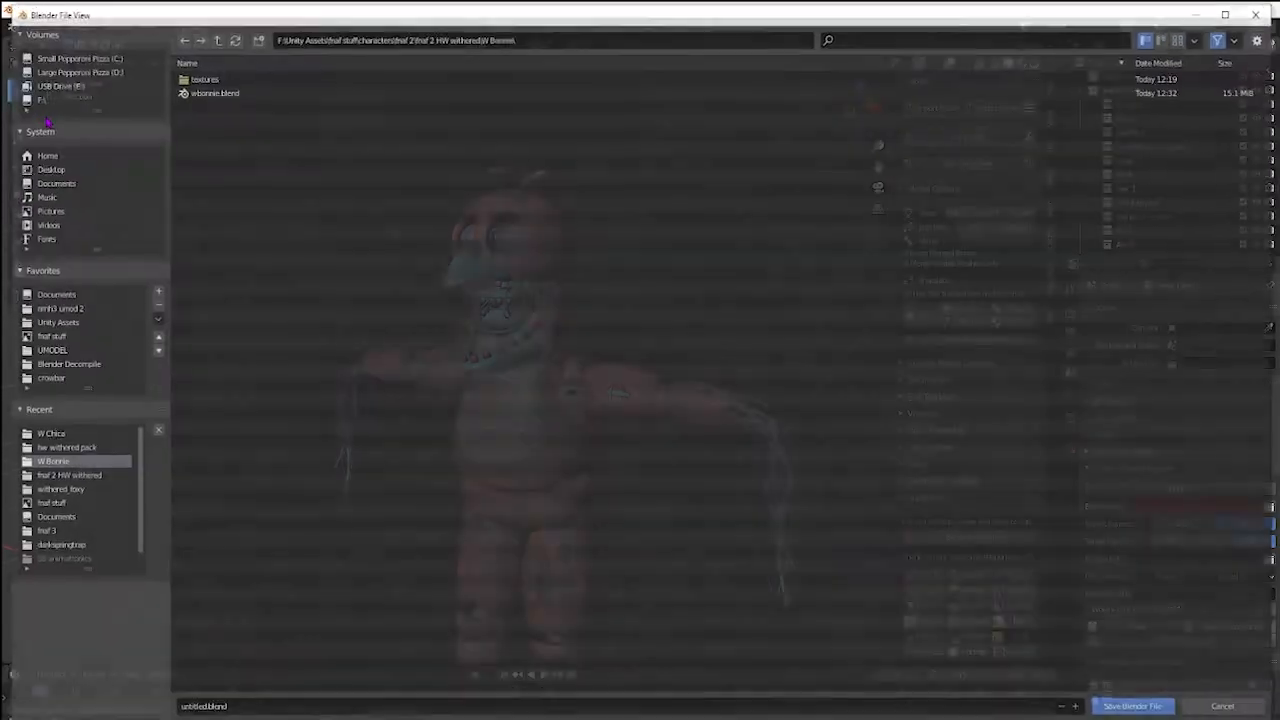
# Step: Save W chica.blend into the W Chica folder beside the FBX export
pyautogui.click(47, 434)
pyautogui.write('W chica')
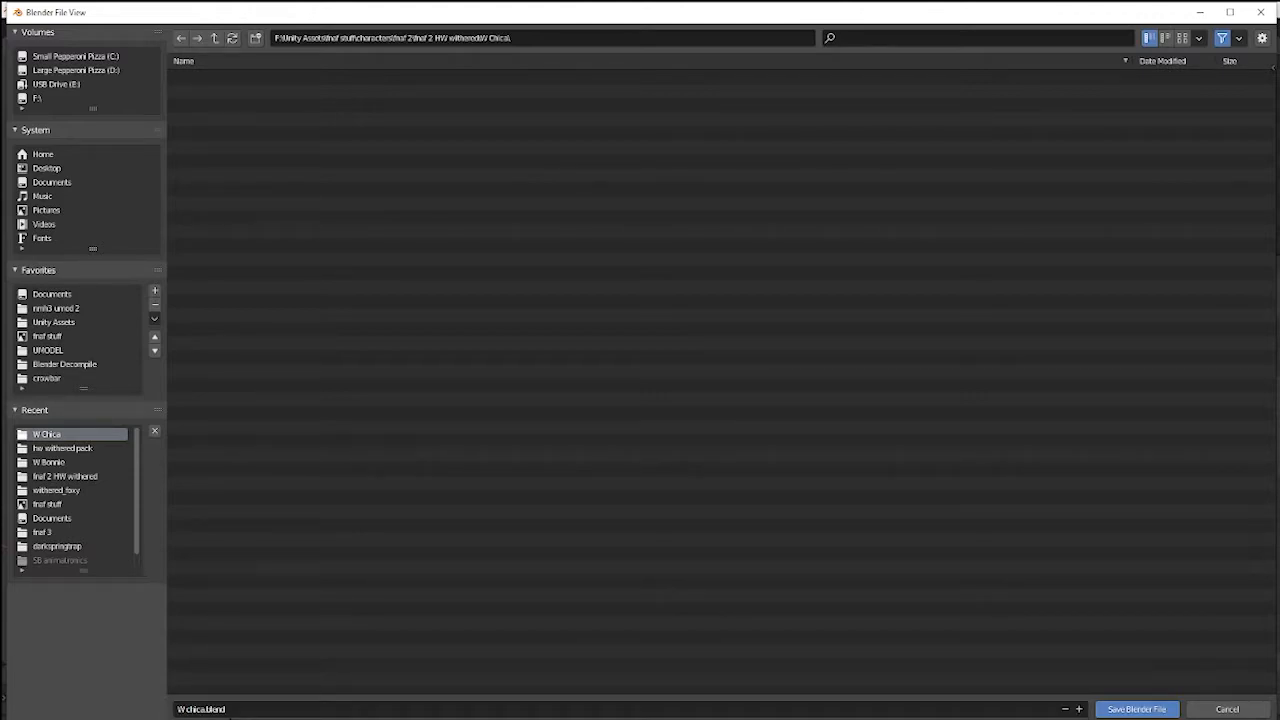
pyautogui.click(1137, 709)
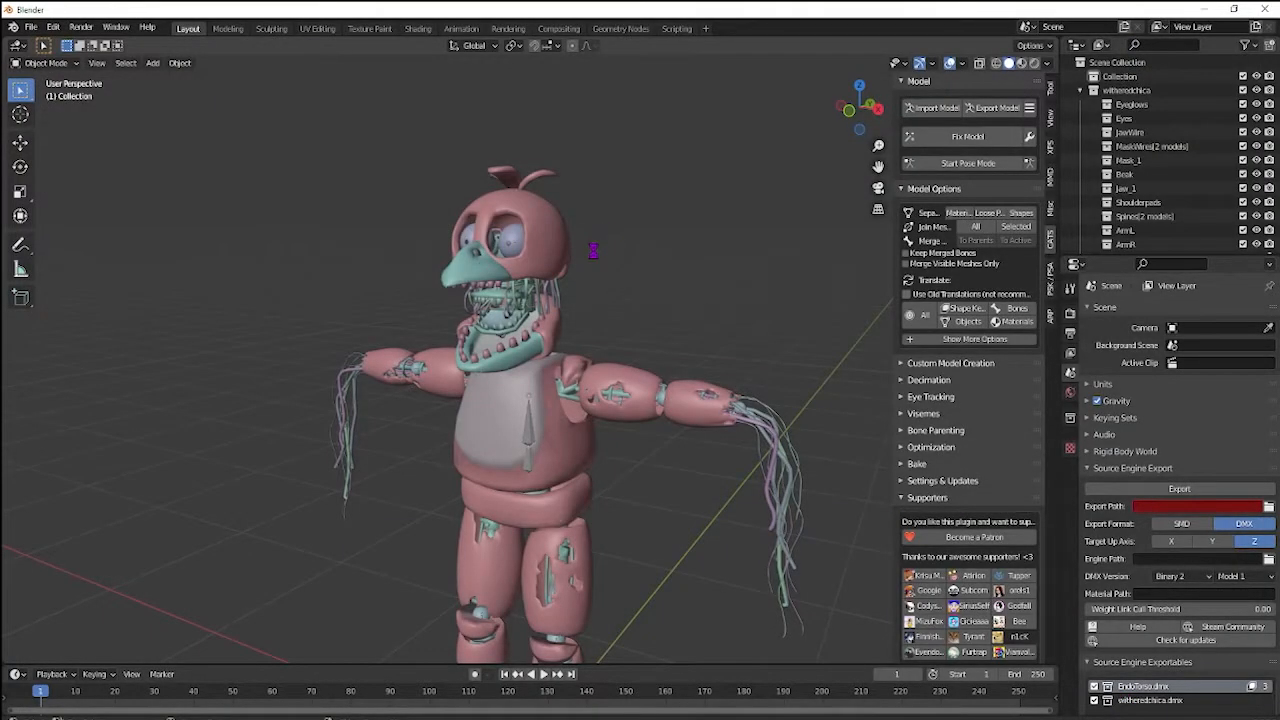
# Step: Unpack the model's textures into the current directory via External Data
pyautogui.click(31, 27)
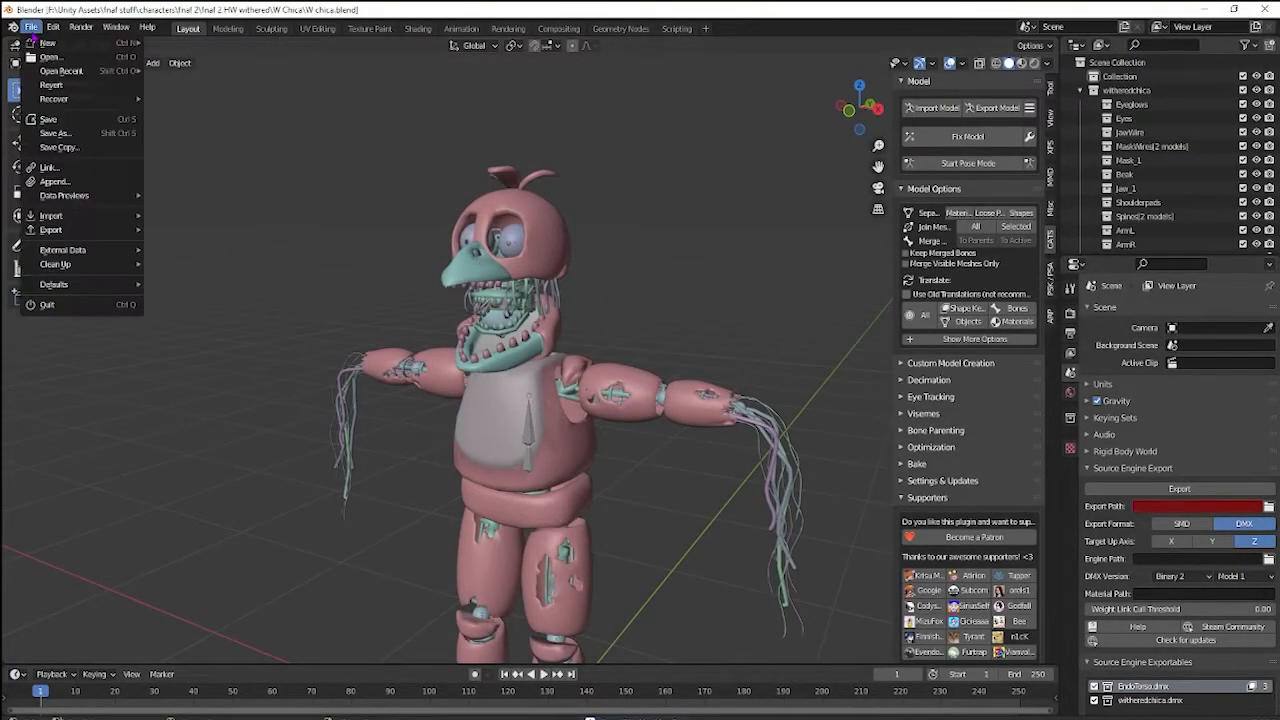
pyautogui.moveTo(63, 249)
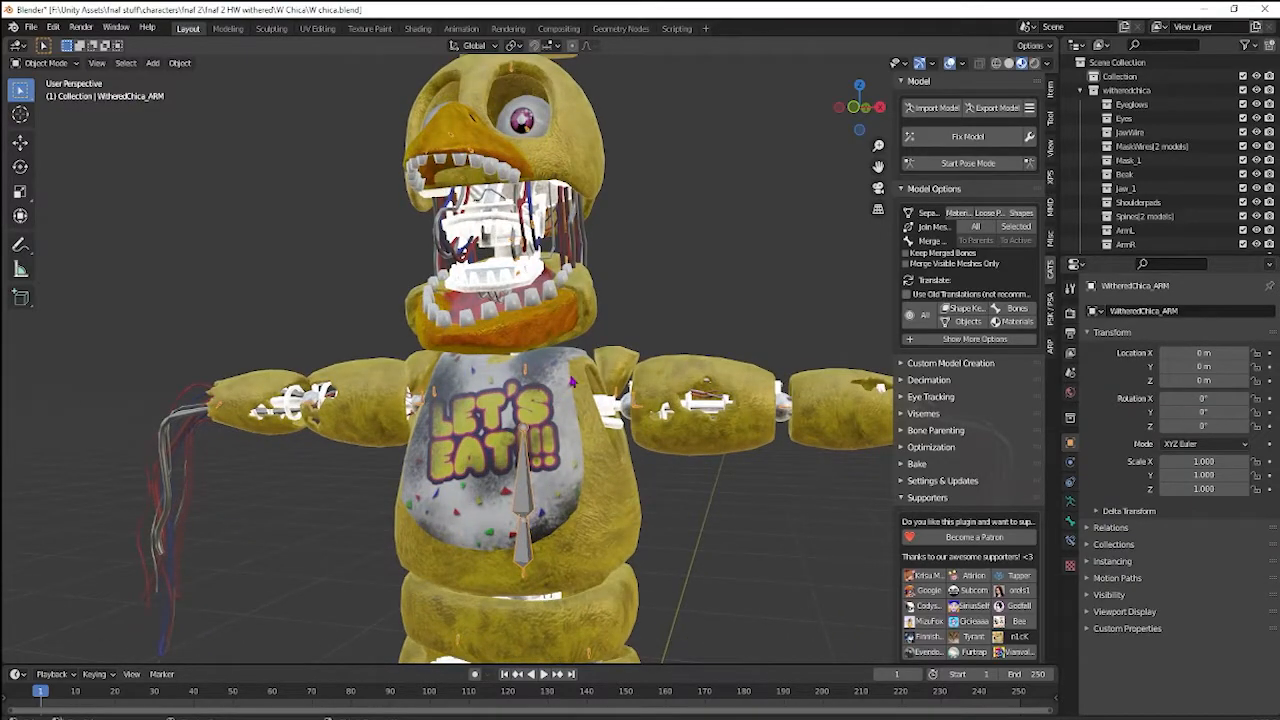
pyautogui.moveTo(645, 452)
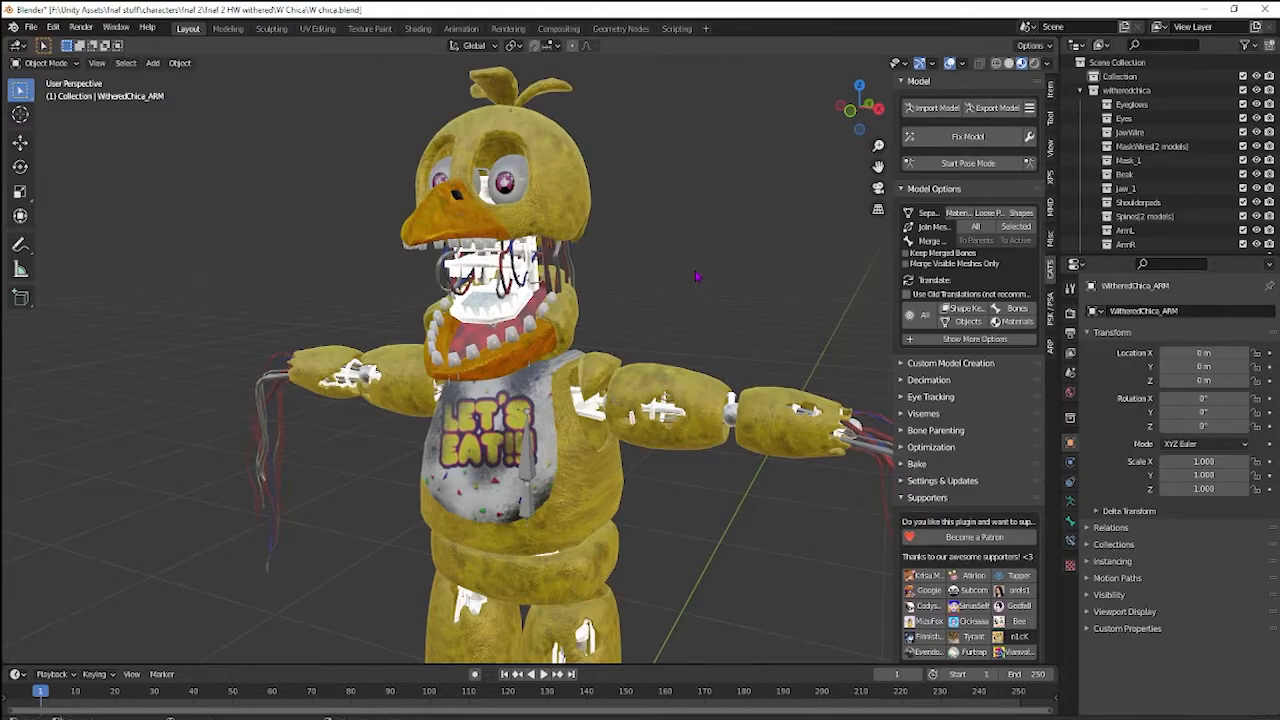
pyautogui.moveTo(855, 120)
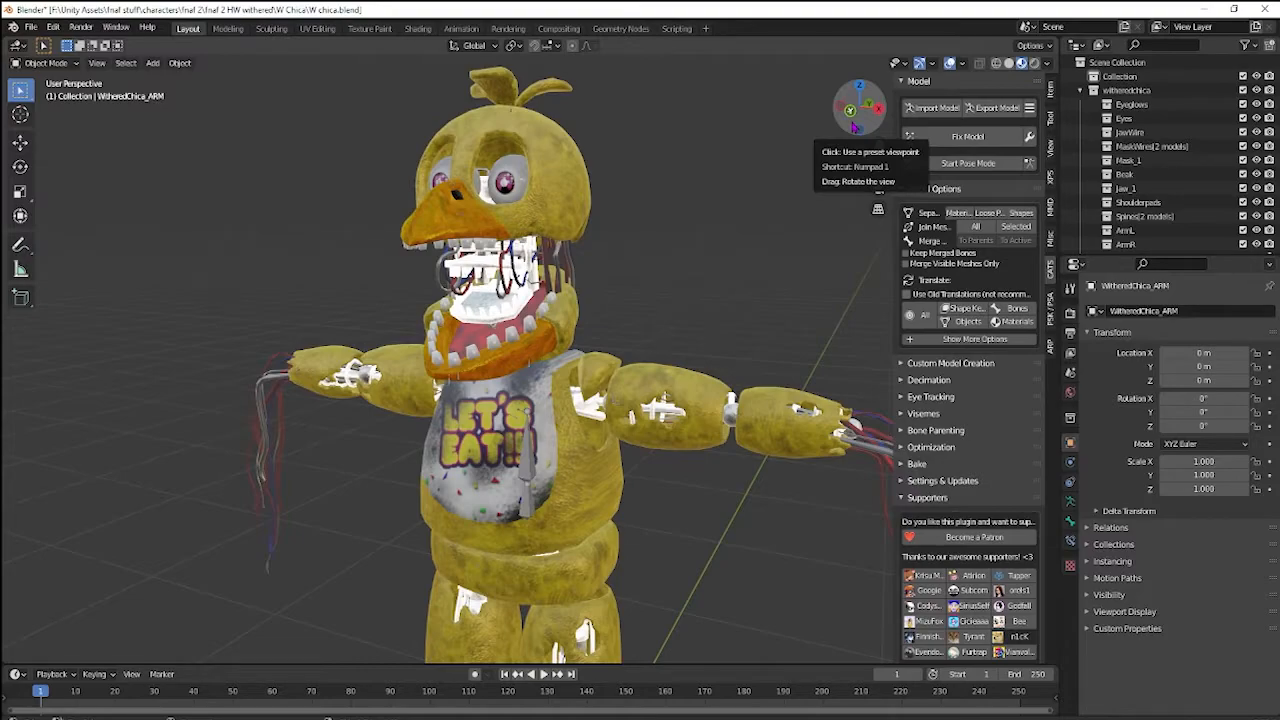
pyautogui.moveTo(583, 343)
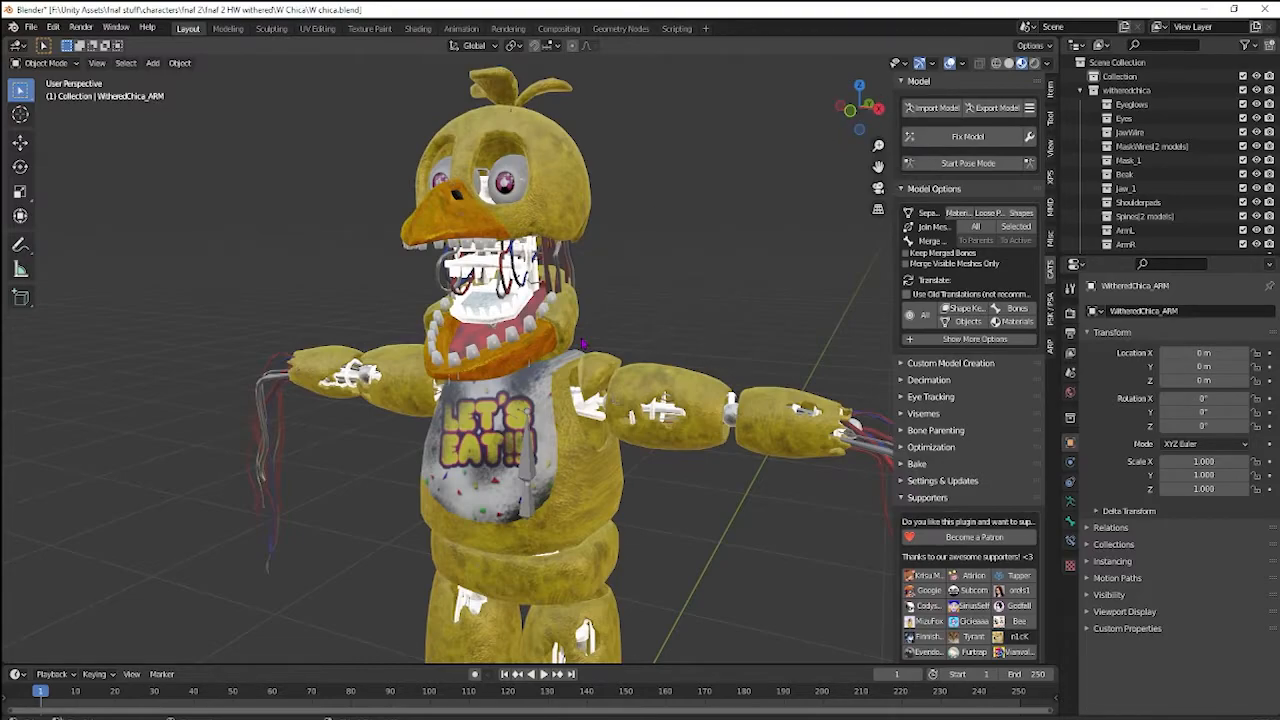